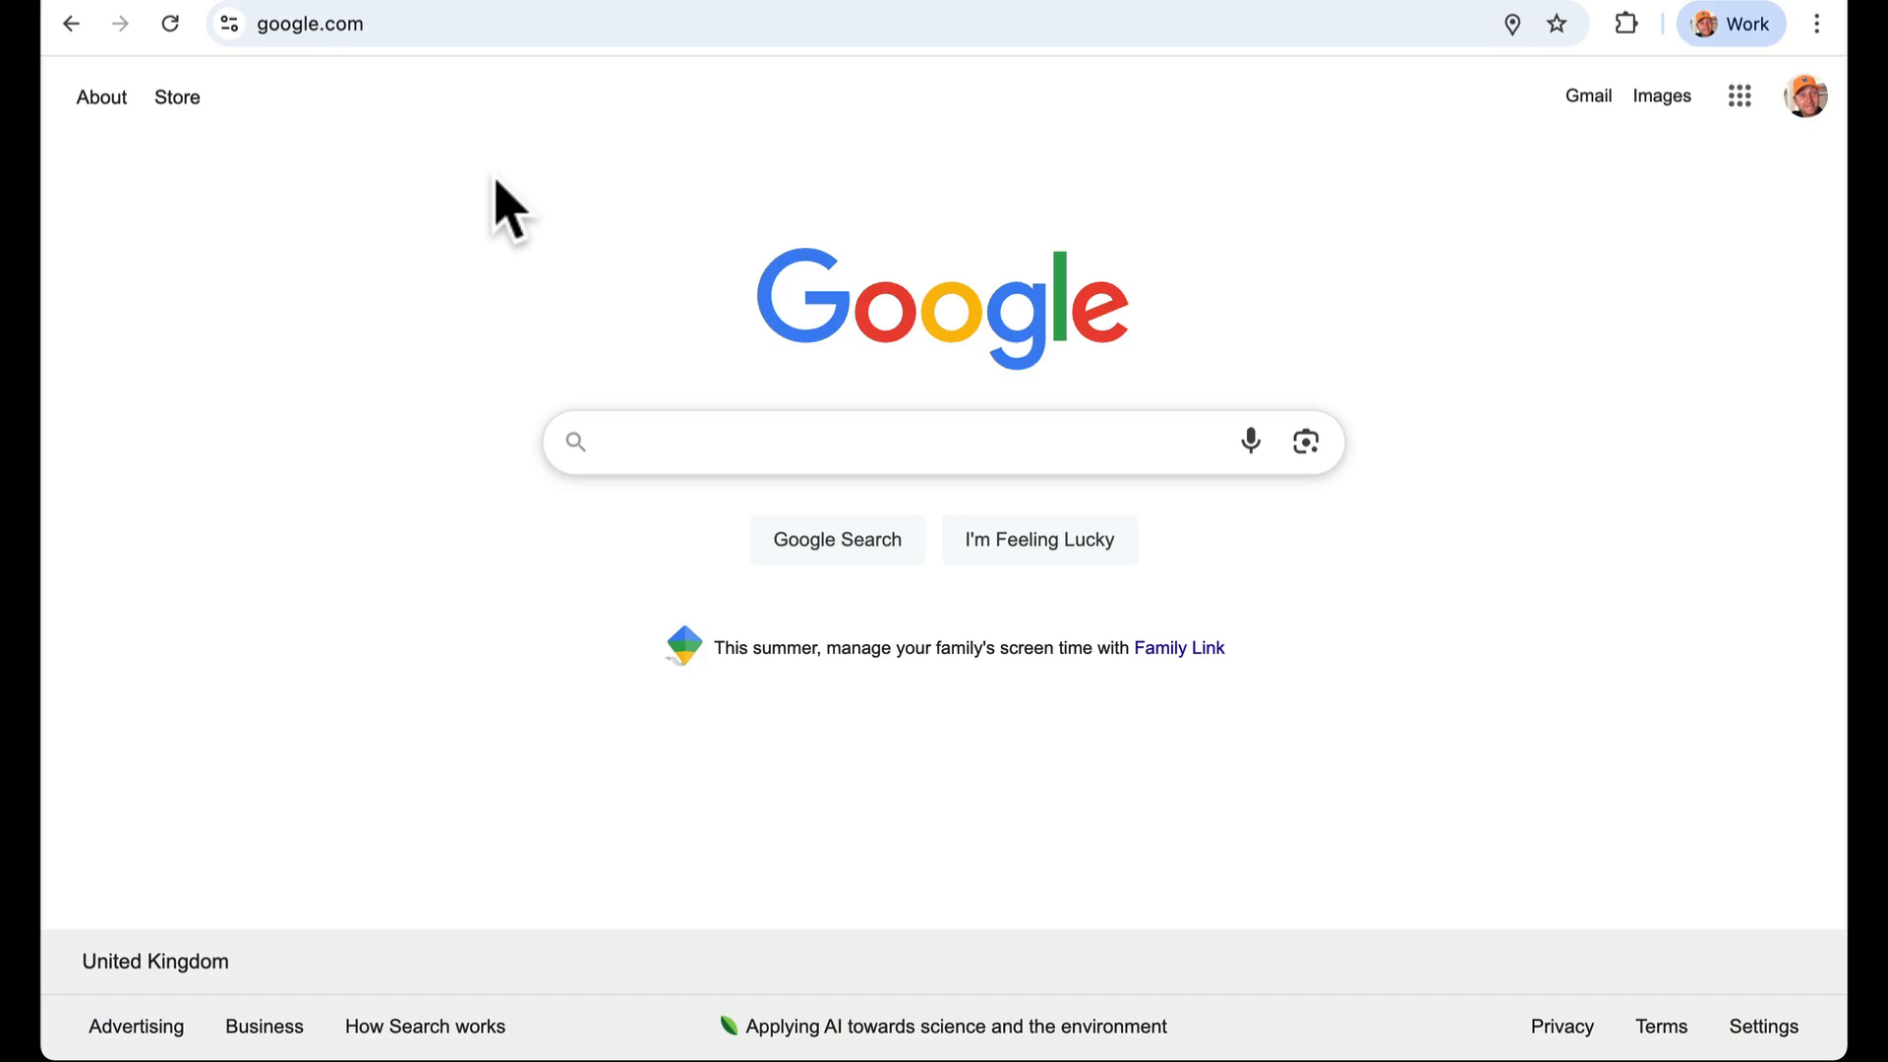
Head from the Google start page to bbc.co.uk and dismiss its cookie banner
left_click(309, 23)
type("bbc.co.uk")
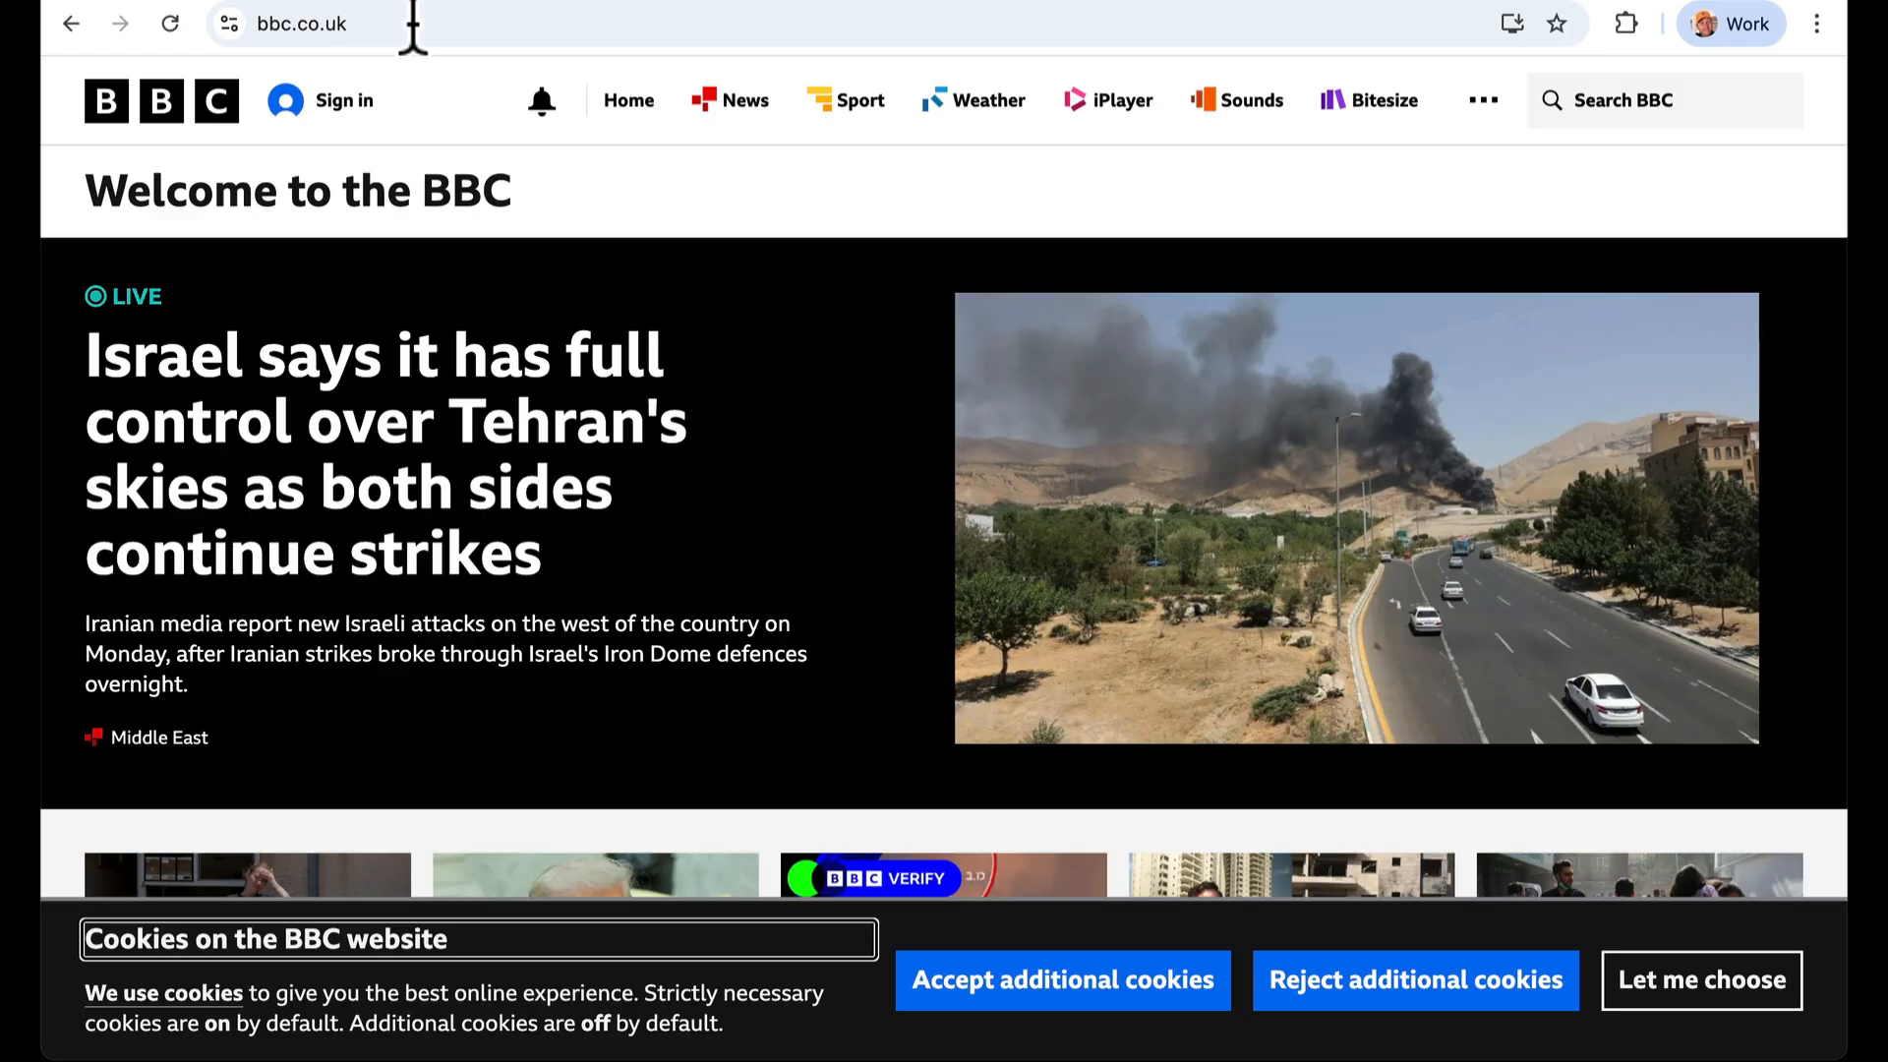
mouse_move(1089, 1057)
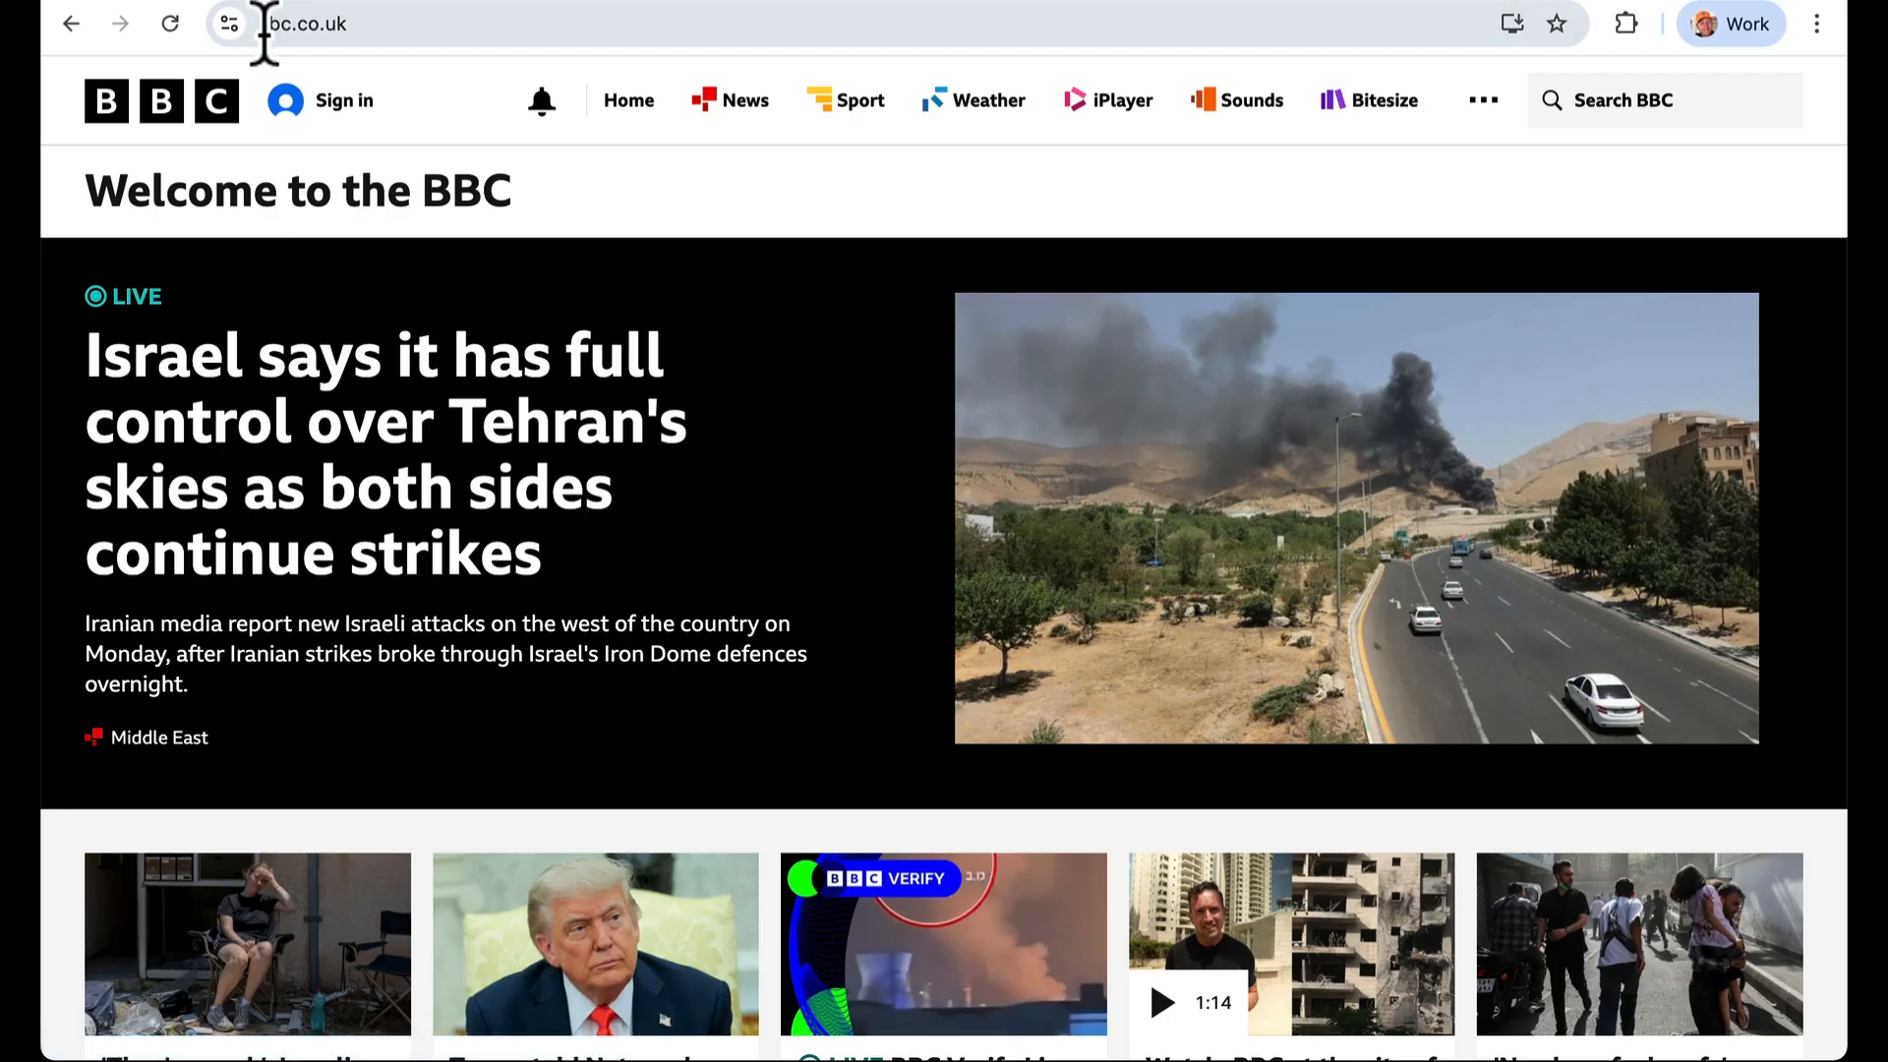
Open the On-device site data dialog for bbc.co.uk from the site info panel
left_click(227, 22)
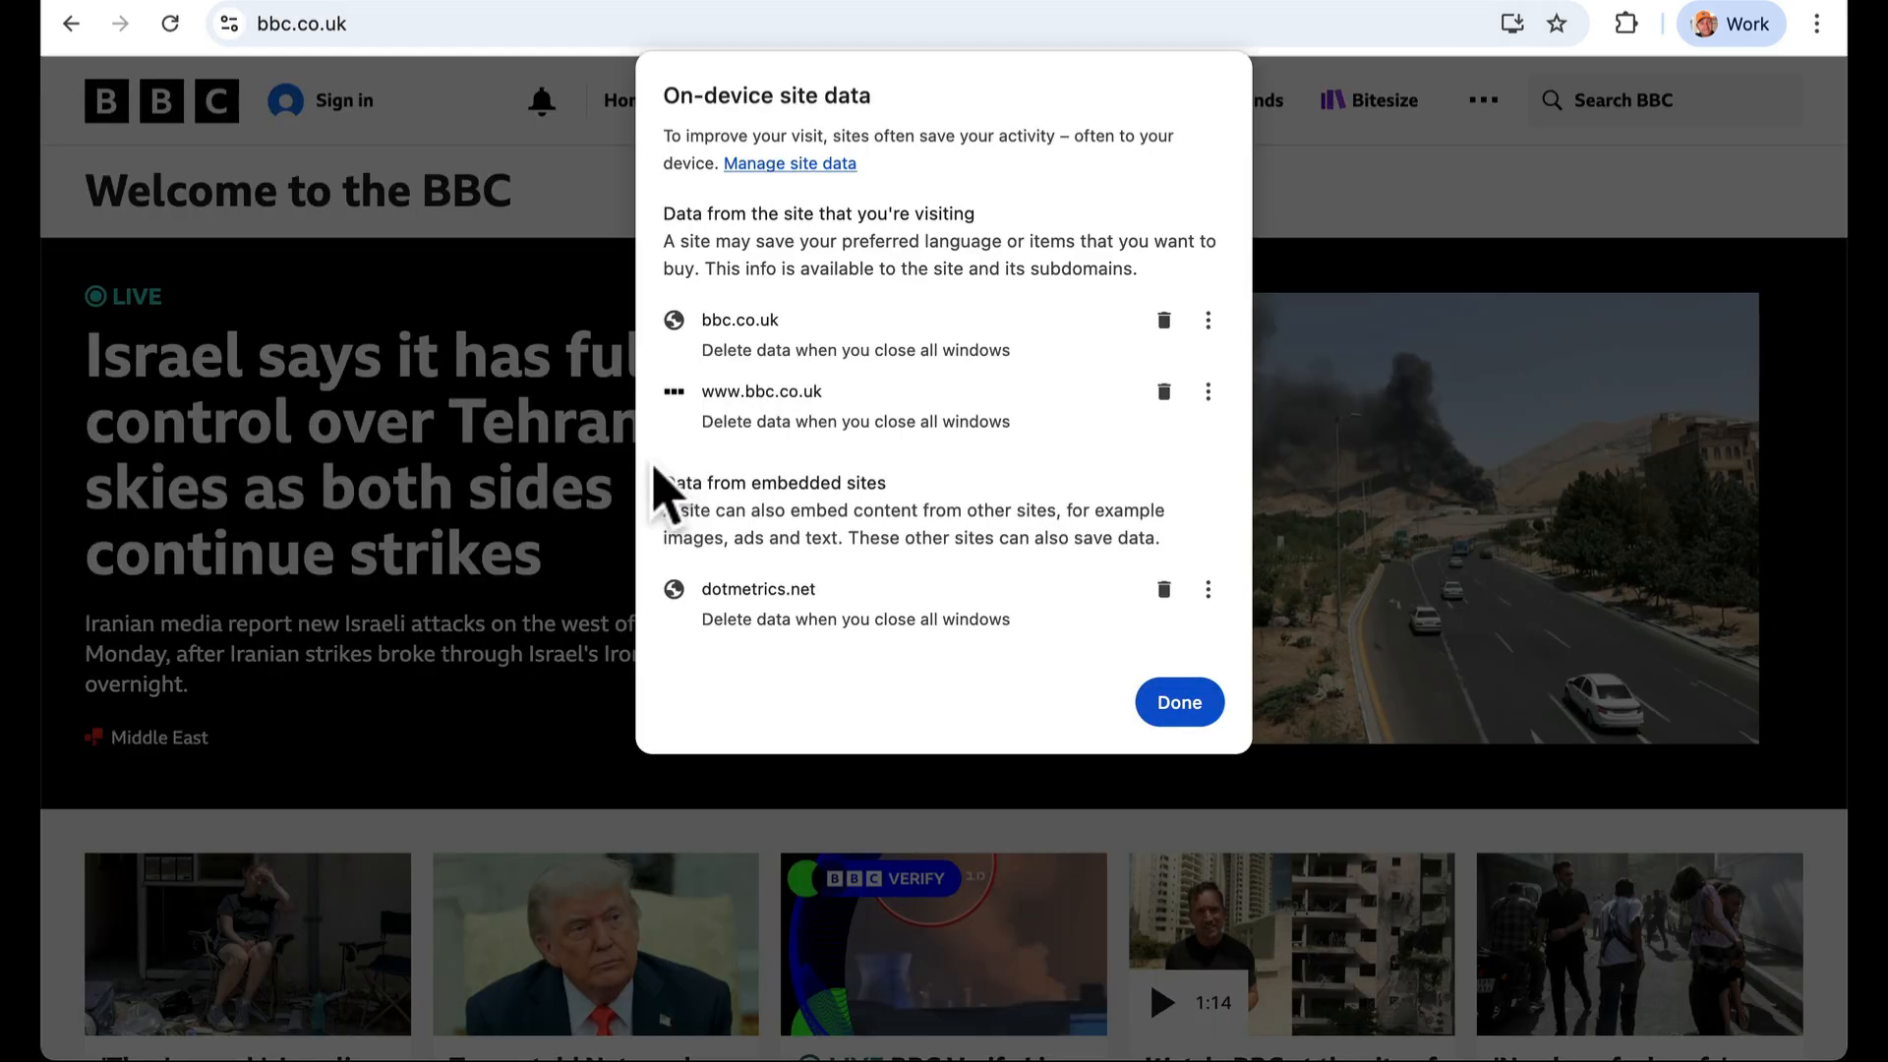
mouse_move(897, 493)
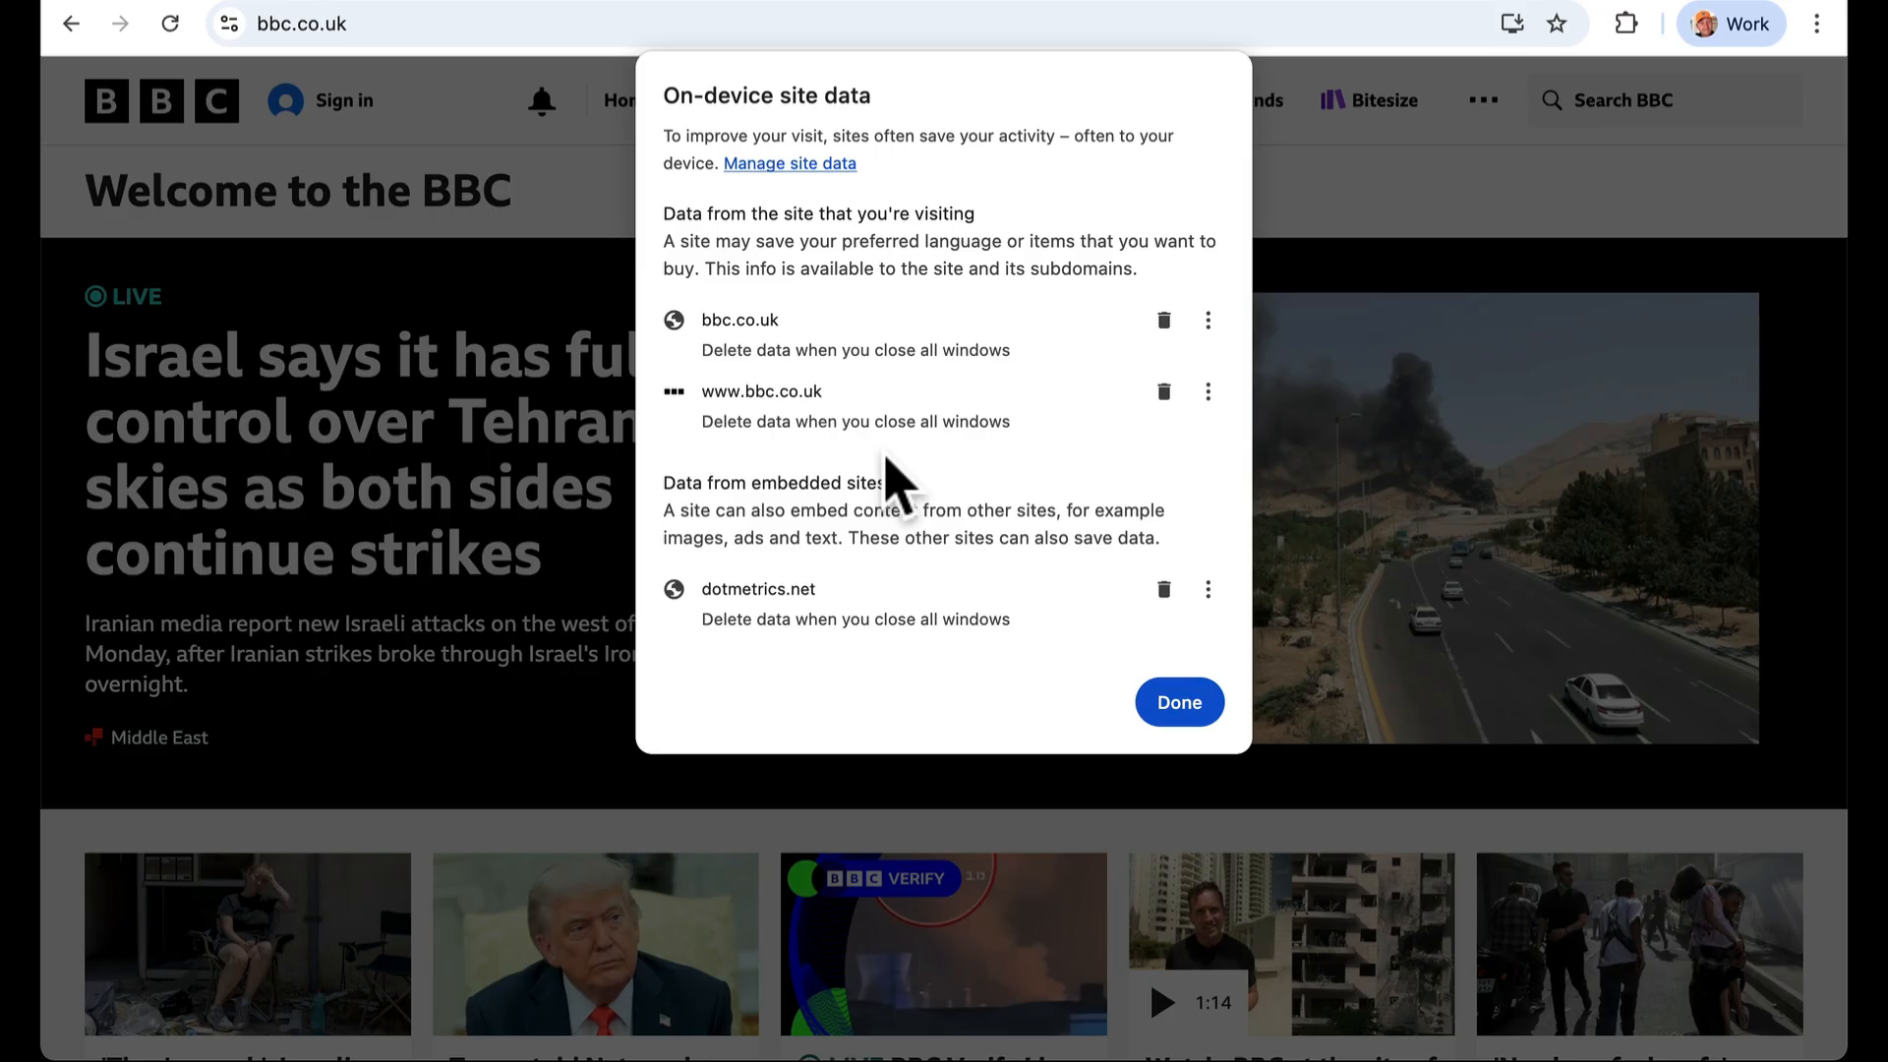
mouse_move(975, 452)
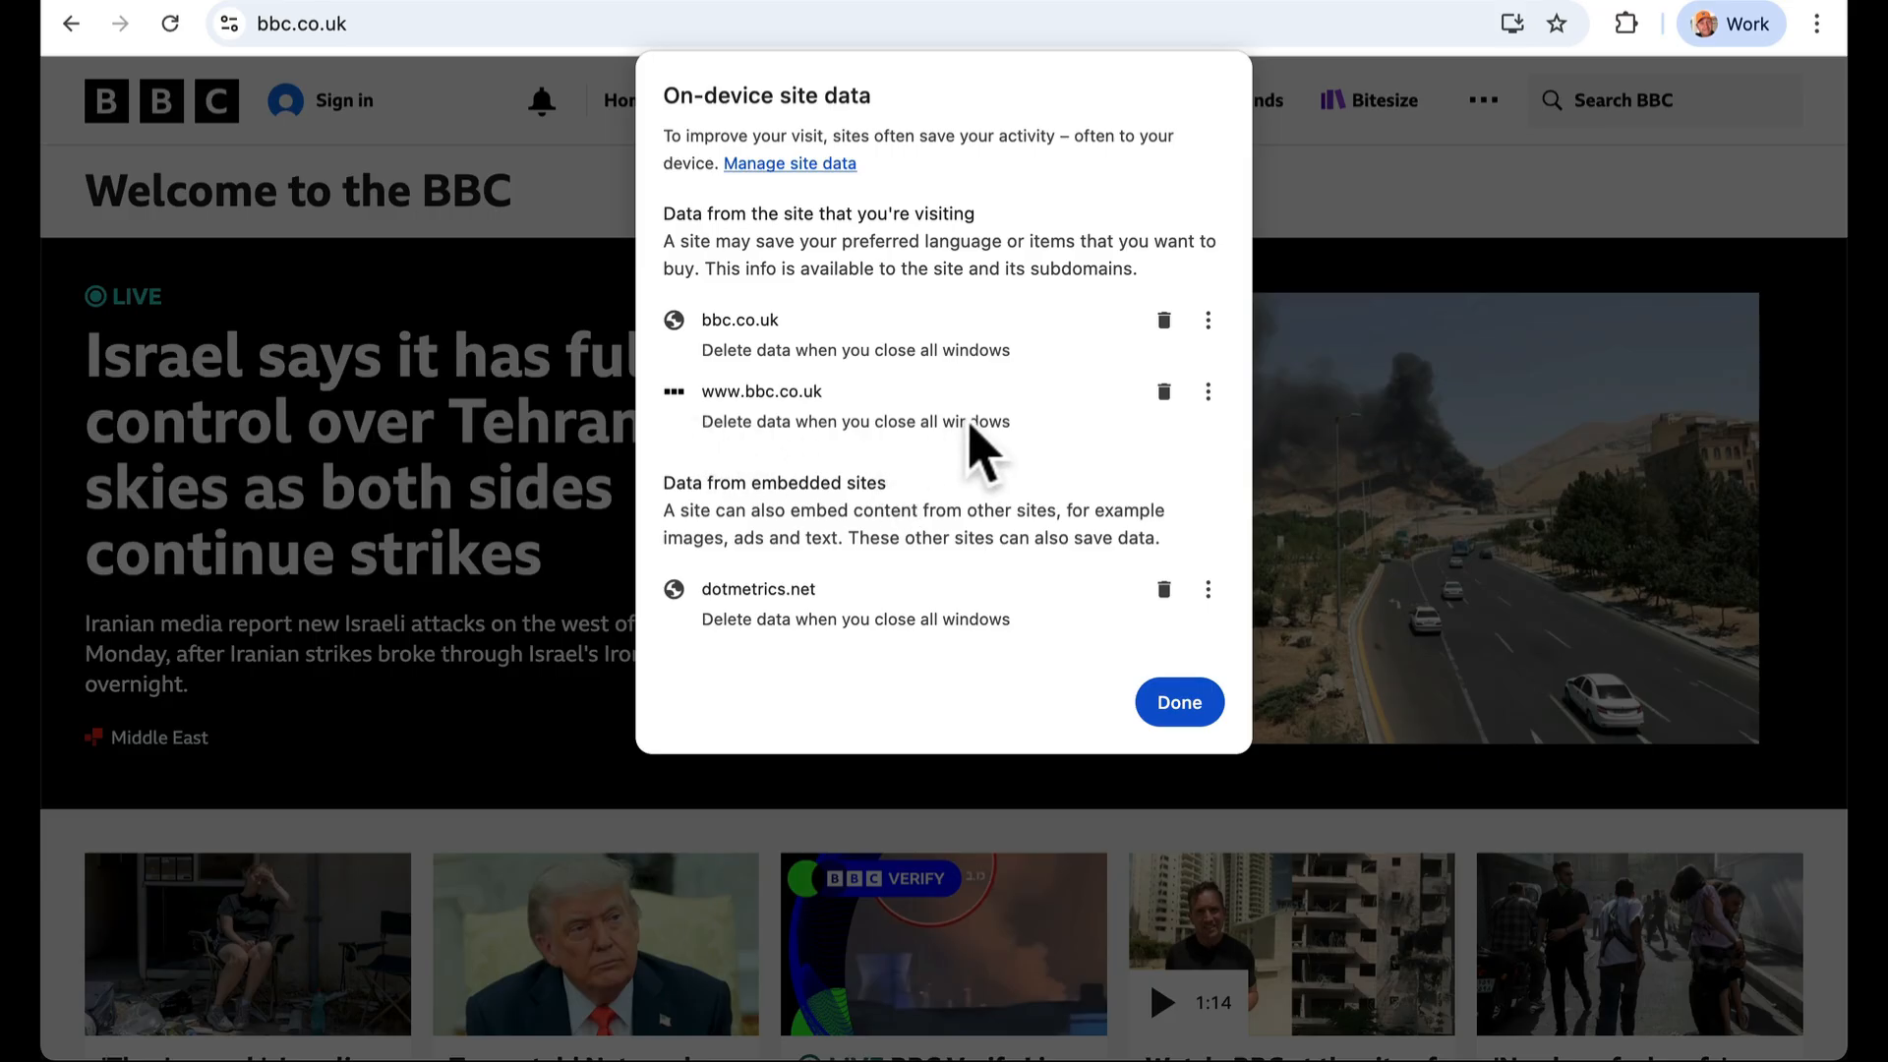
mouse_move(713, 373)
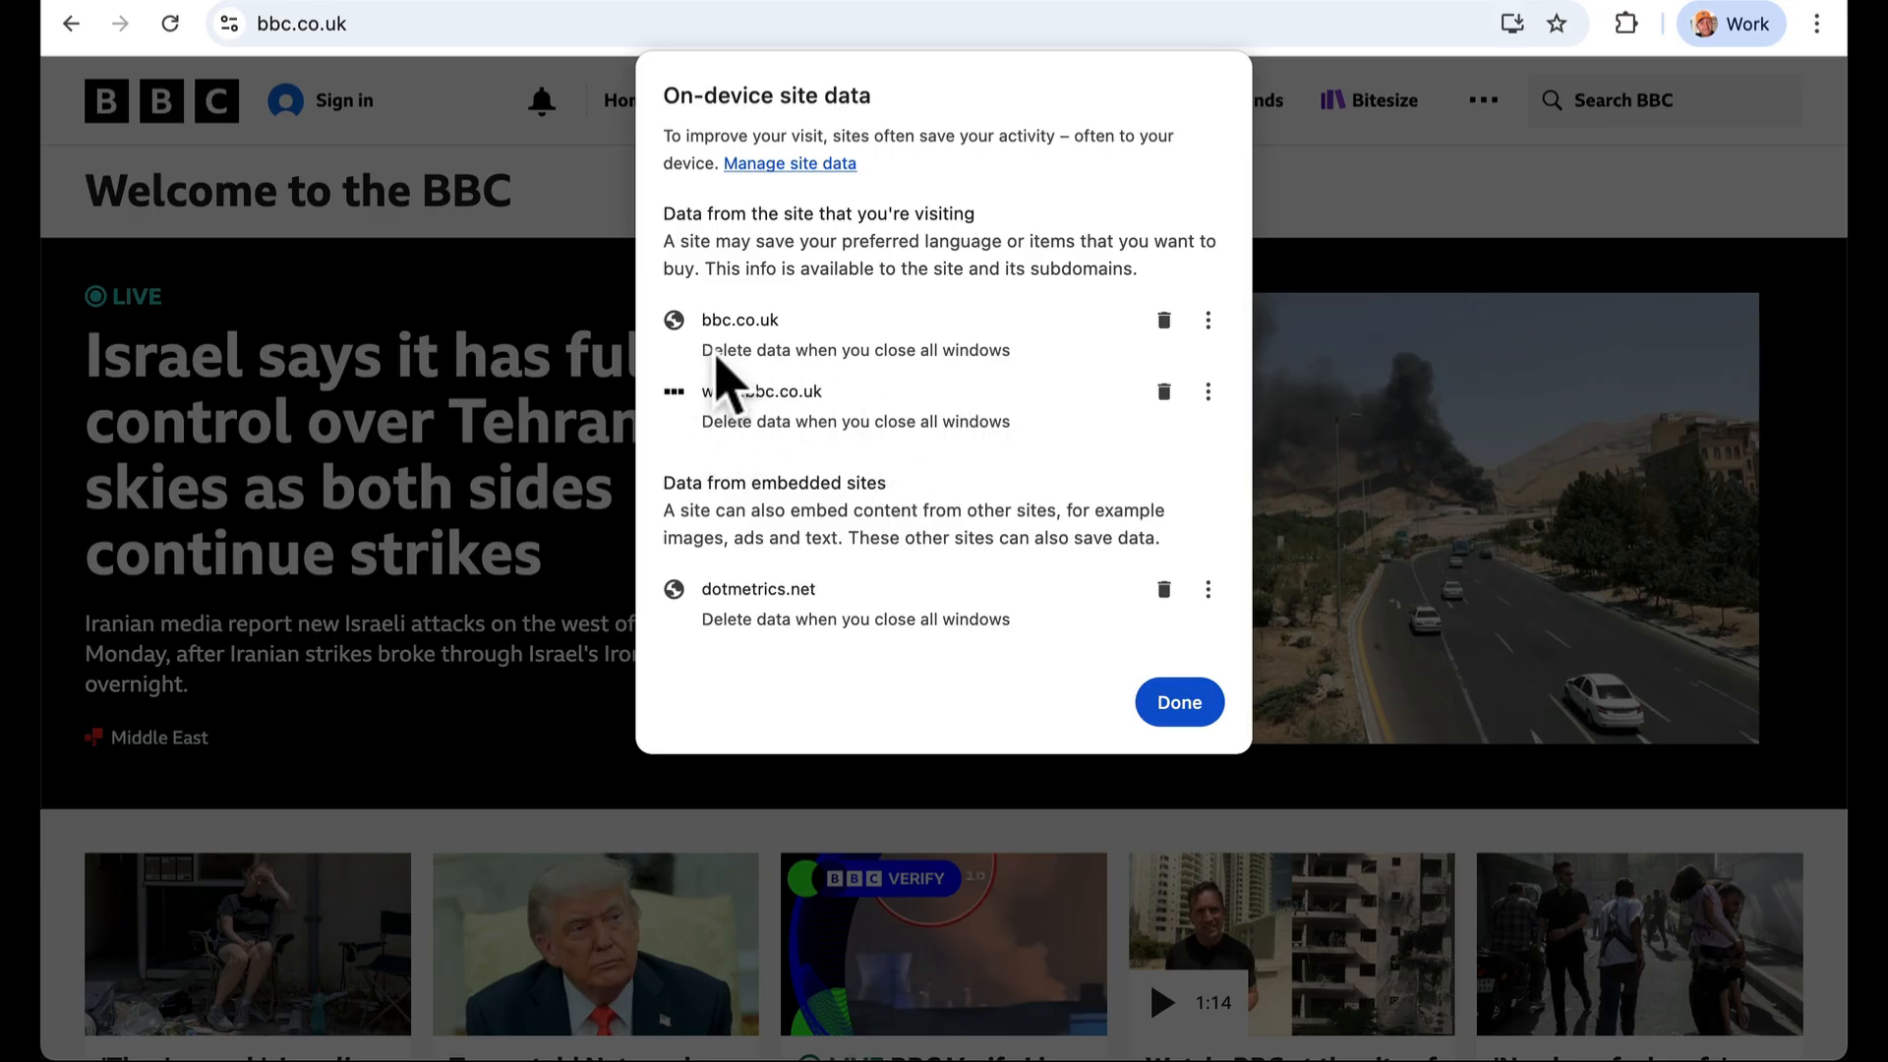
mouse_move(988, 488)
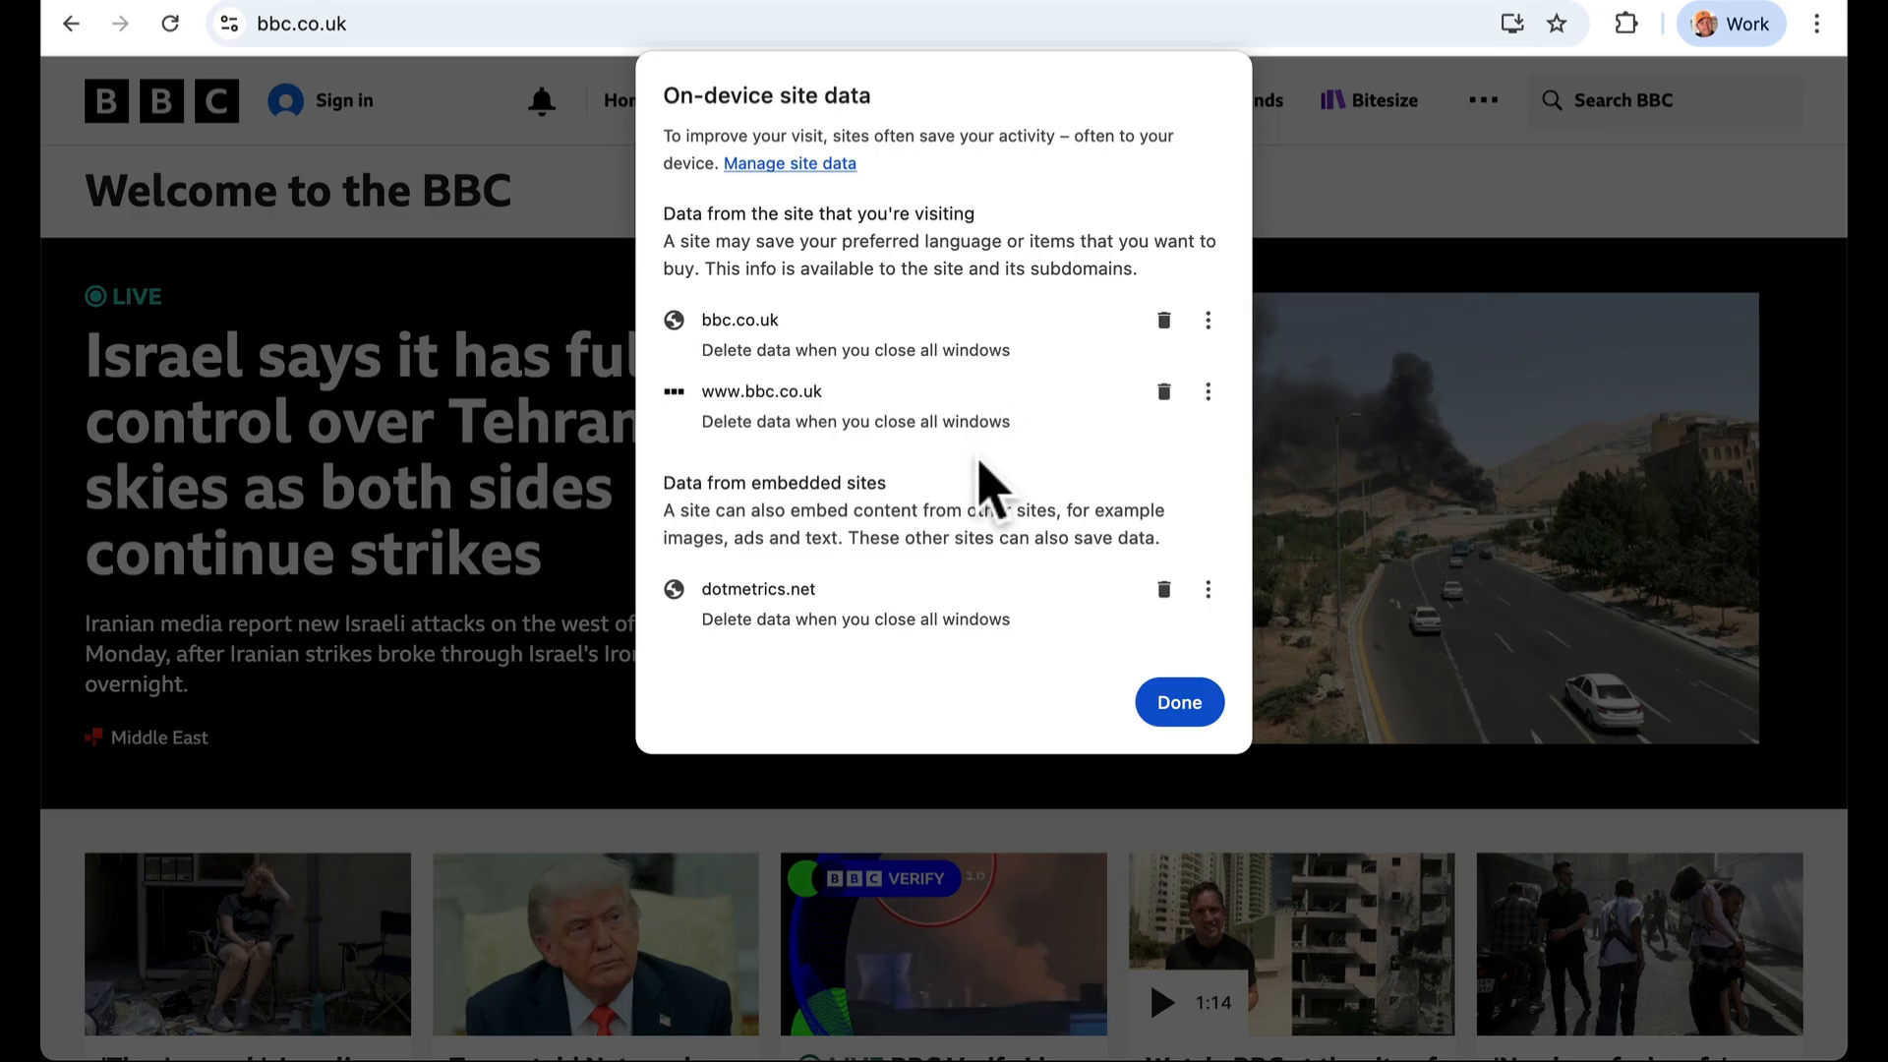
mouse_move(993, 493)
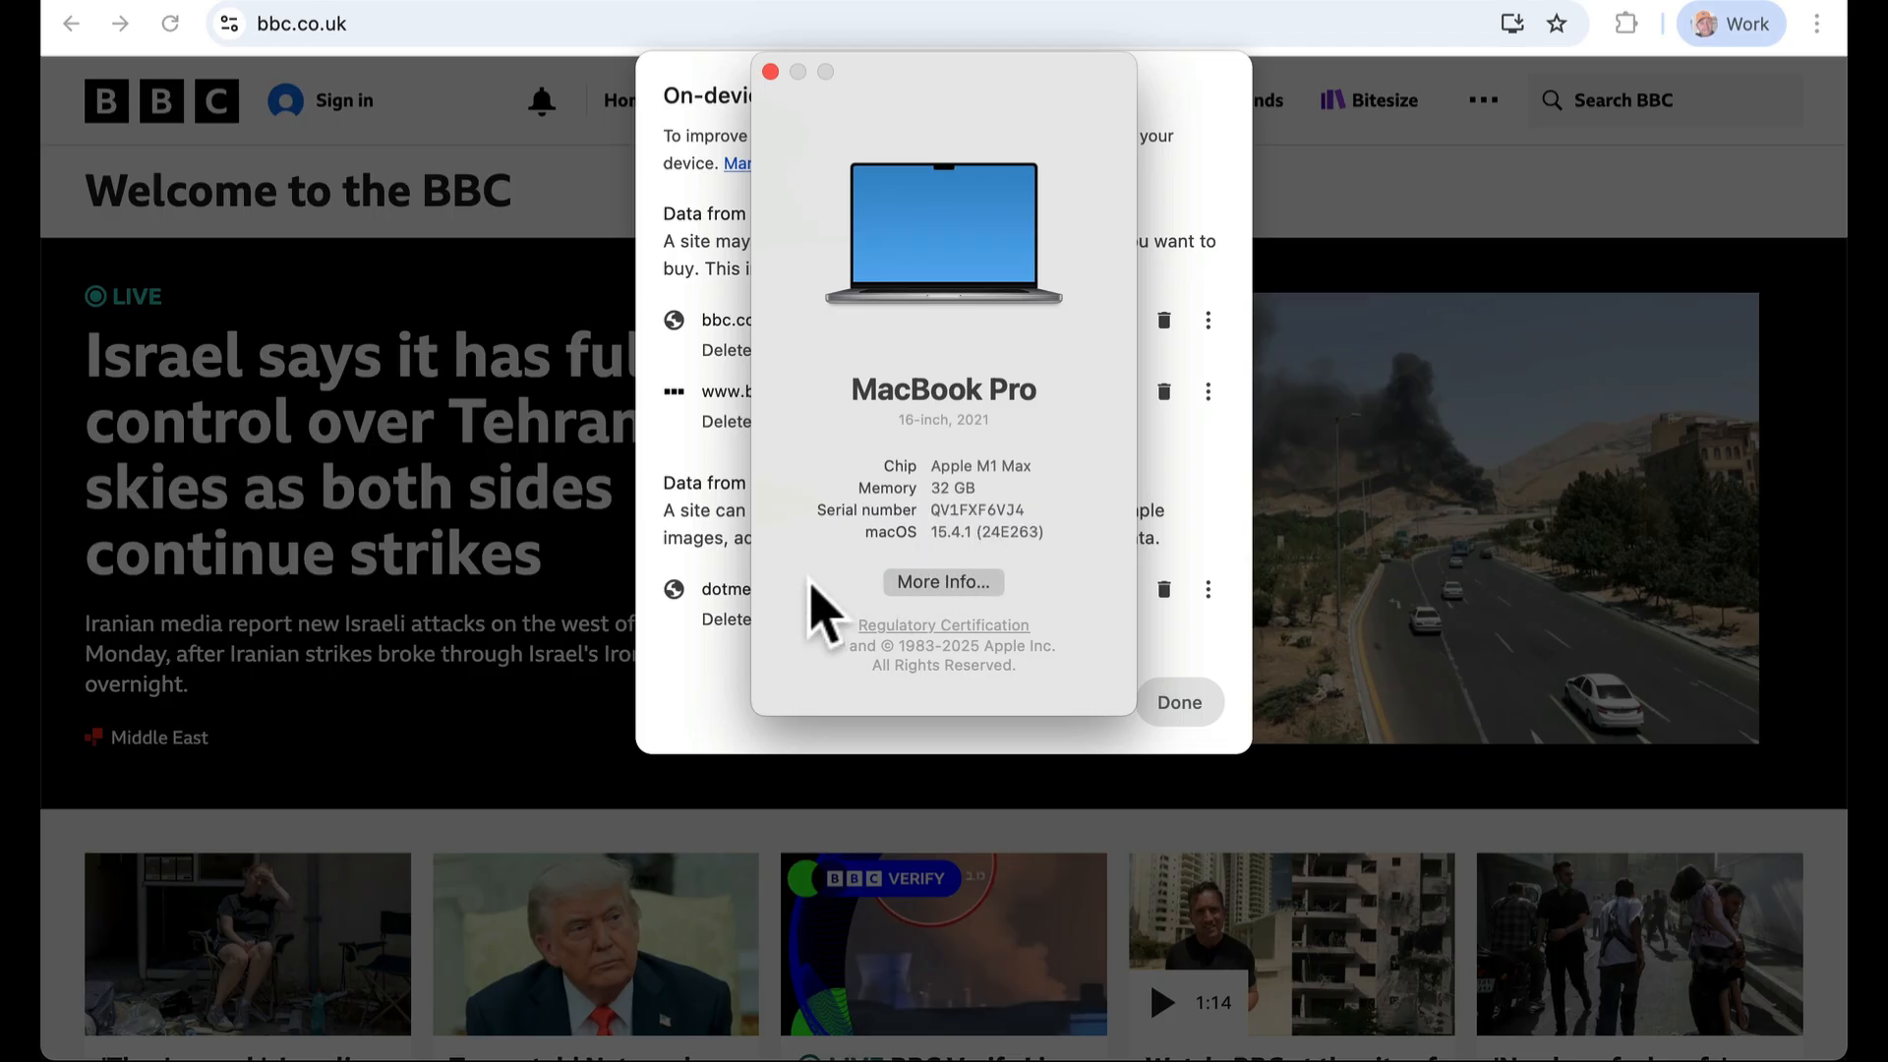
mouse_move(784, 91)
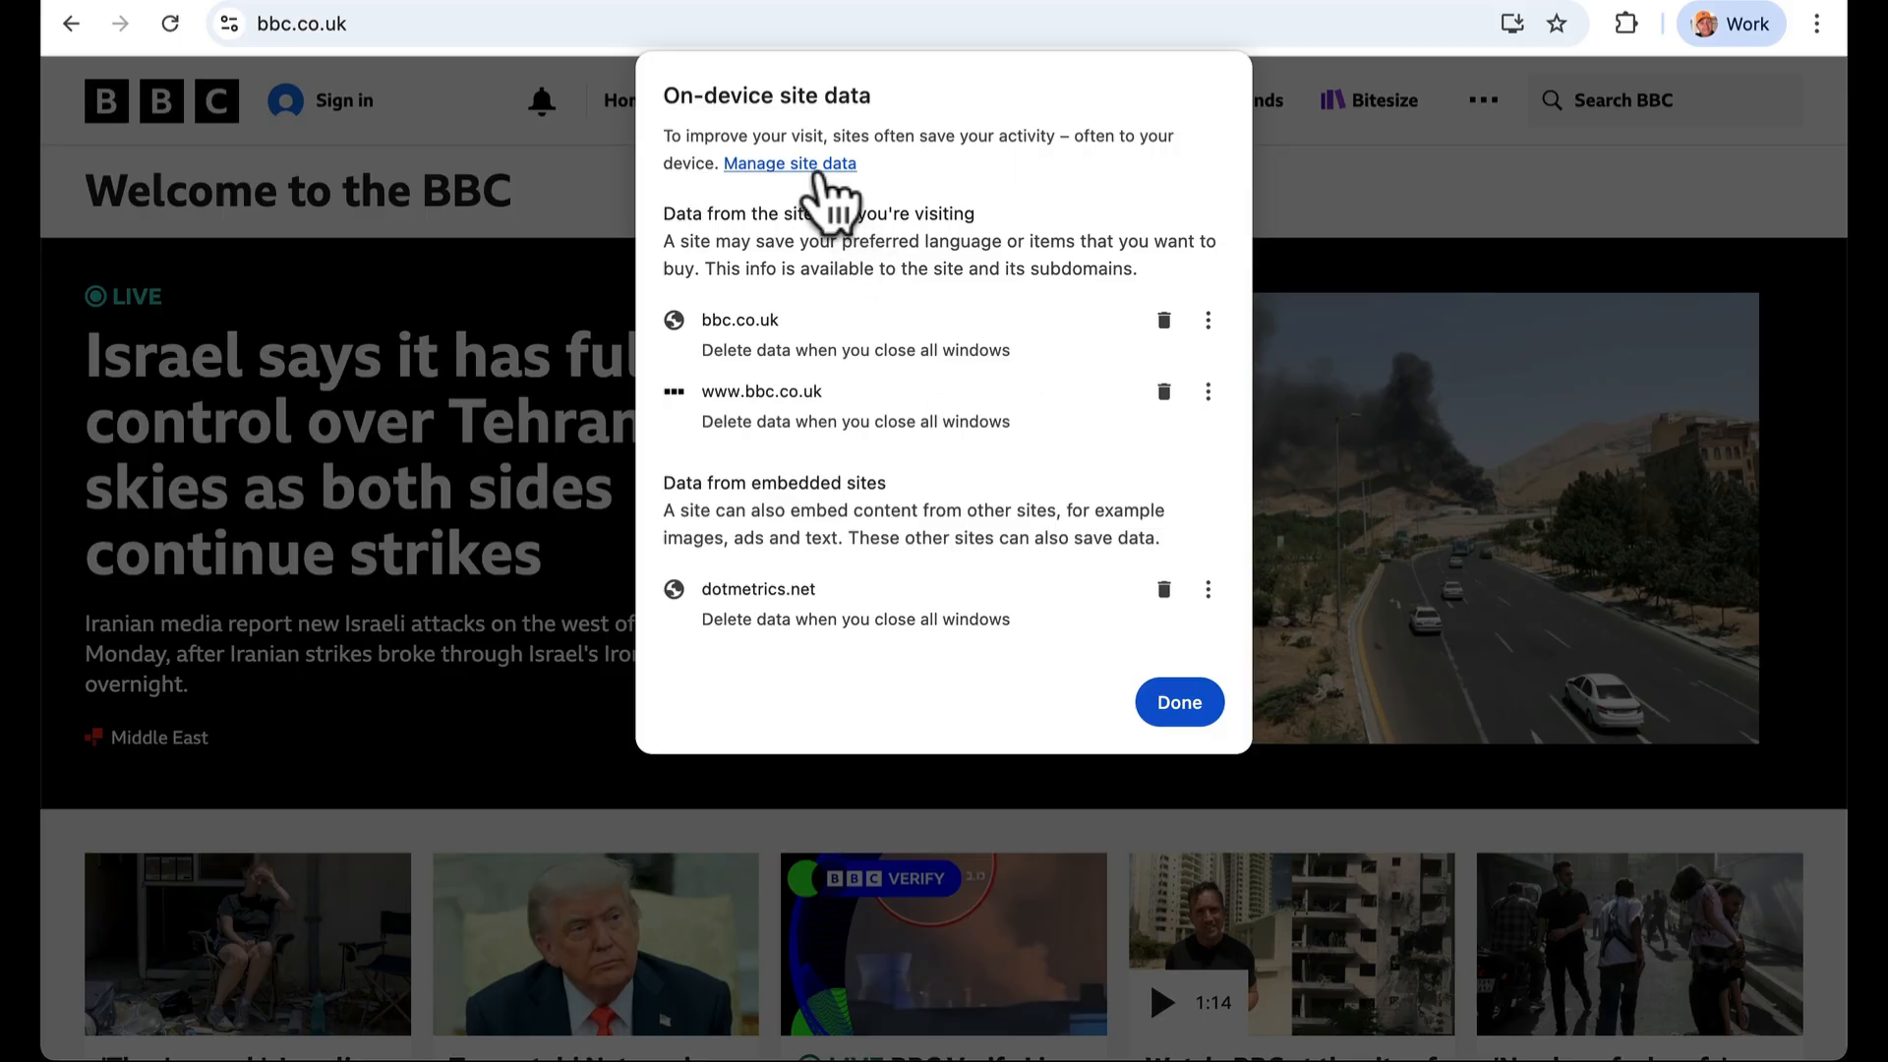
mouse_move(1137, 181)
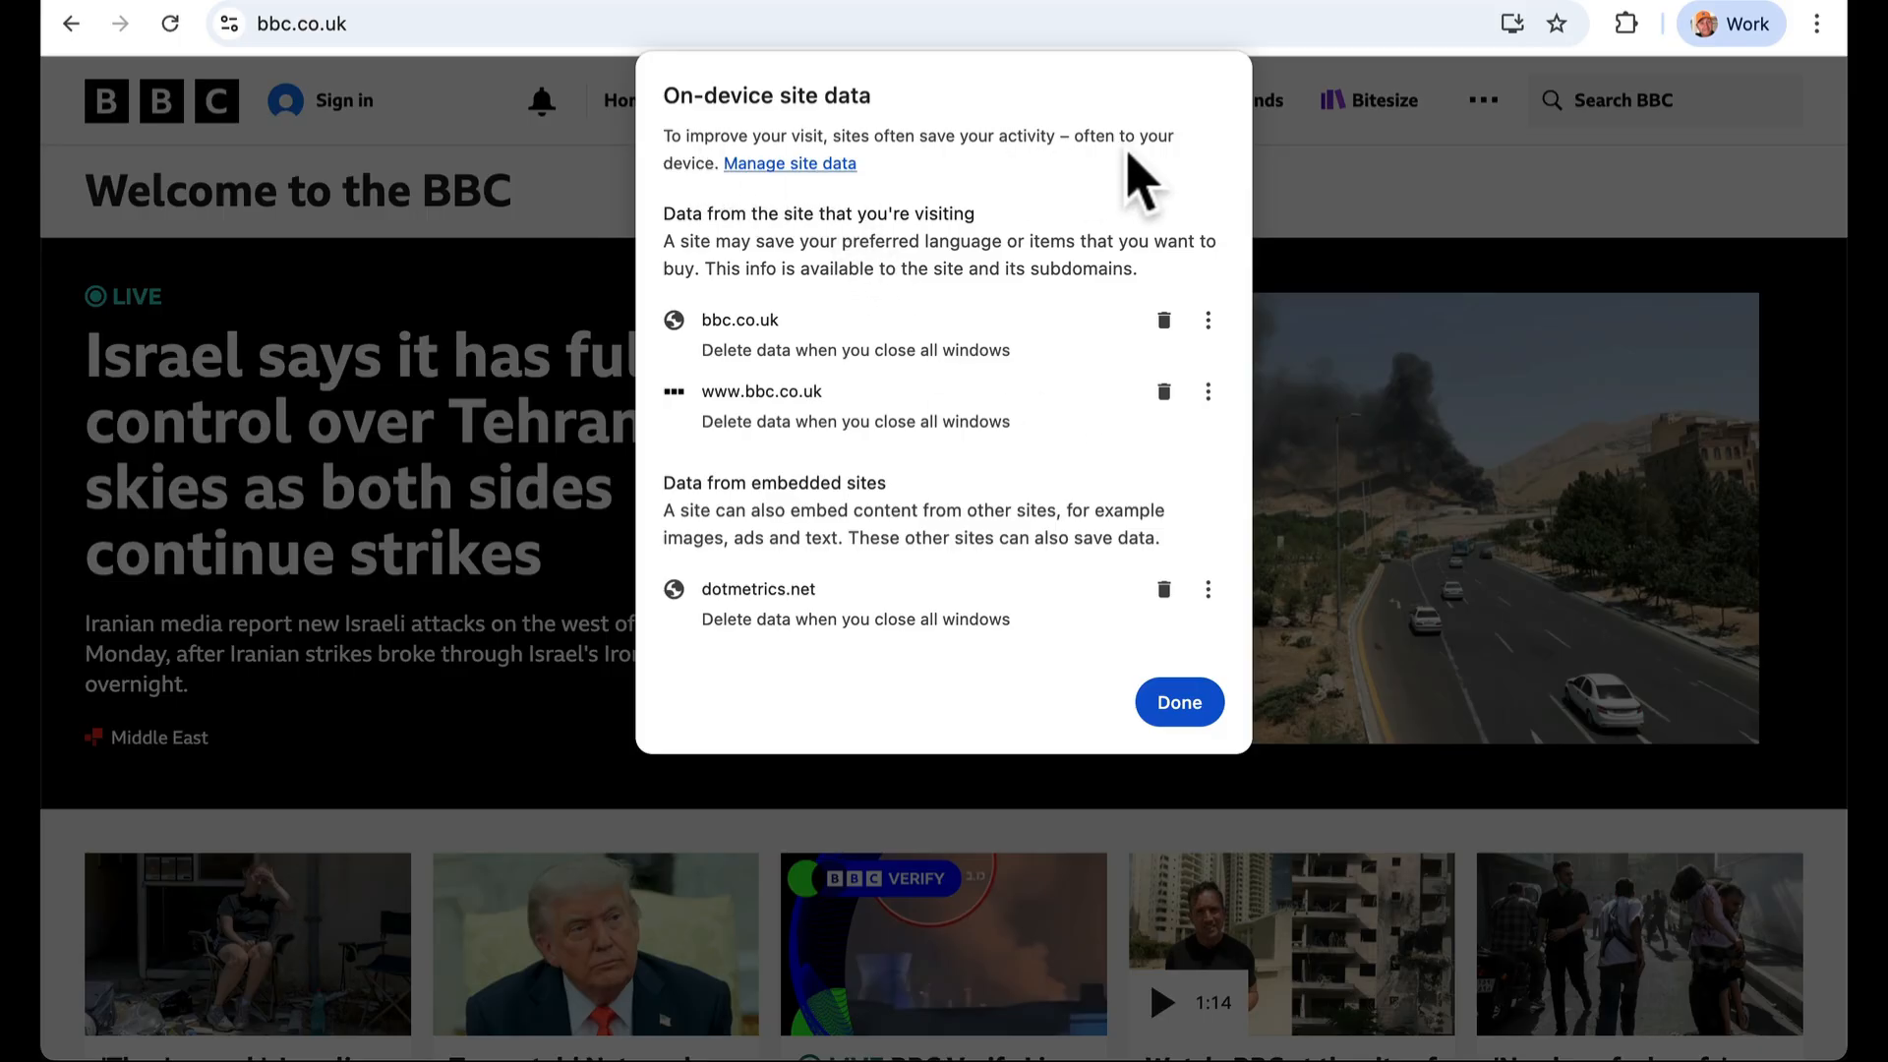
Close the site data dialog, then open Manage site data via the BBC site info panel
left_click(1178, 702)
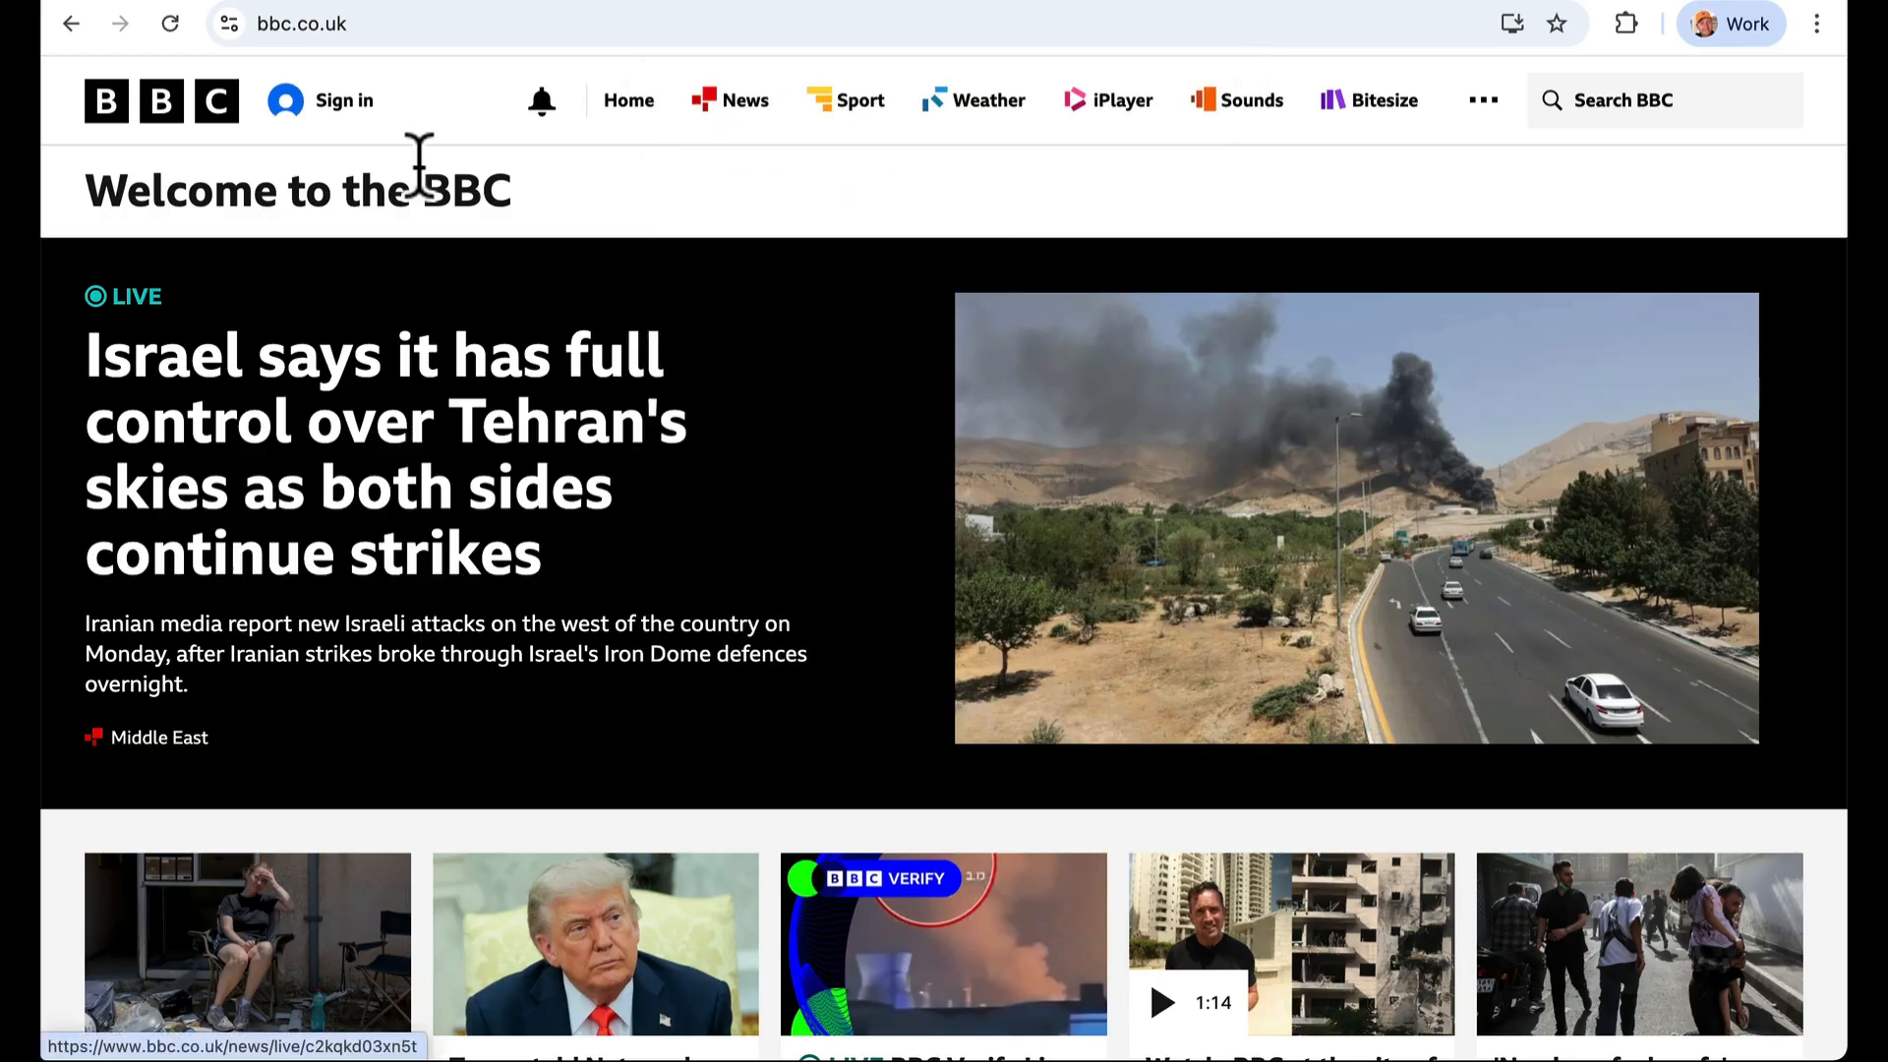
left_click(228, 22)
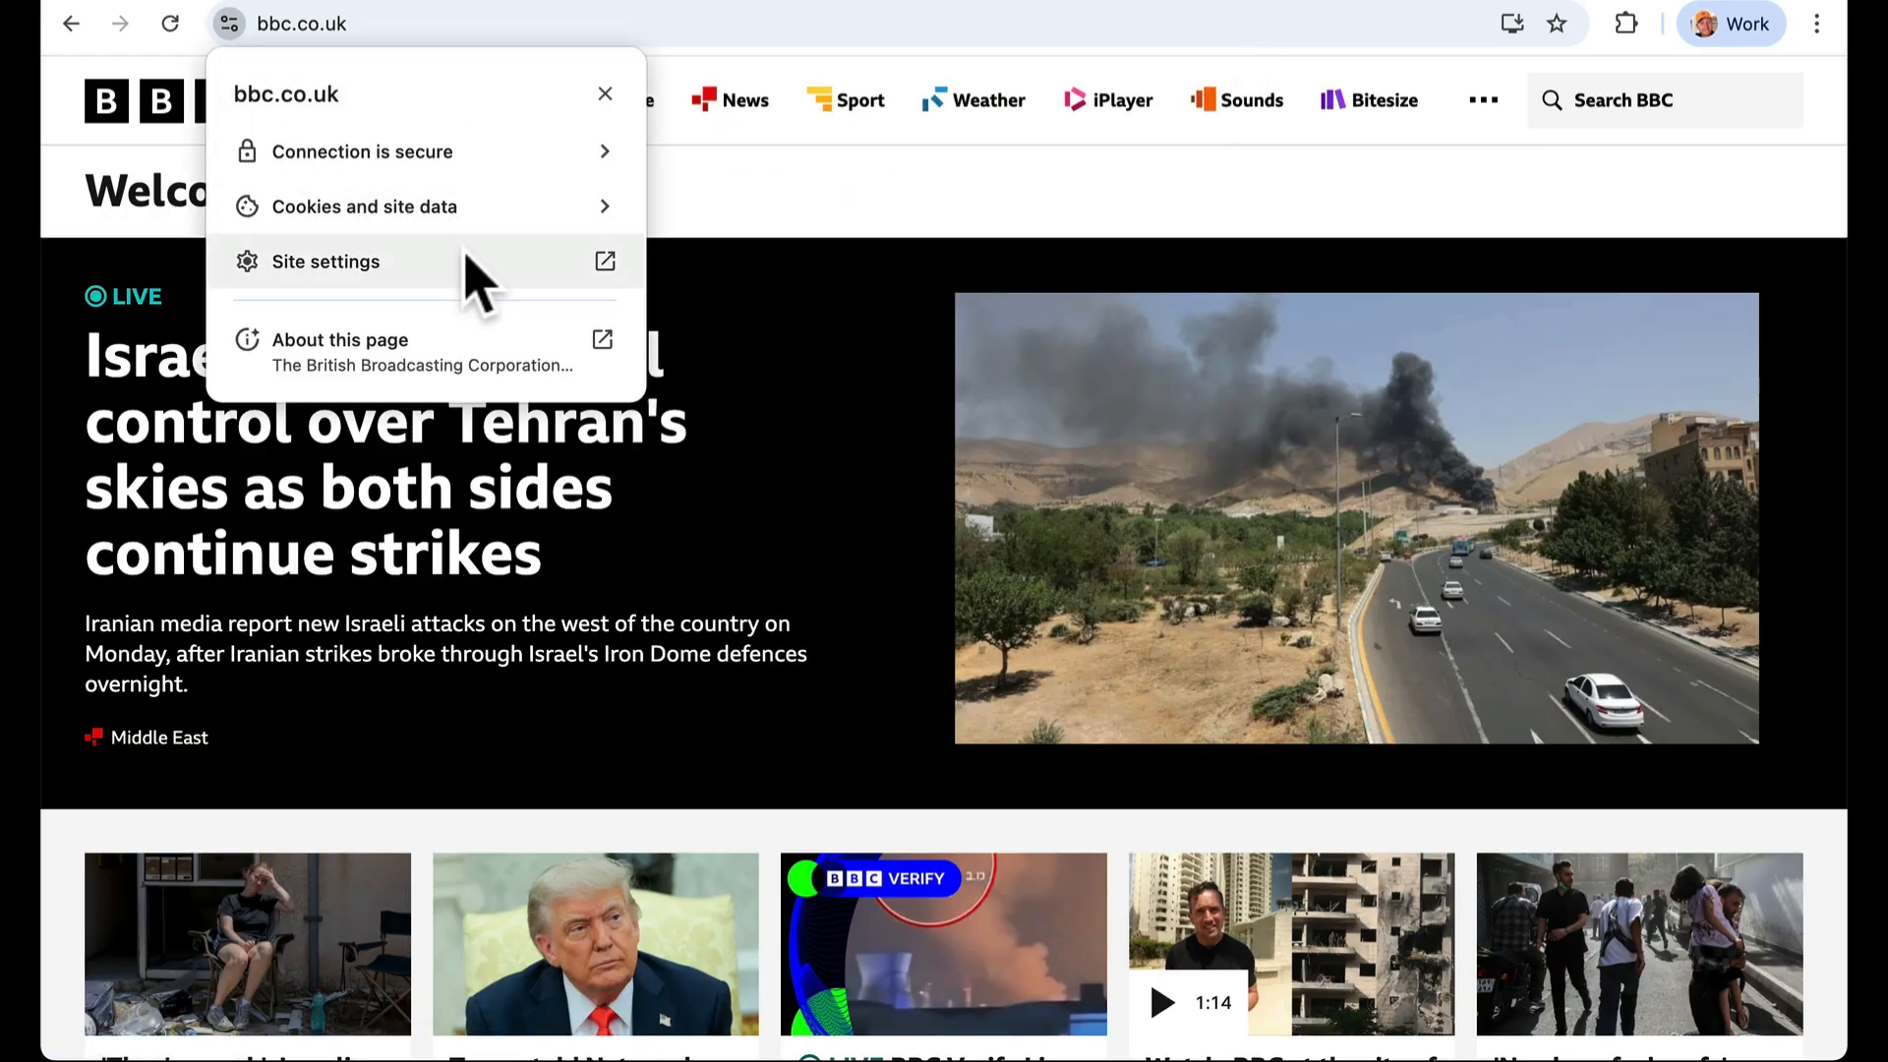
left_click(364, 206)
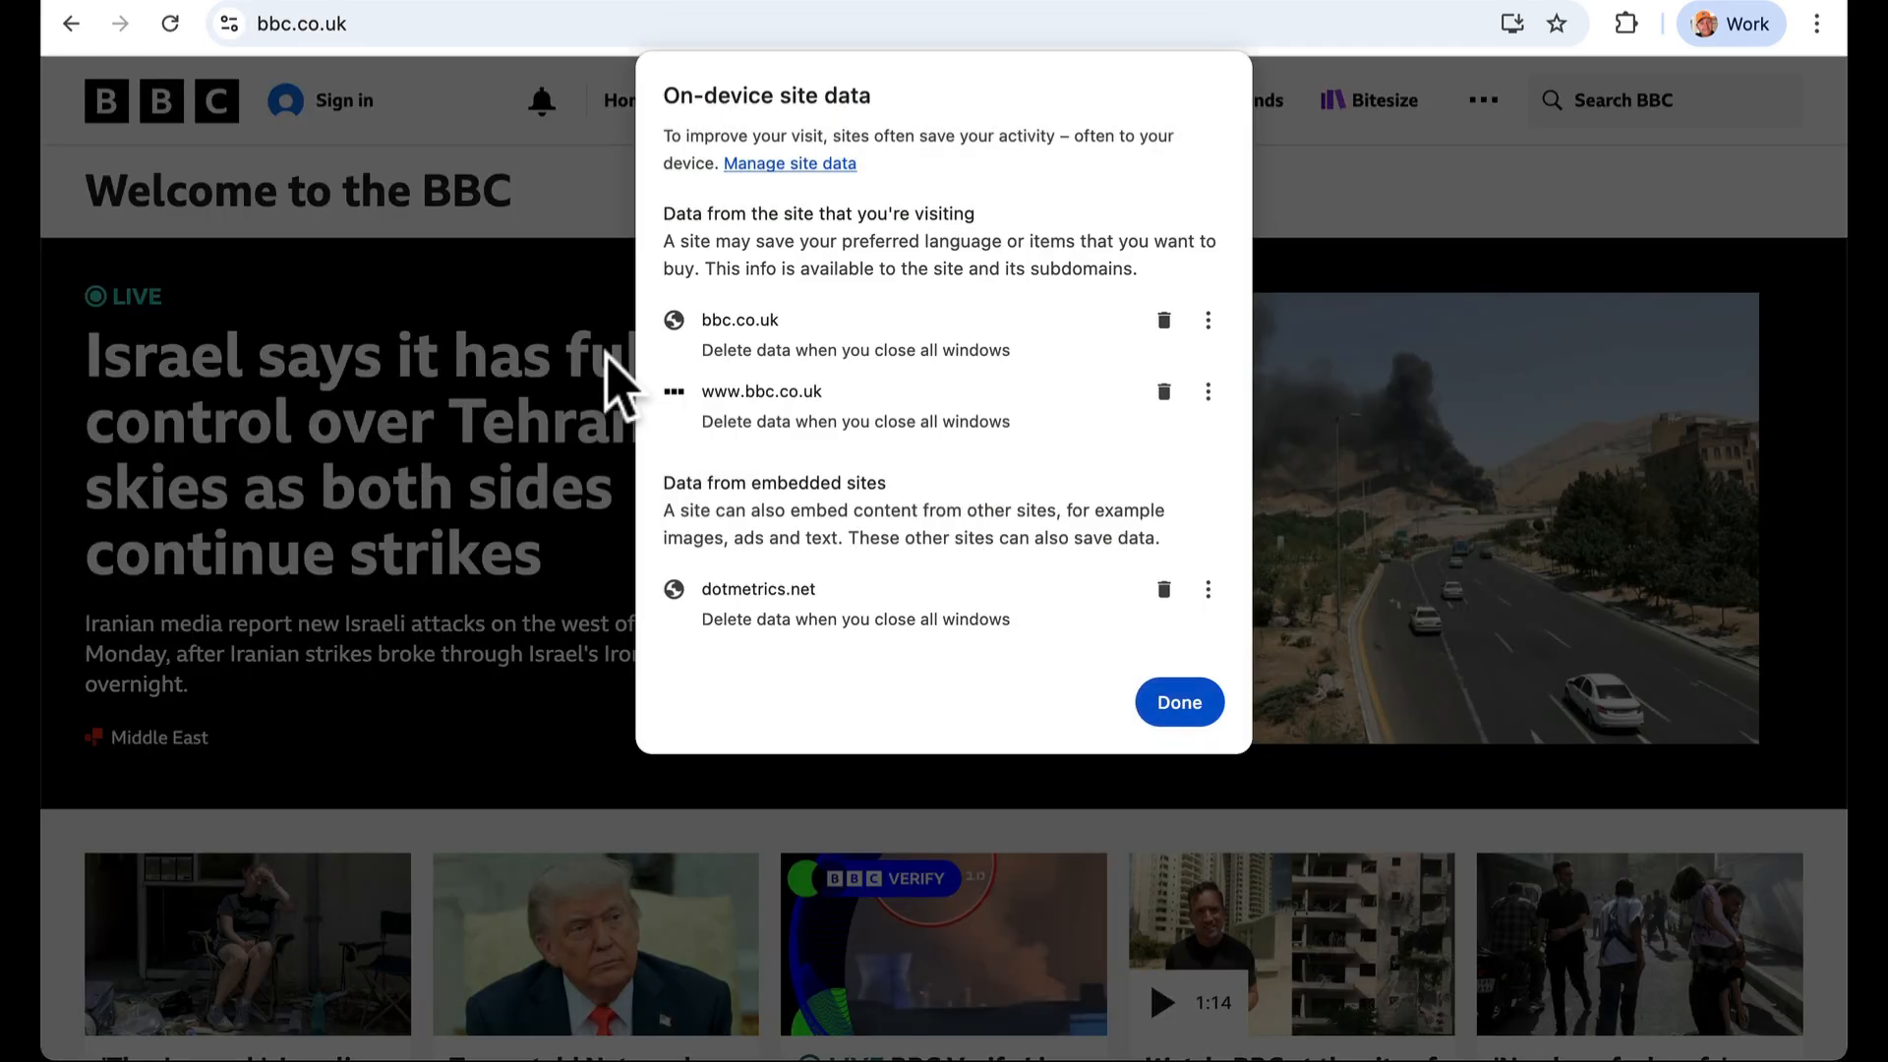
left_click(788, 164)
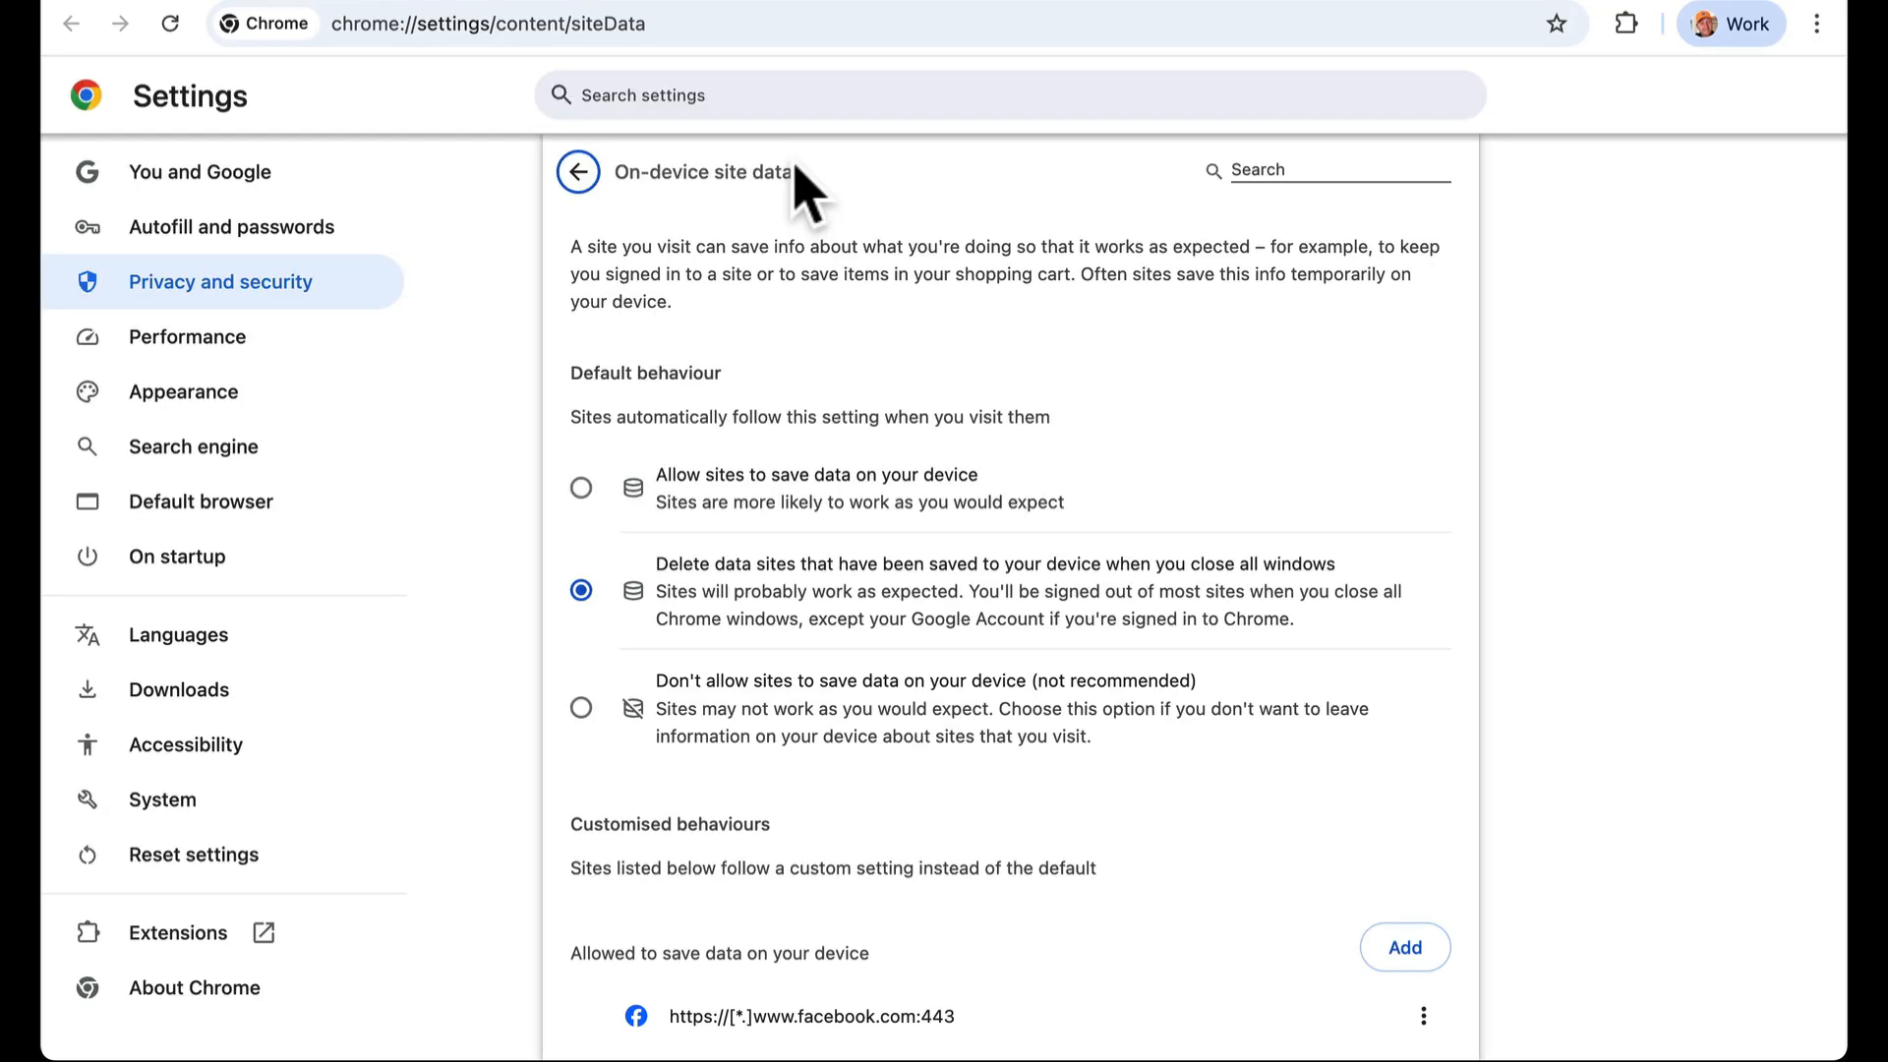
mouse_move(793, 241)
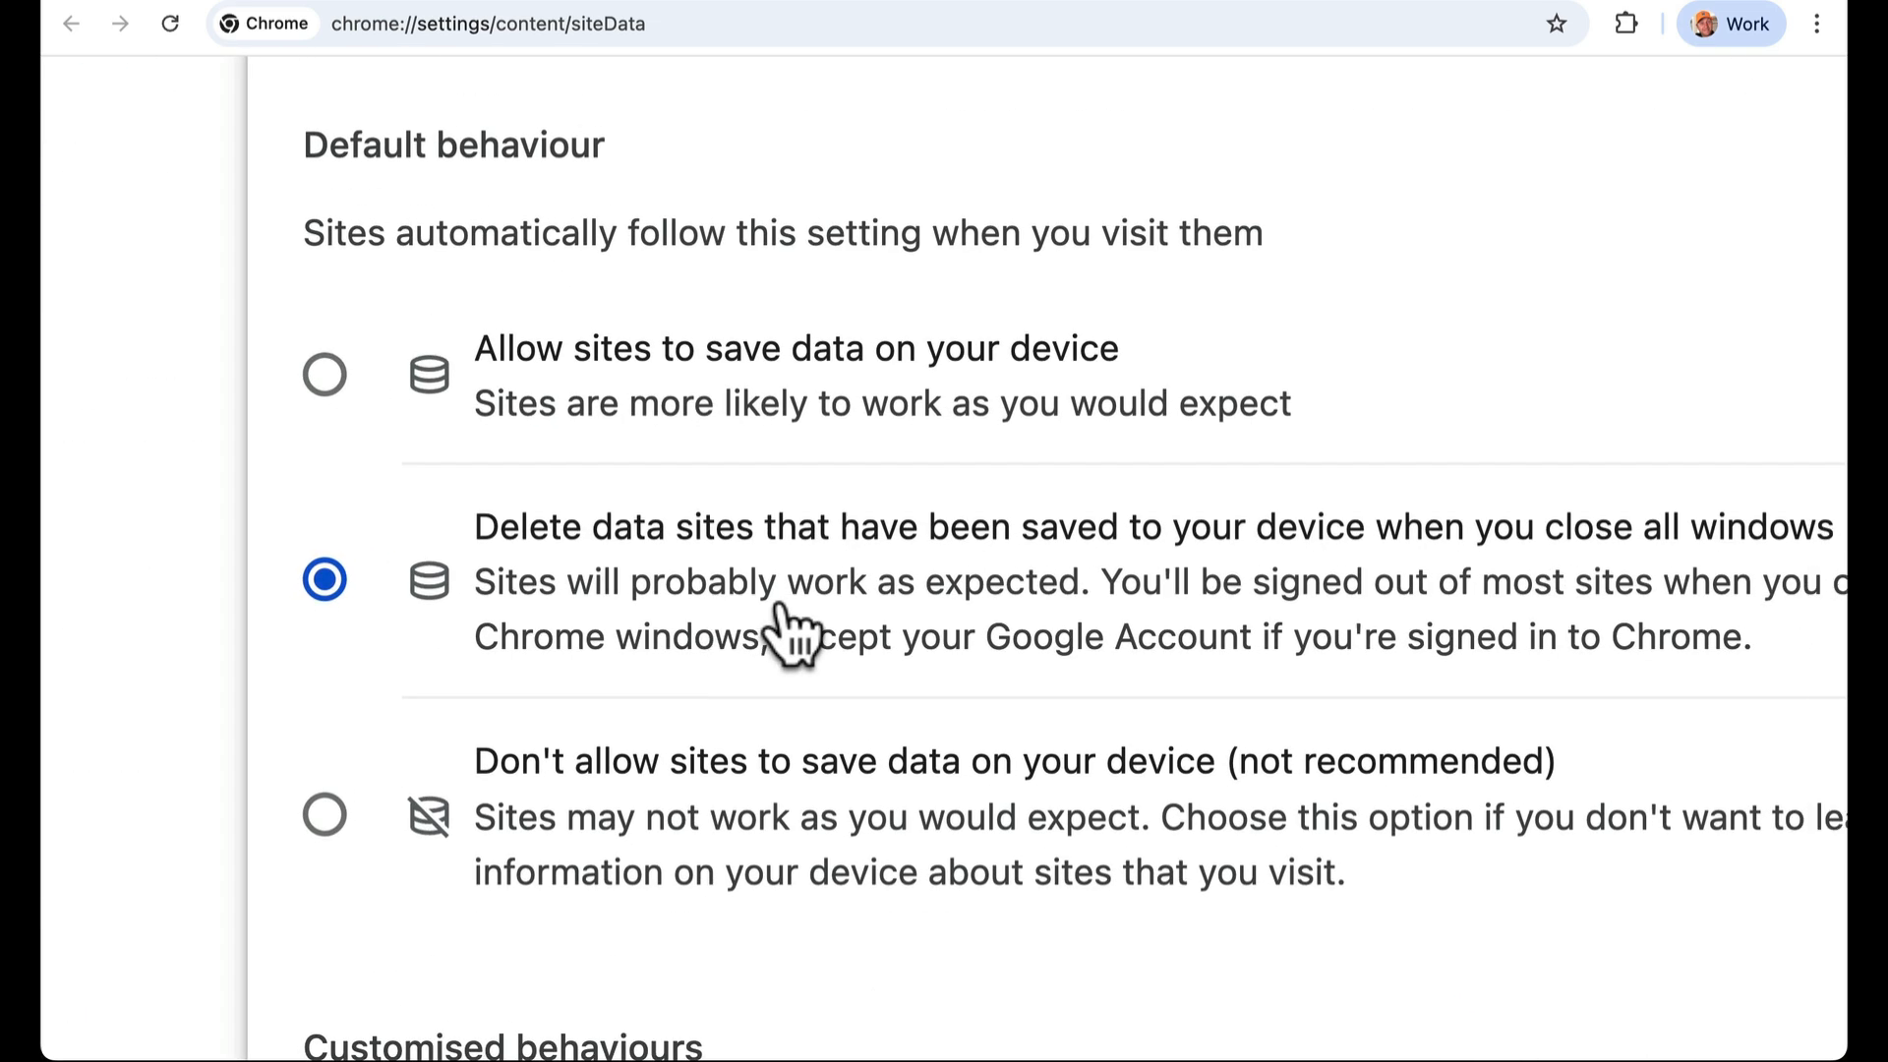
Set the default to 'Allow sites to save data on your device' and close the BBC dialog
scroll("up", 3)
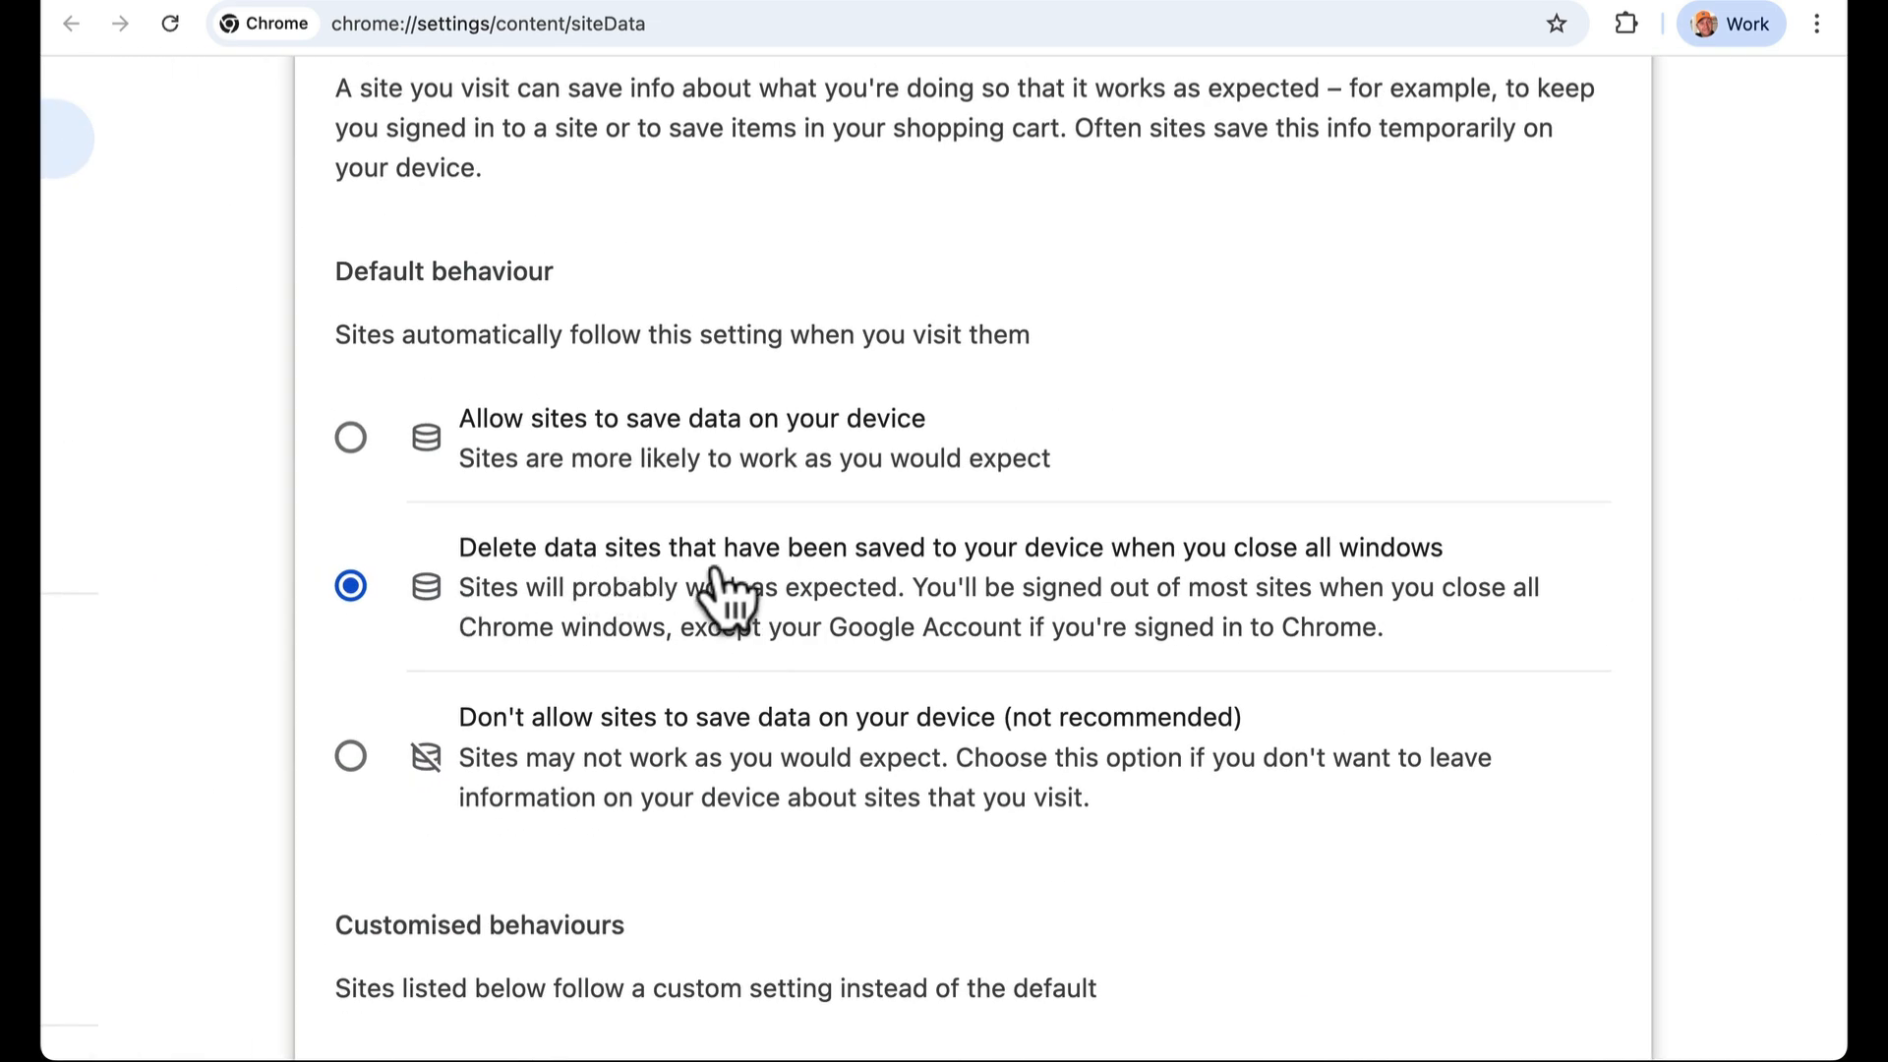
mouse_move(1340, 628)
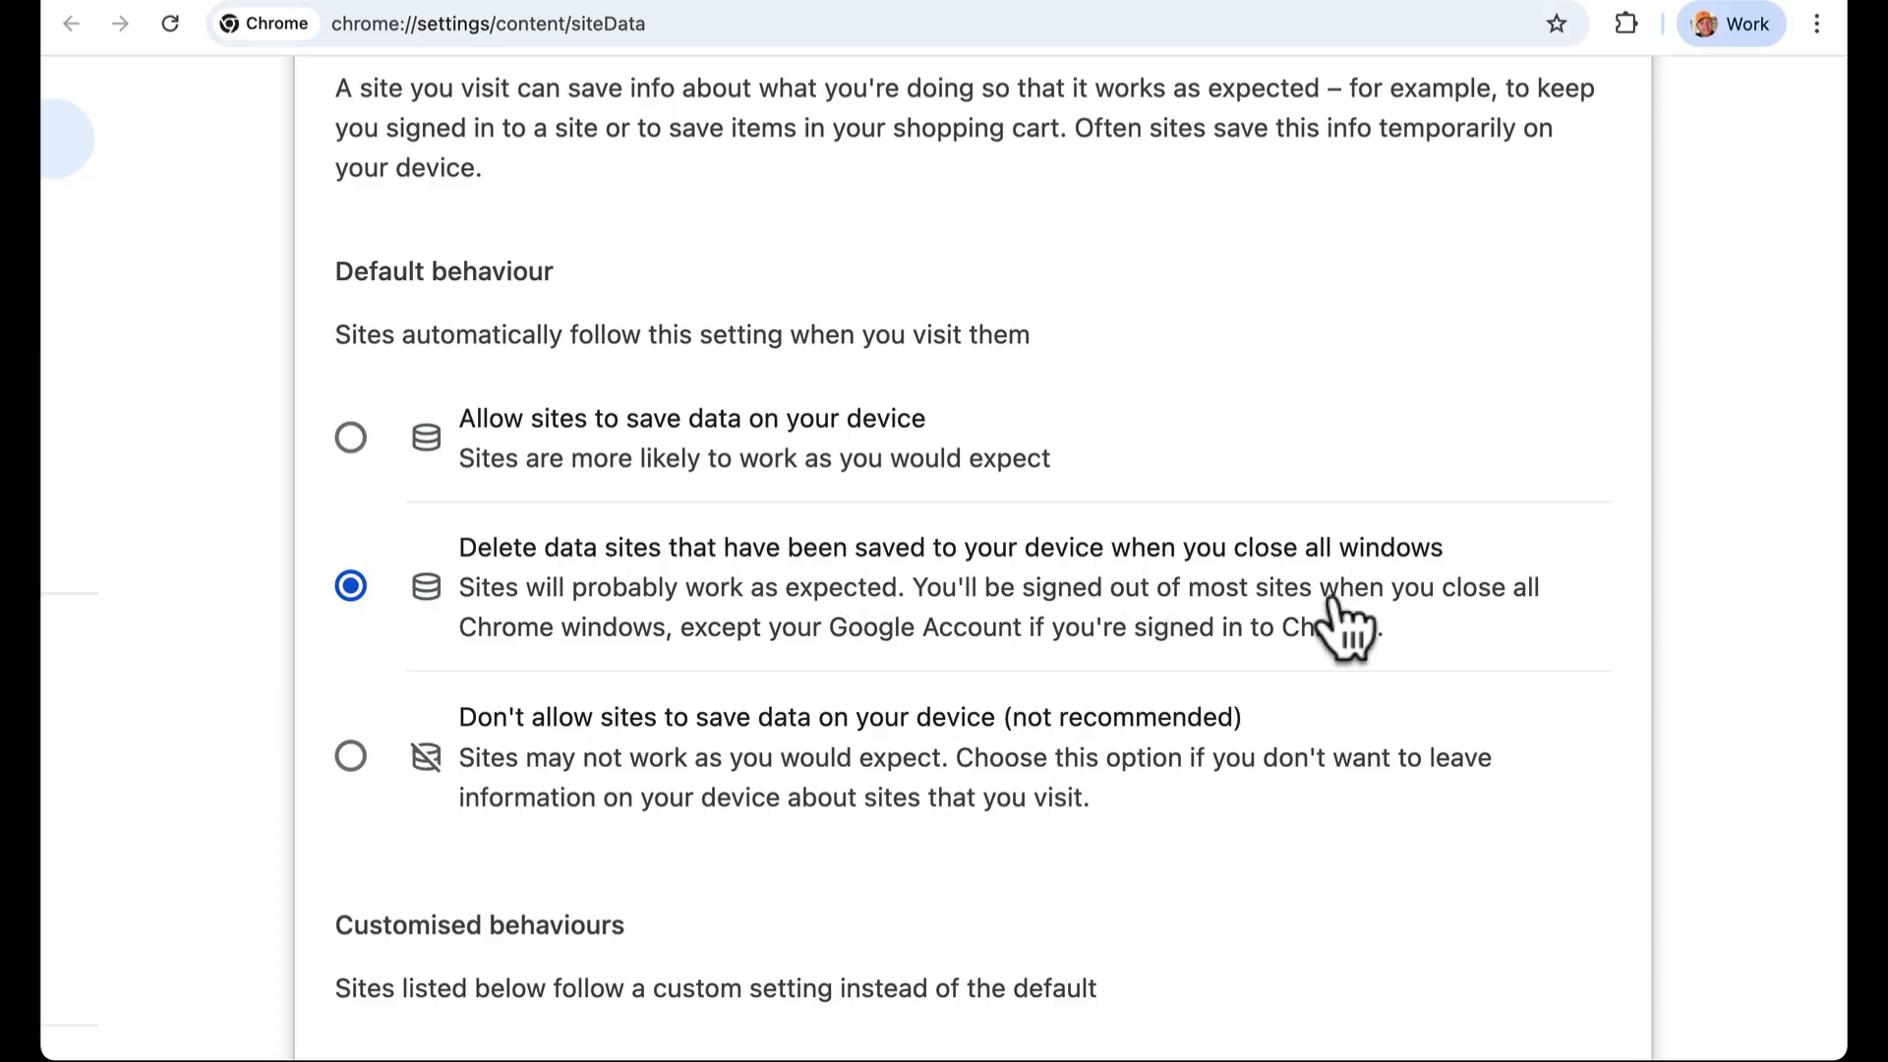
mouse_move(921, 655)
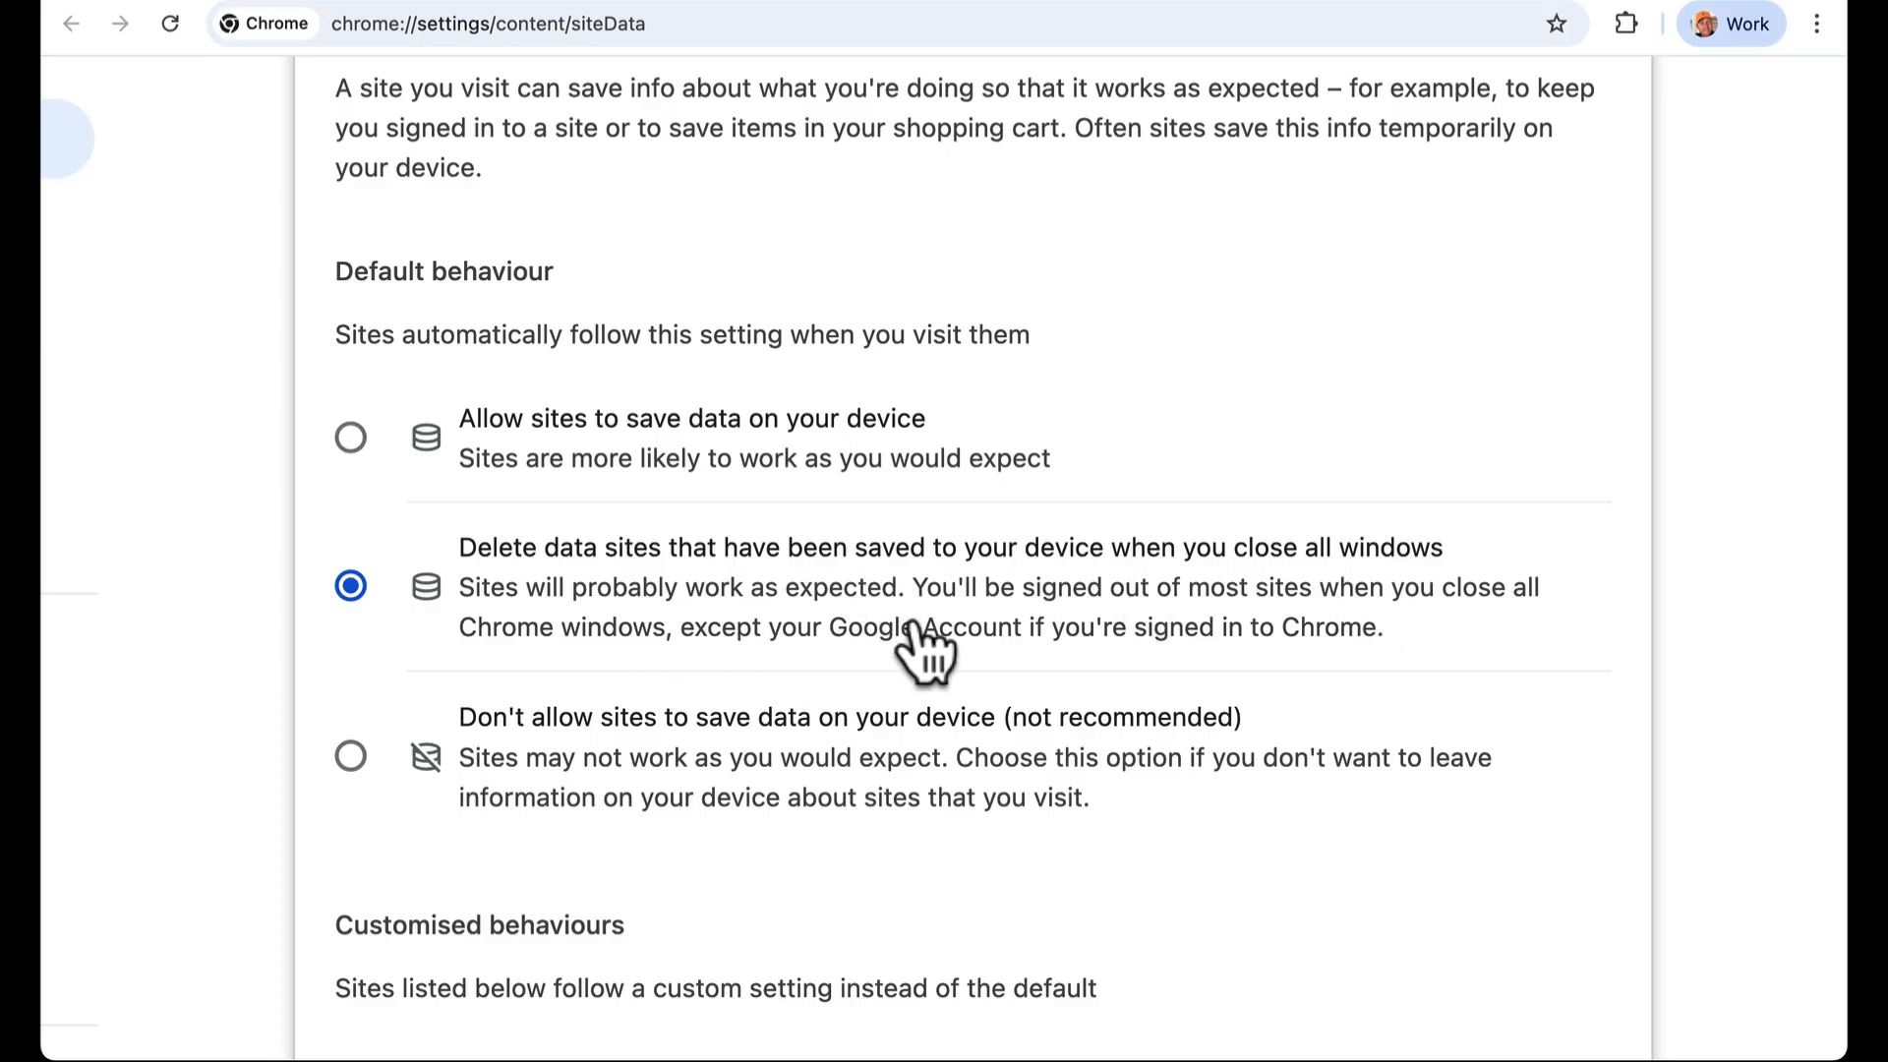
mouse_move(1471, 642)
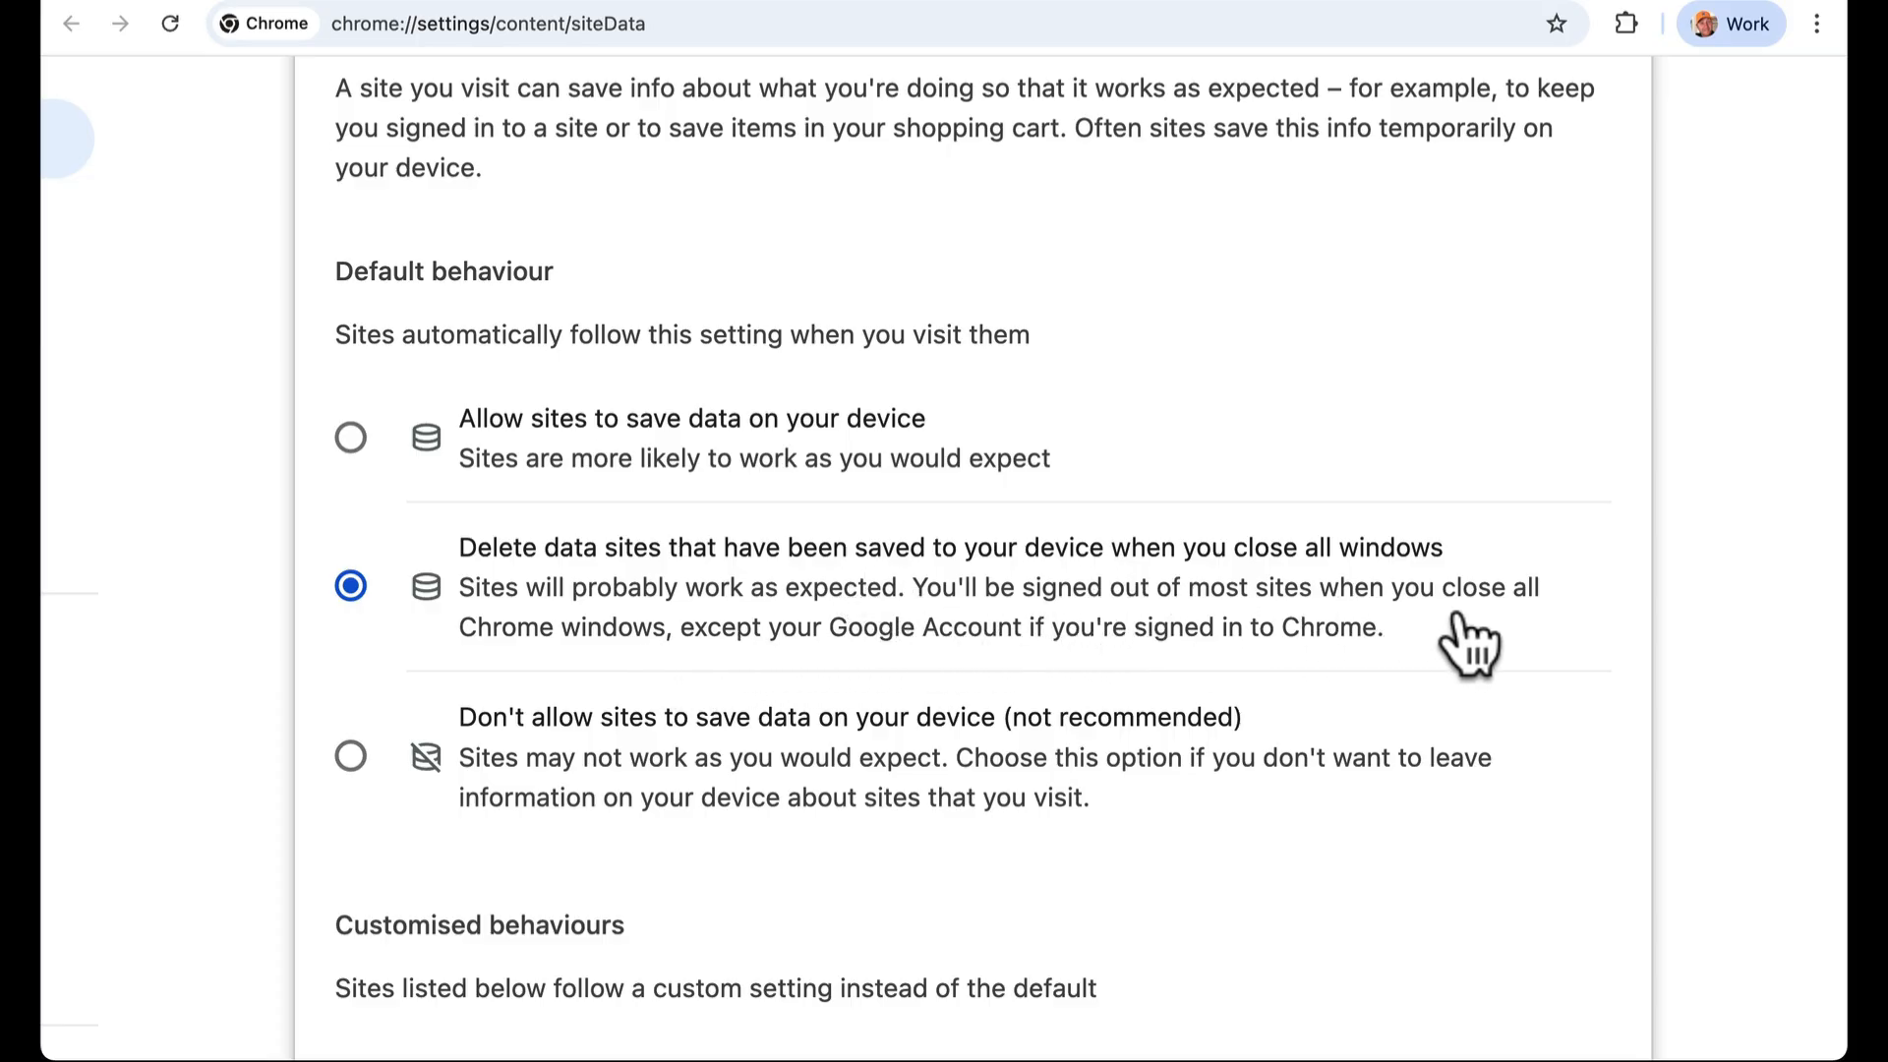
mouse_move(946, 671)
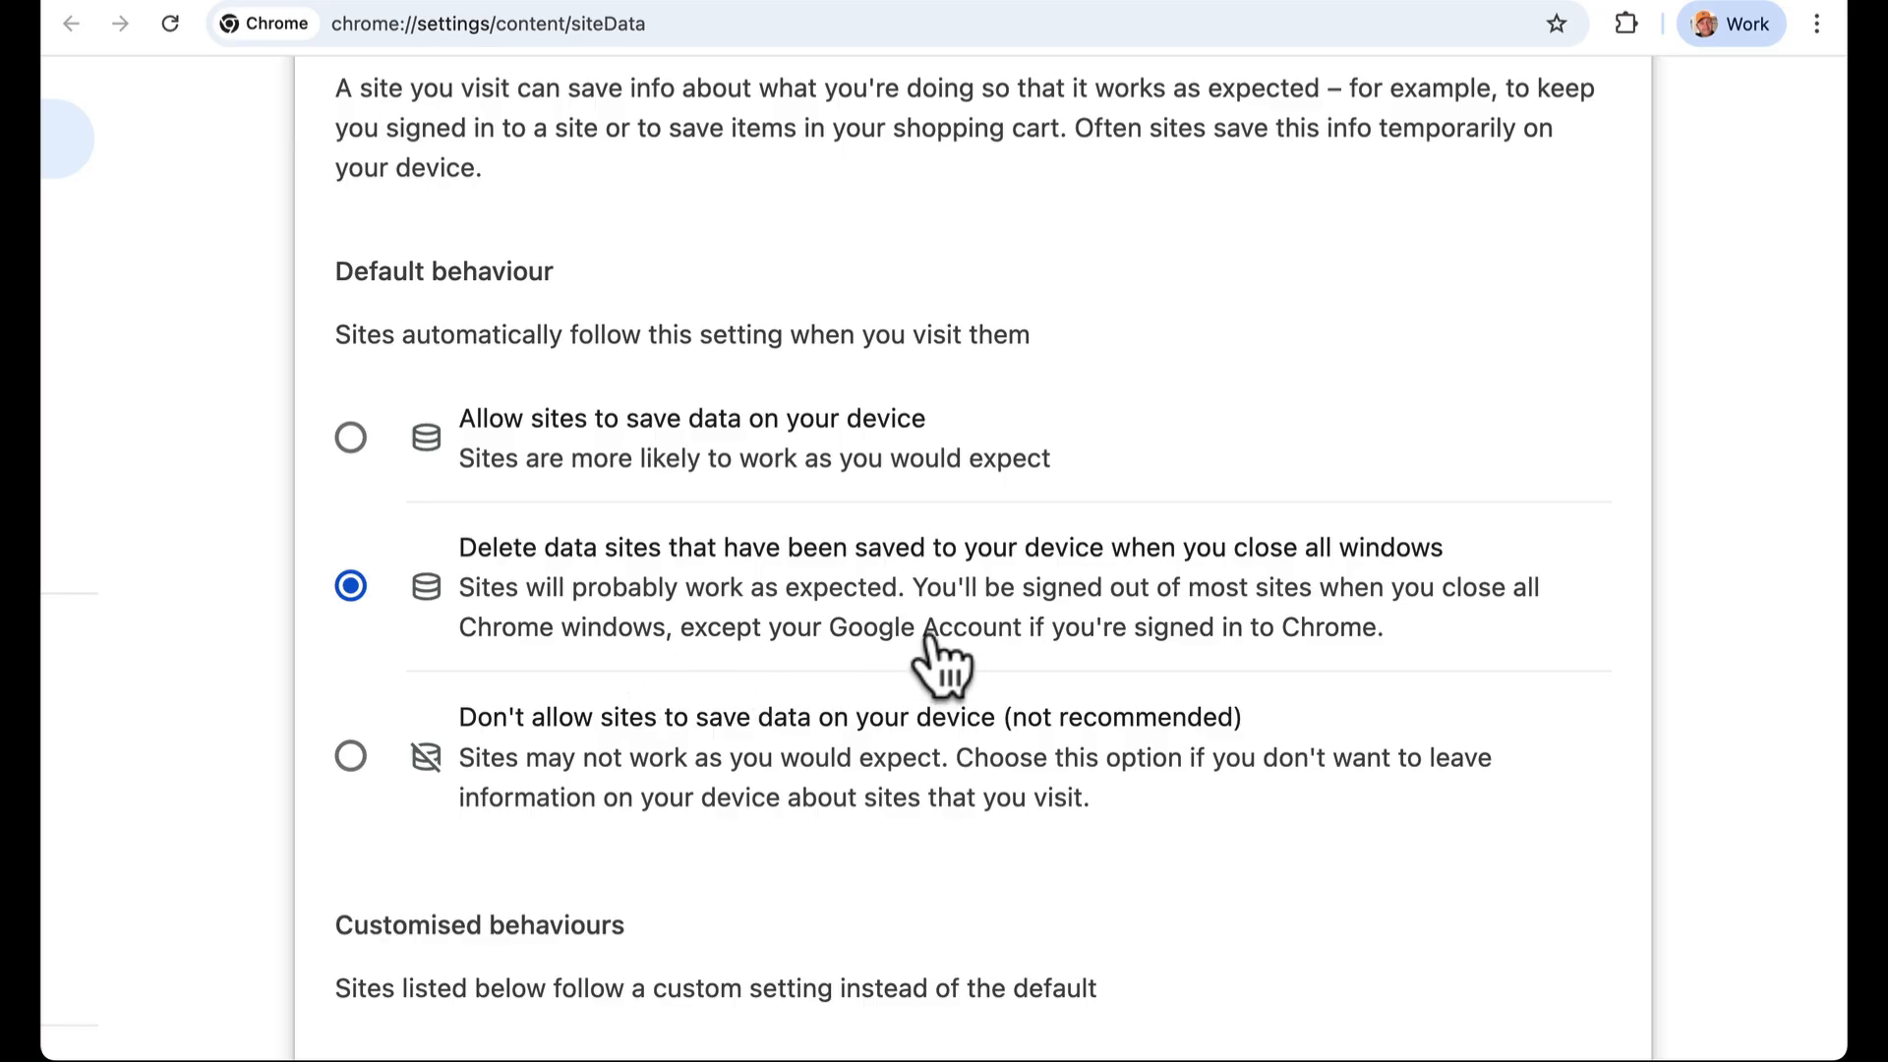
left_click(350, 436)
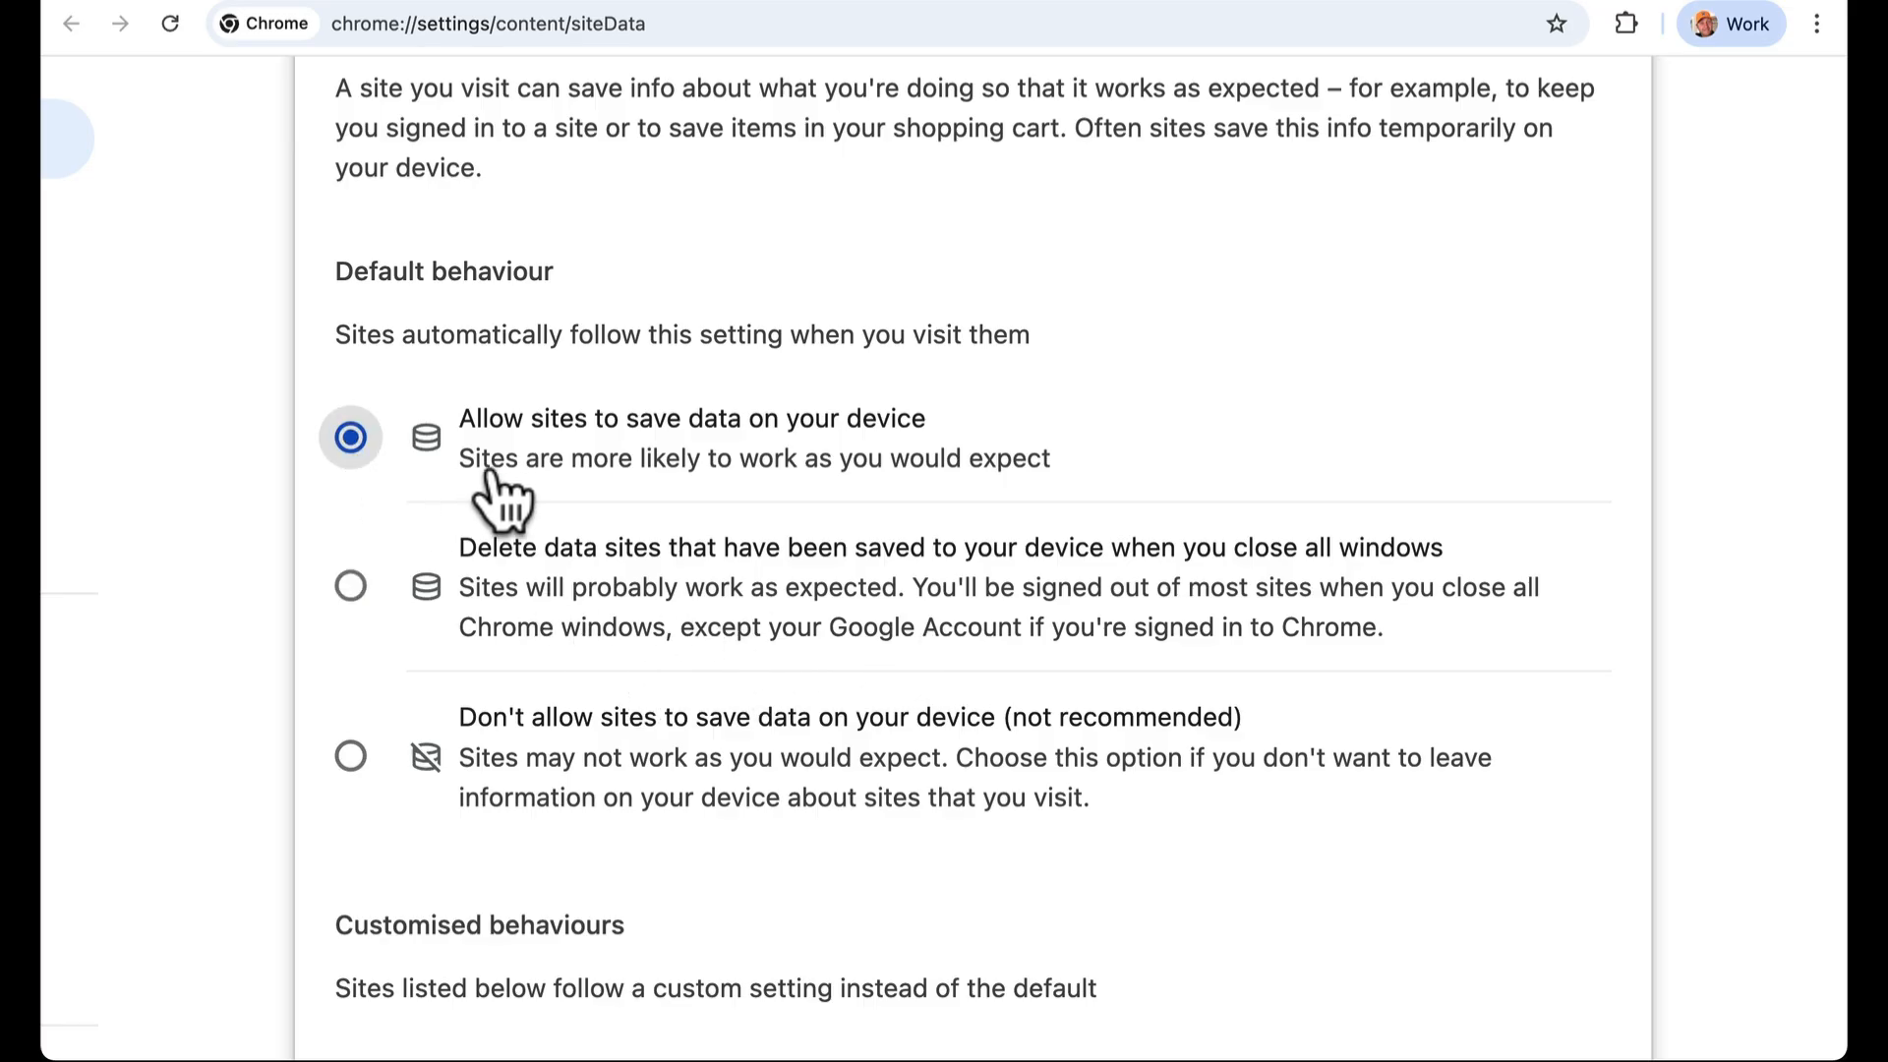
mouse_move(831, 500)
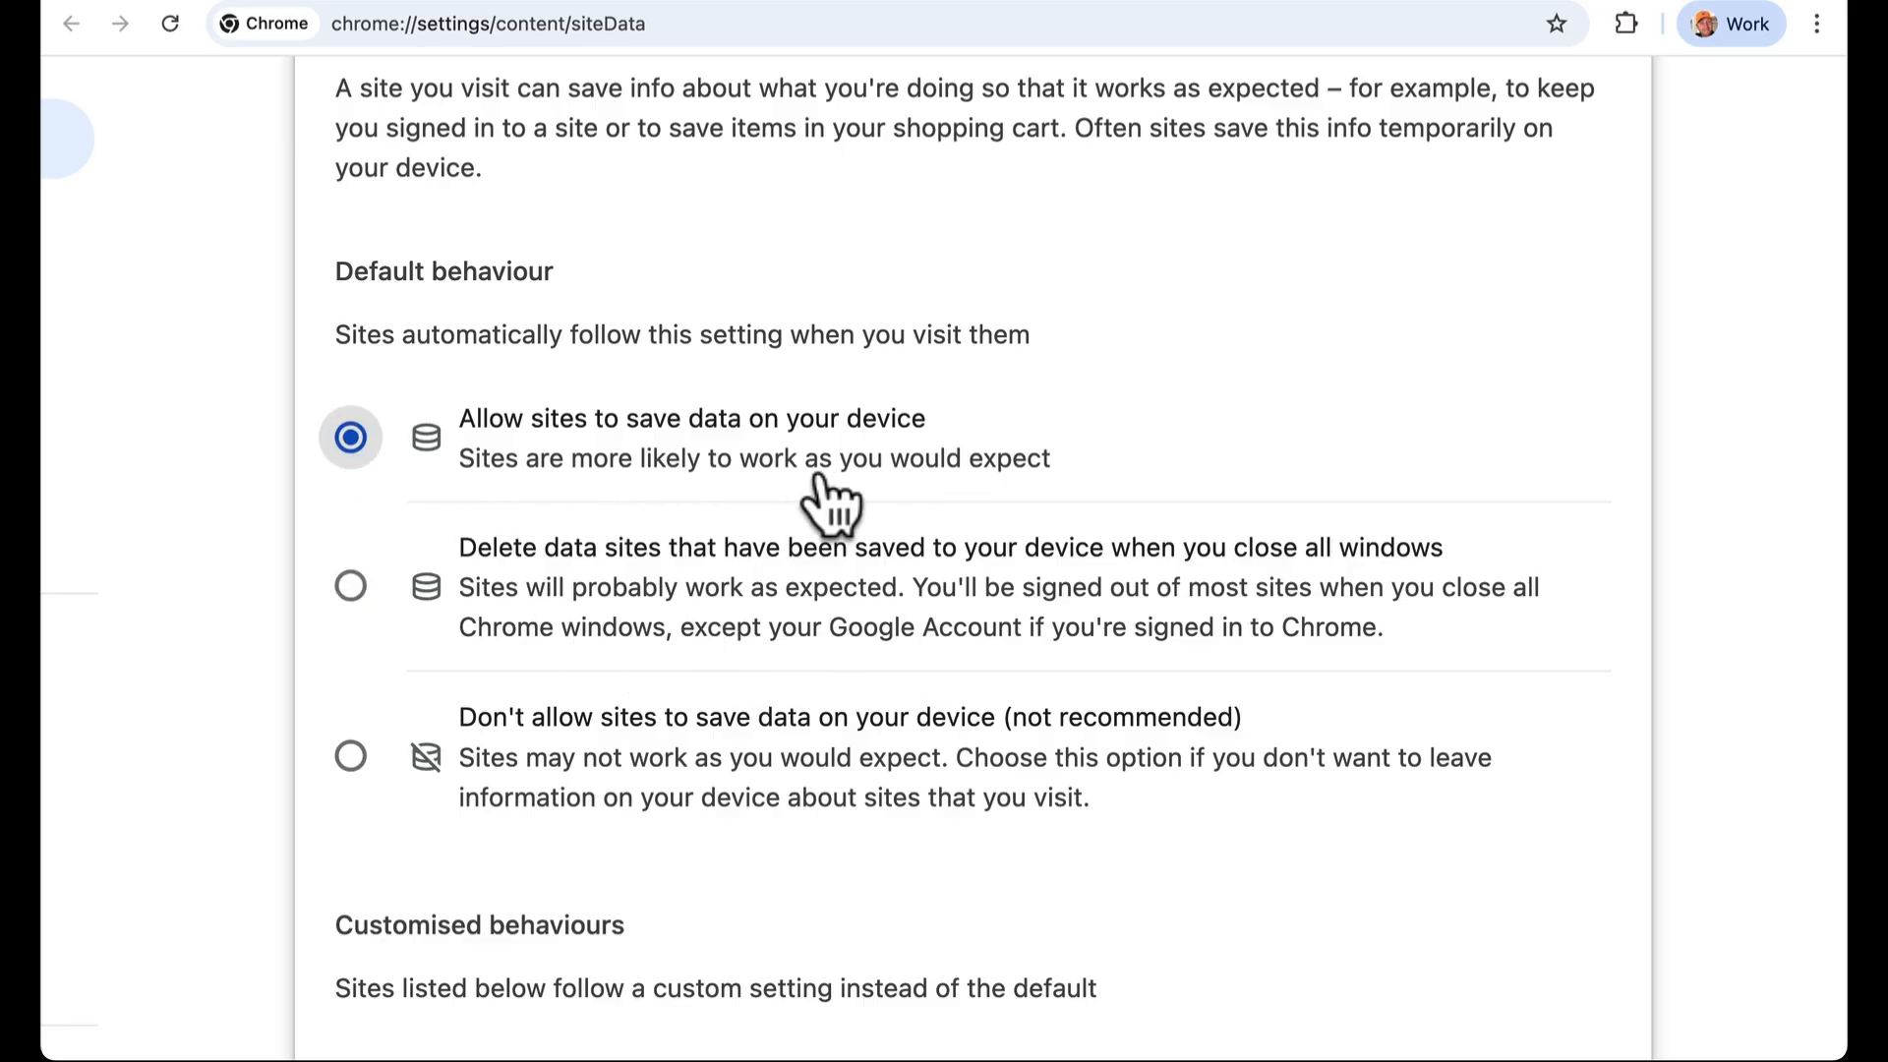
mouse_move(897, 451)
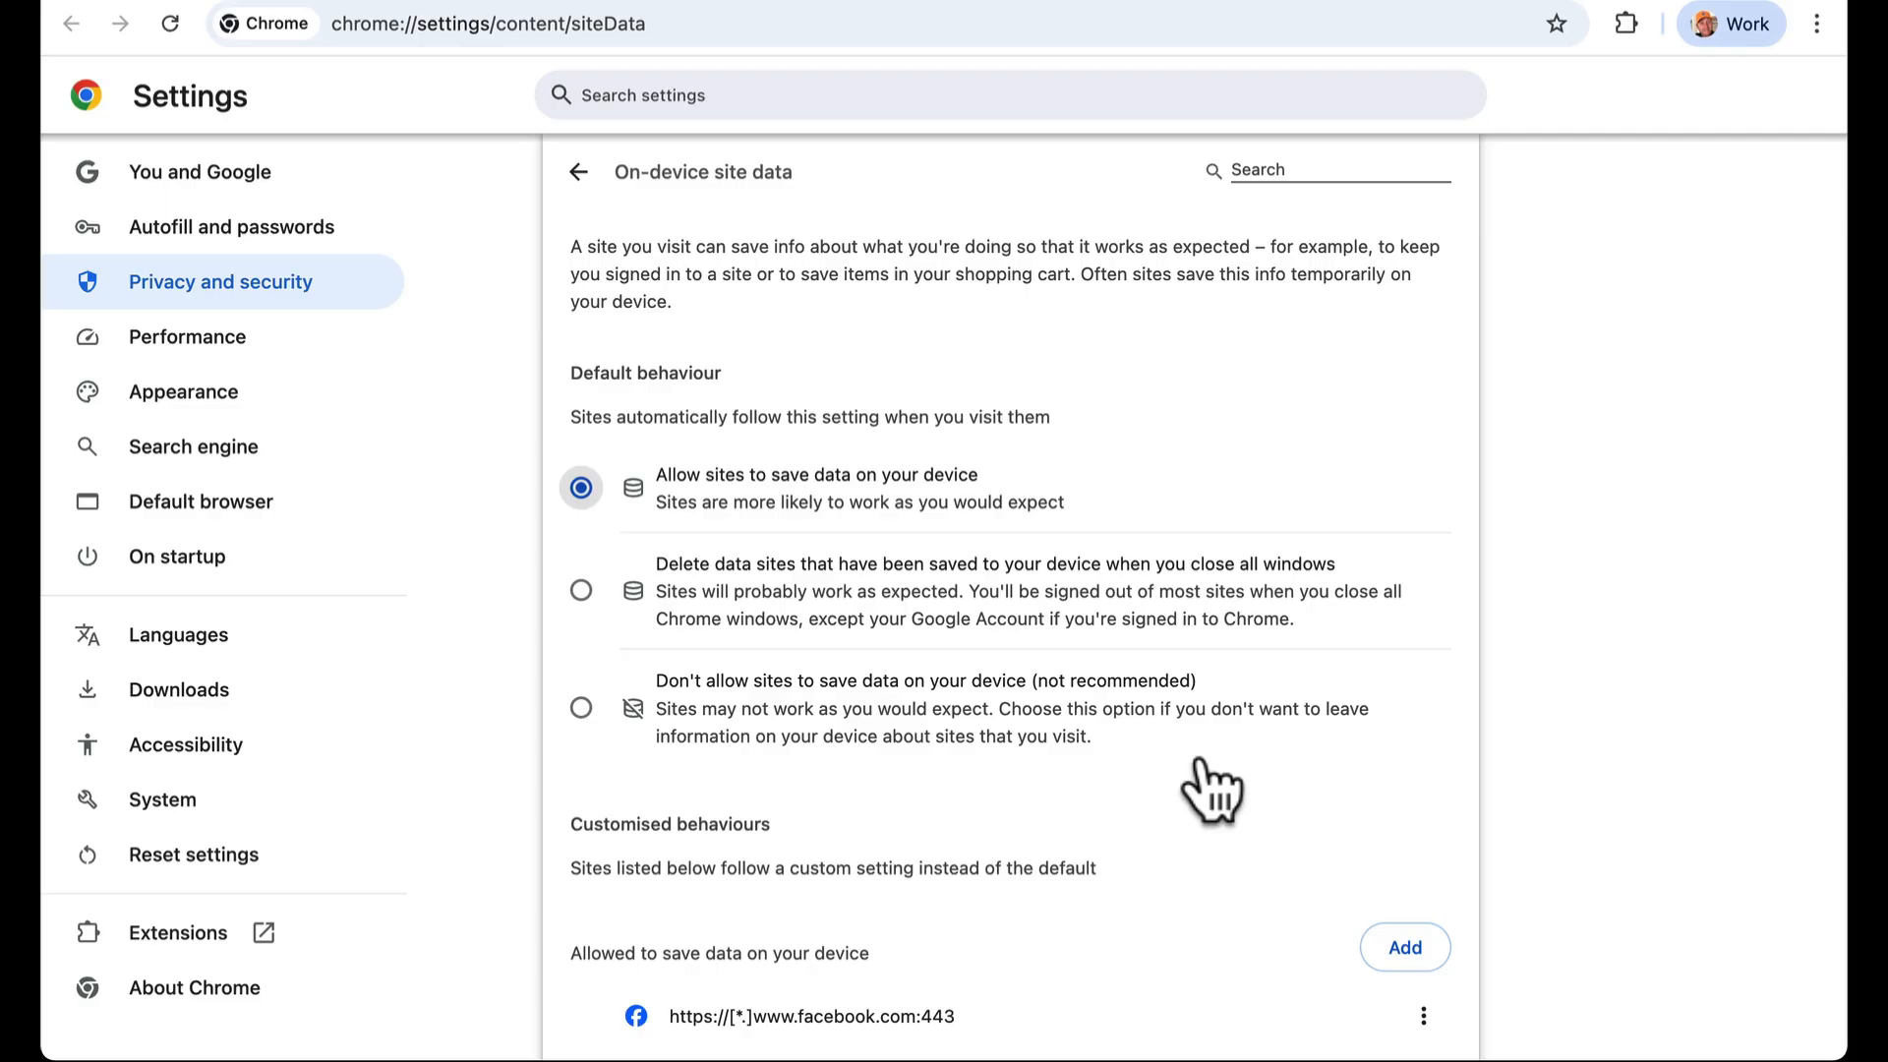
scroll("down", 3)
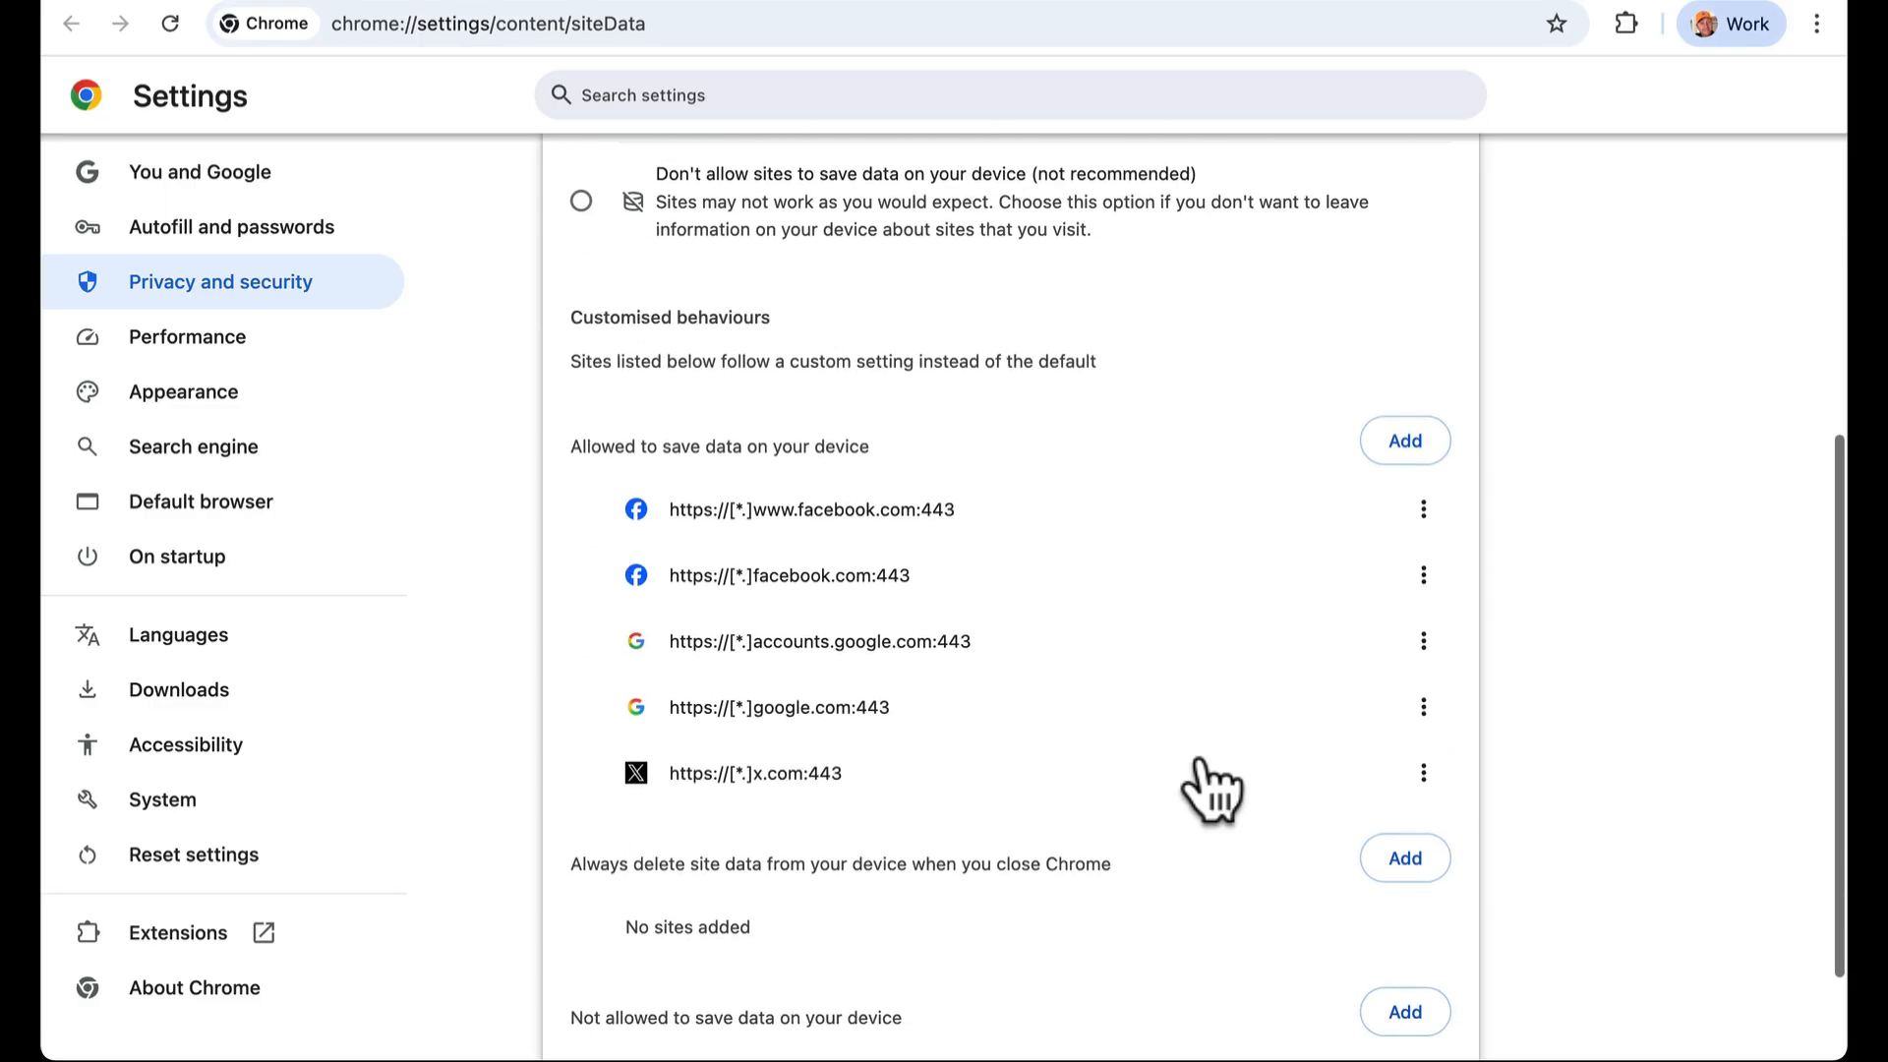
scroll("up", 3)
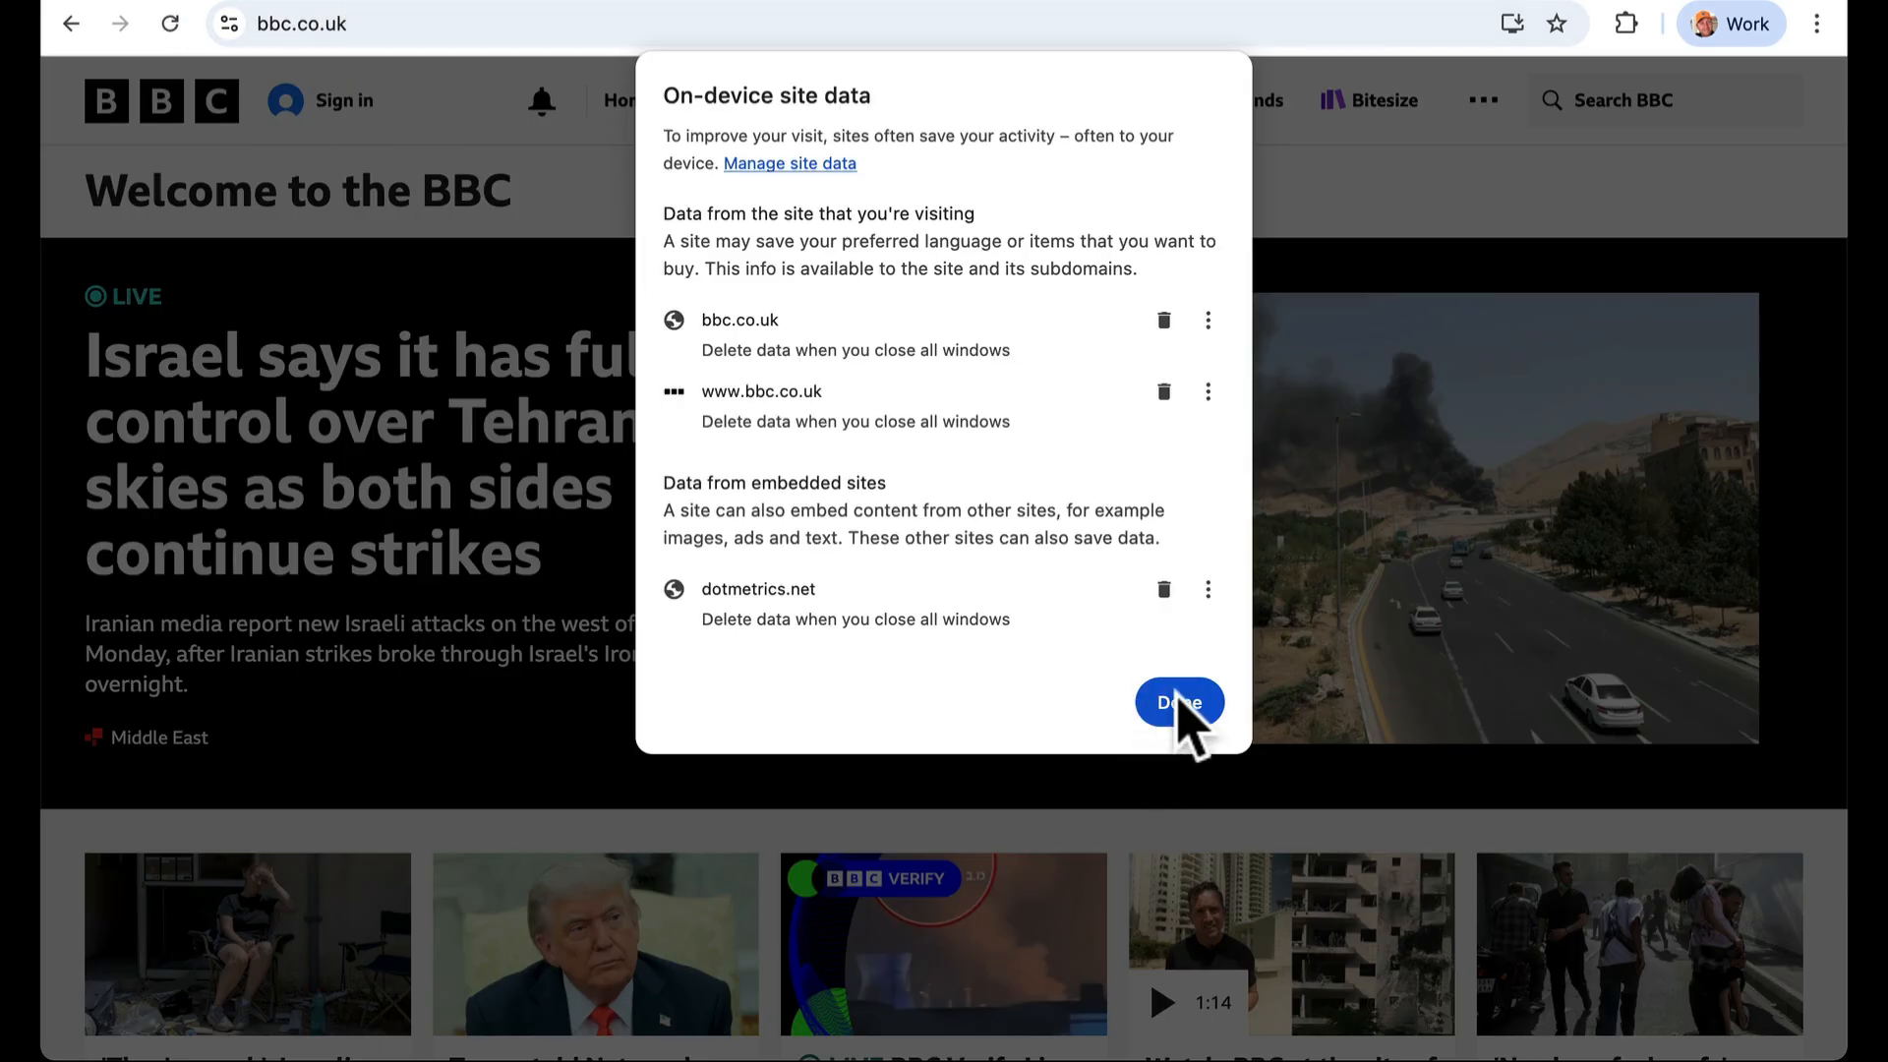
left_click(1178, 702)
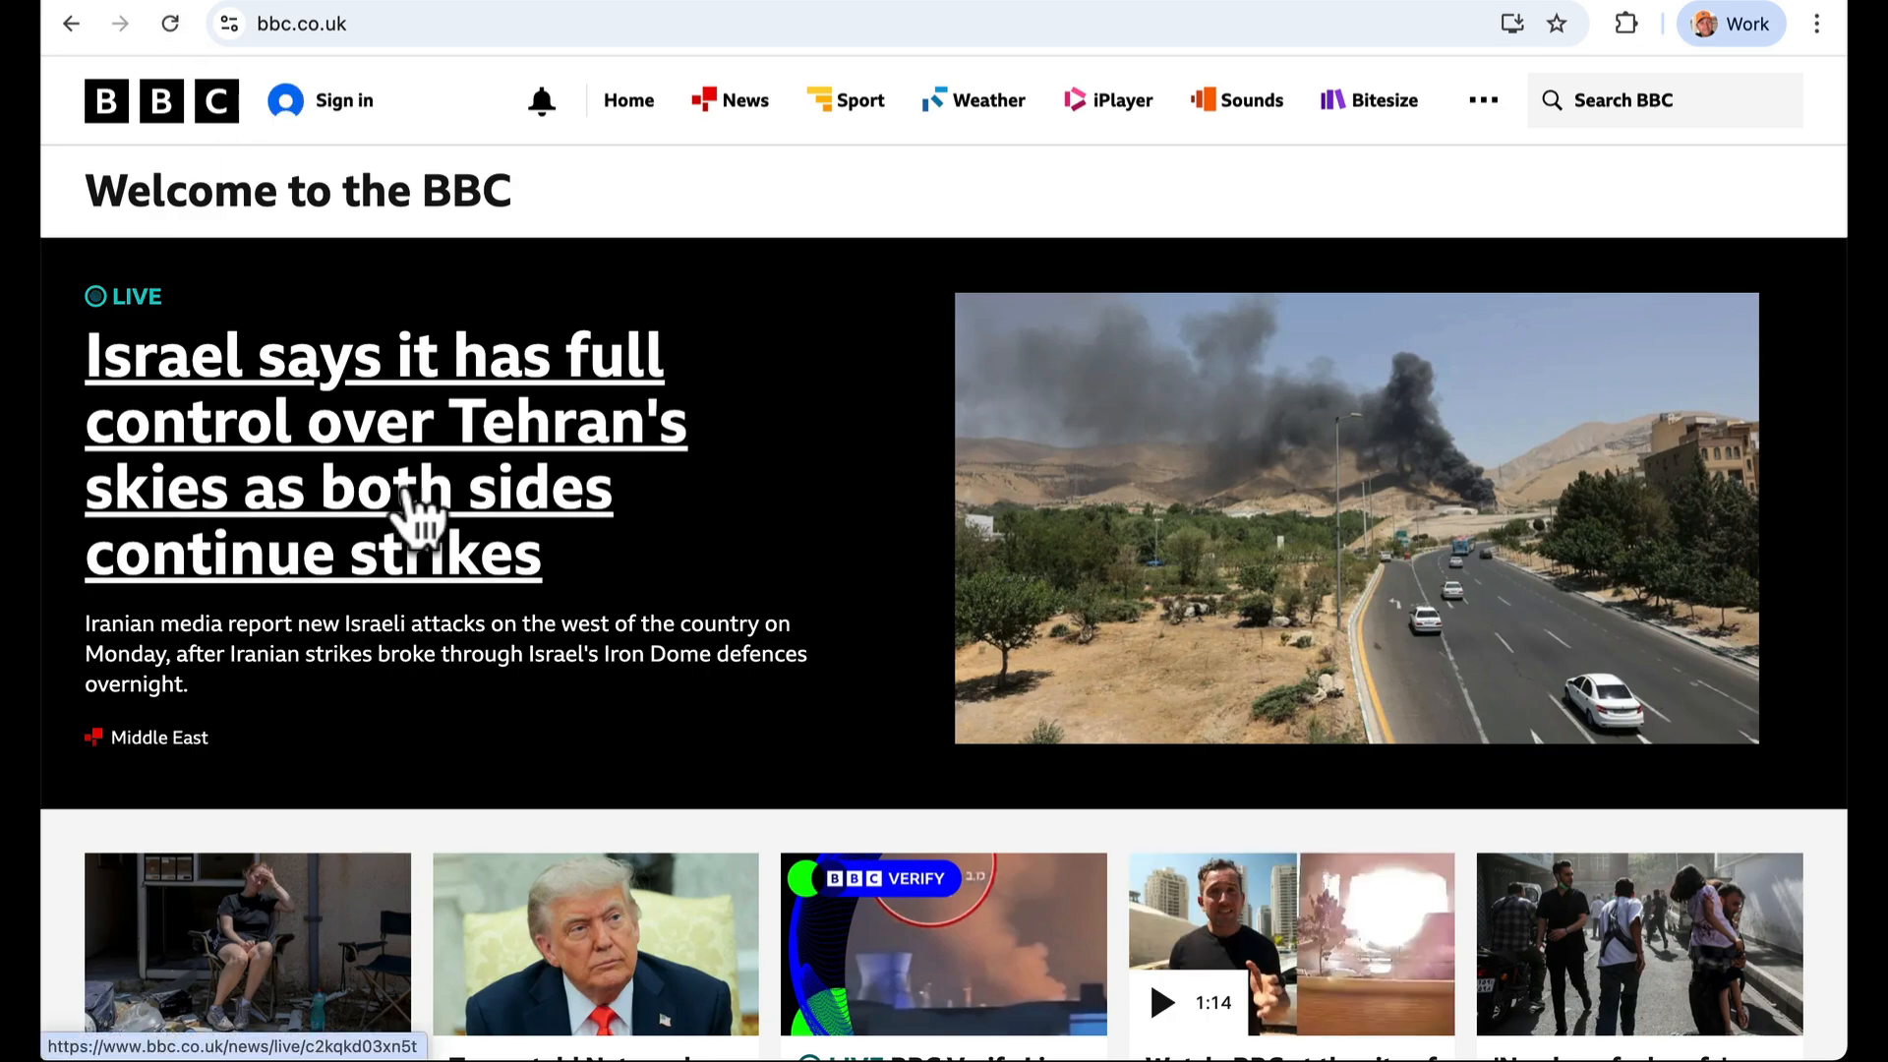
mouse_move(849, 999)
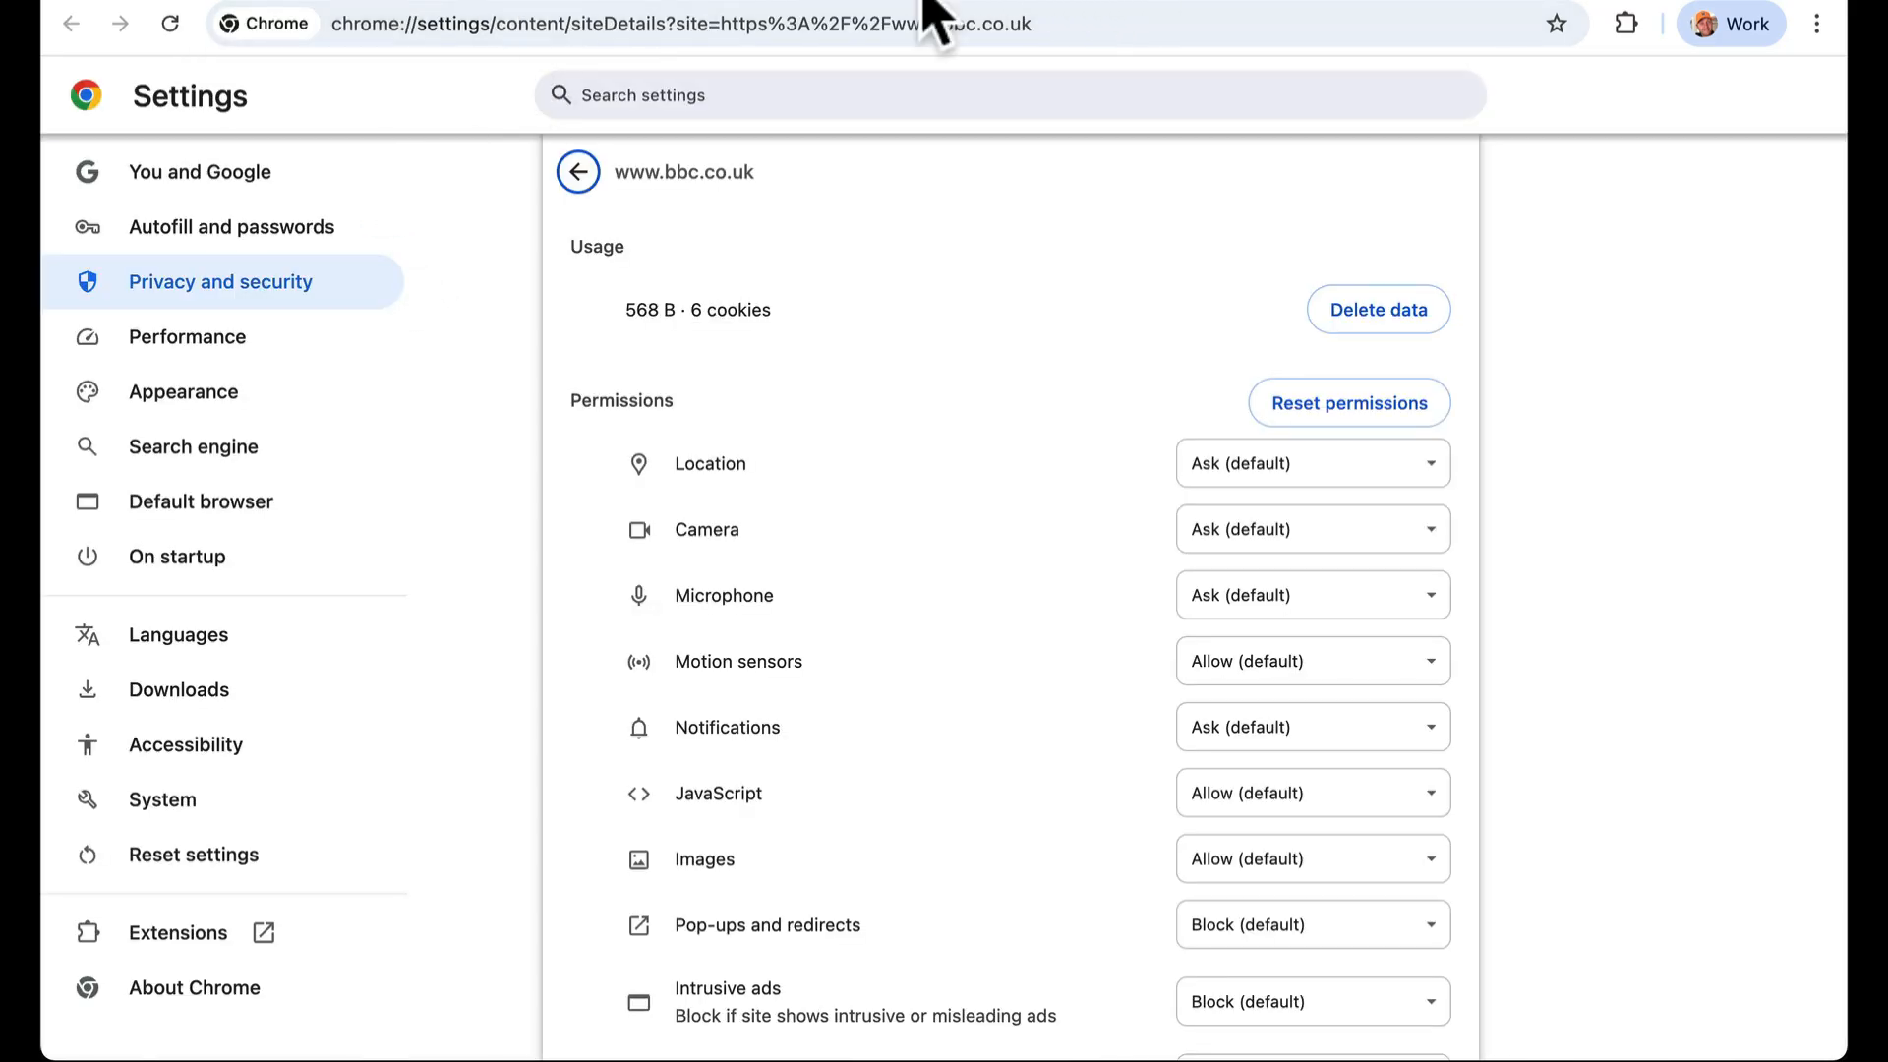
left_click(684, 171)
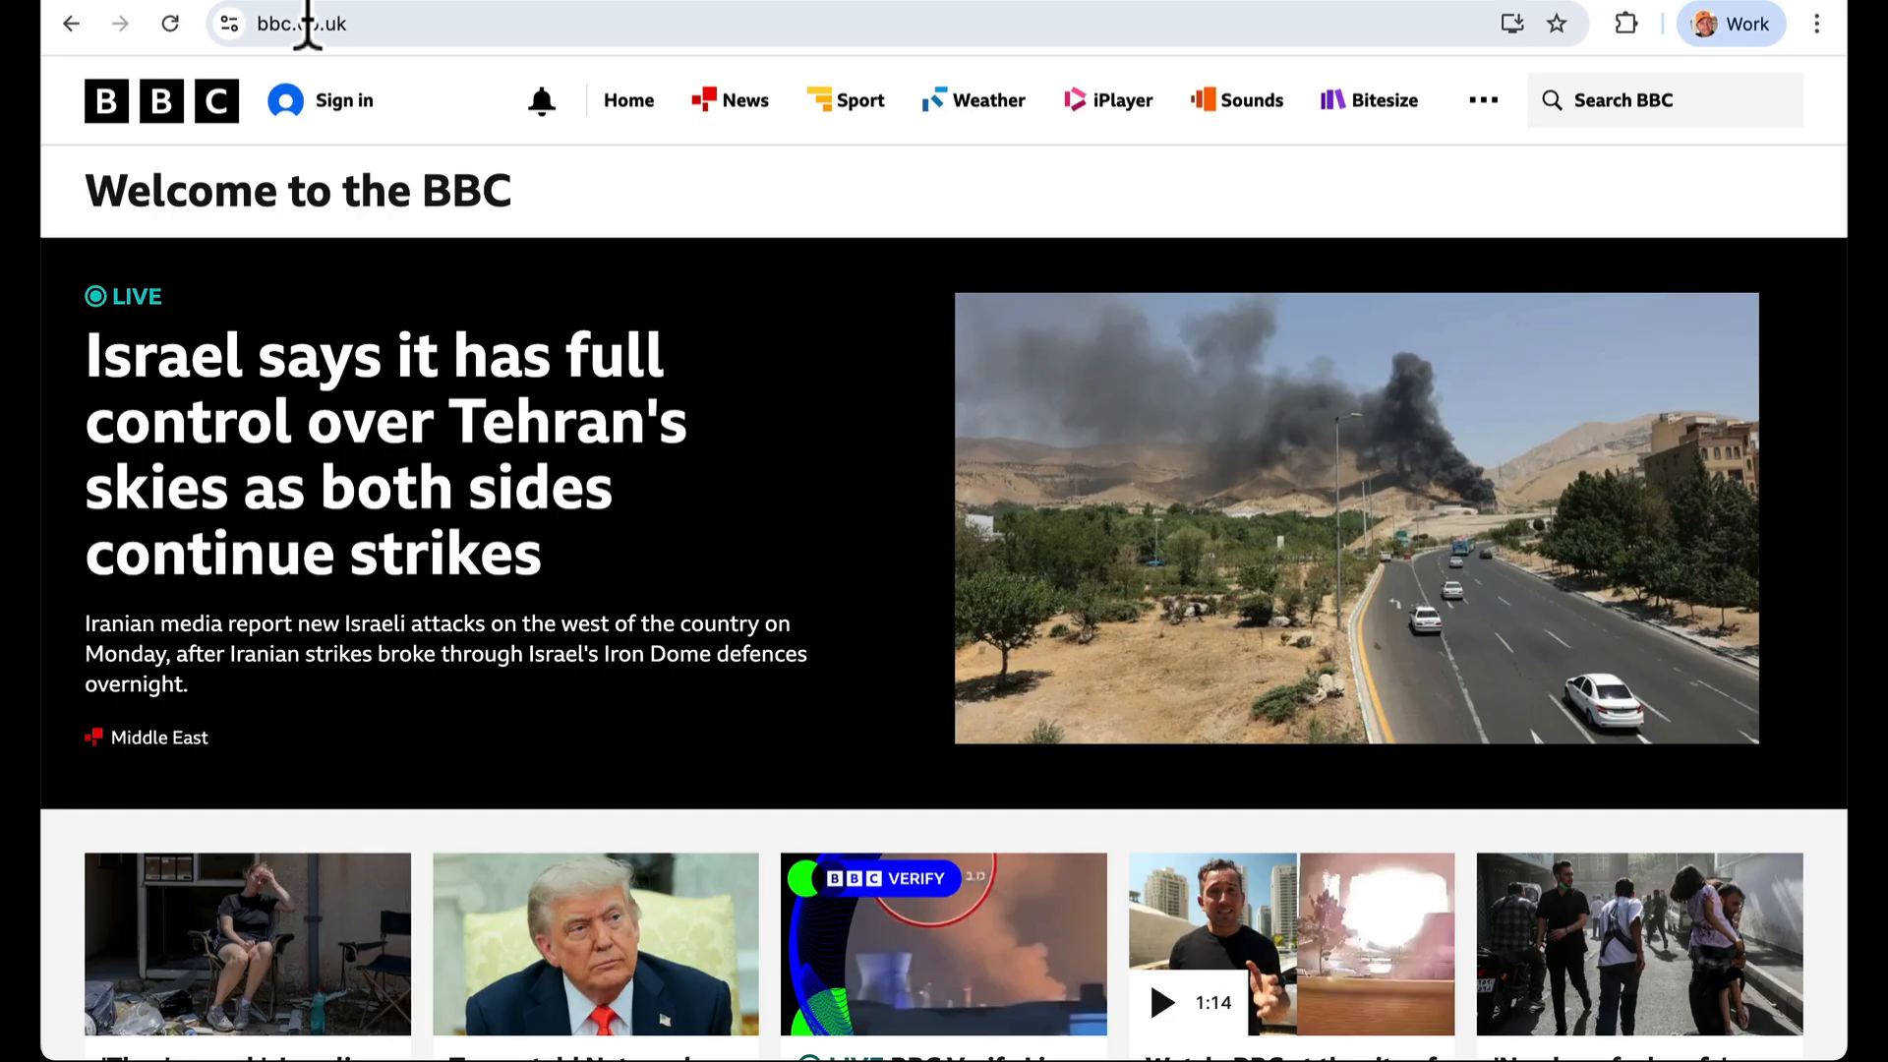
left_click(226, 23)
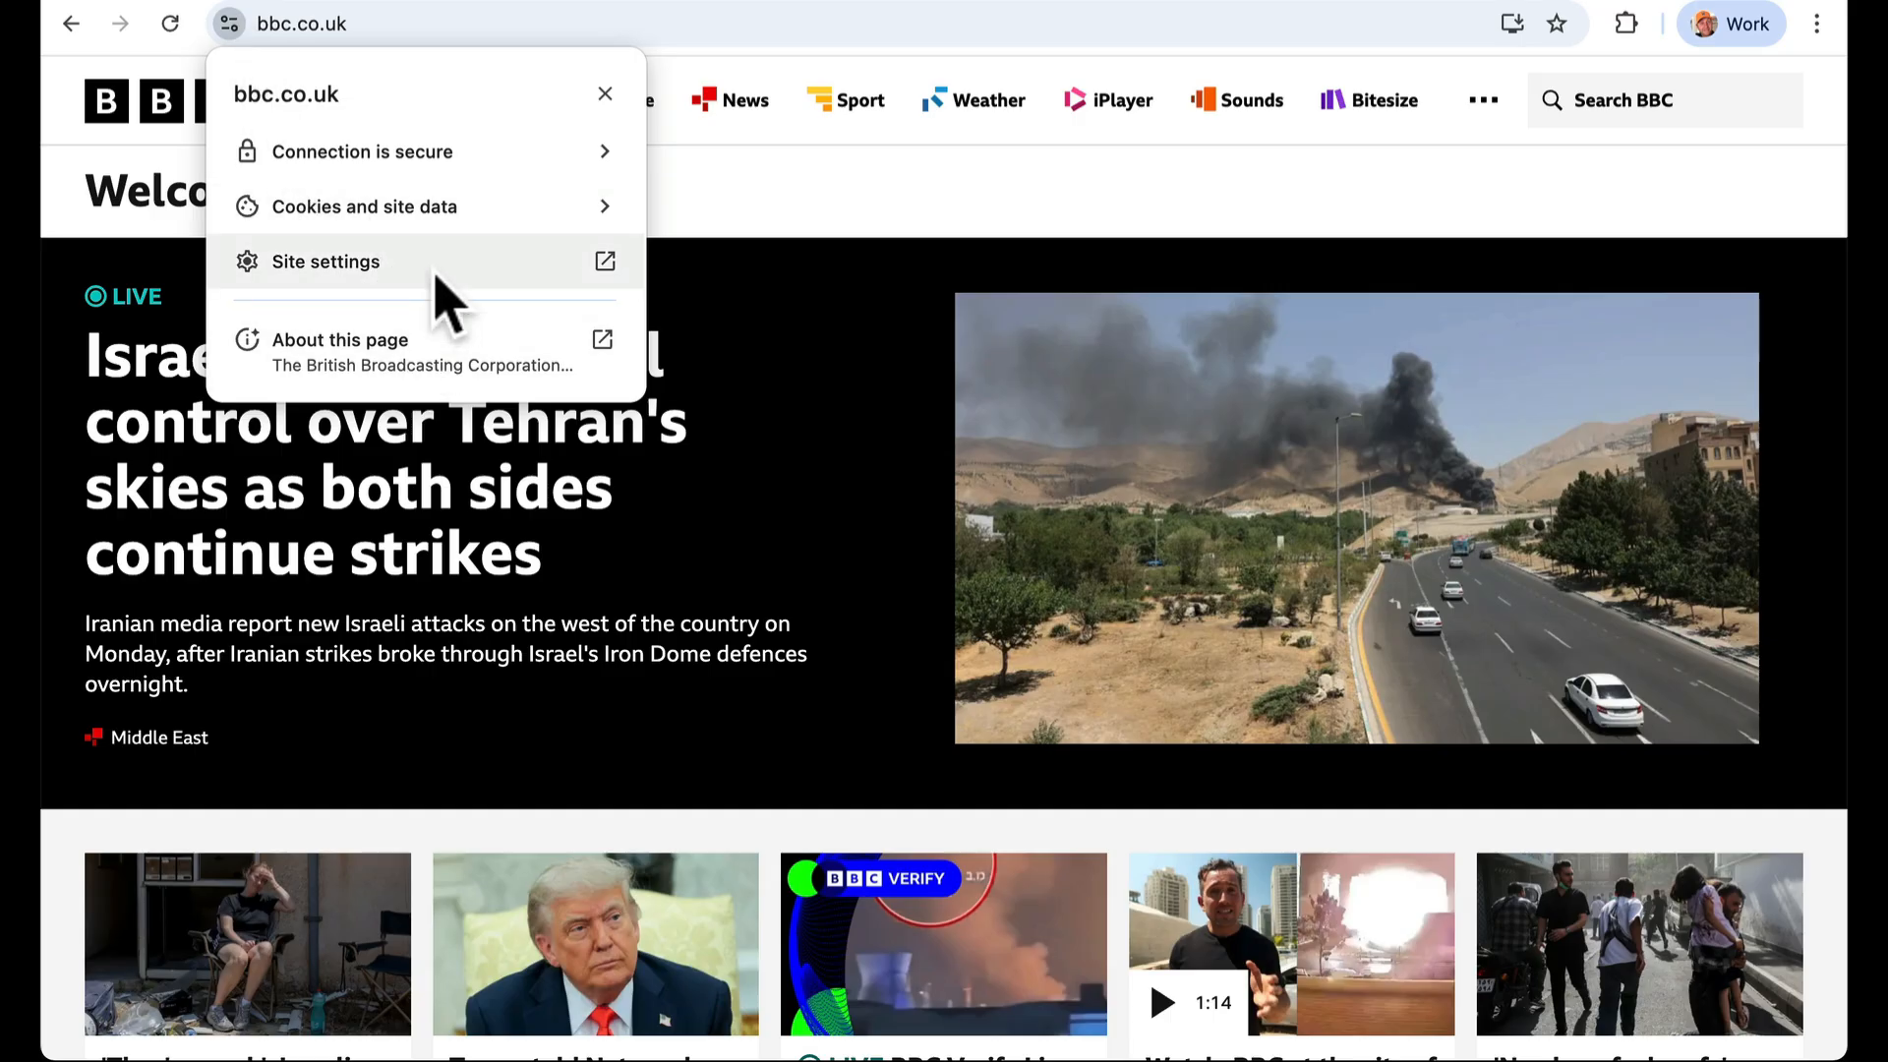
left_click(364, 205)
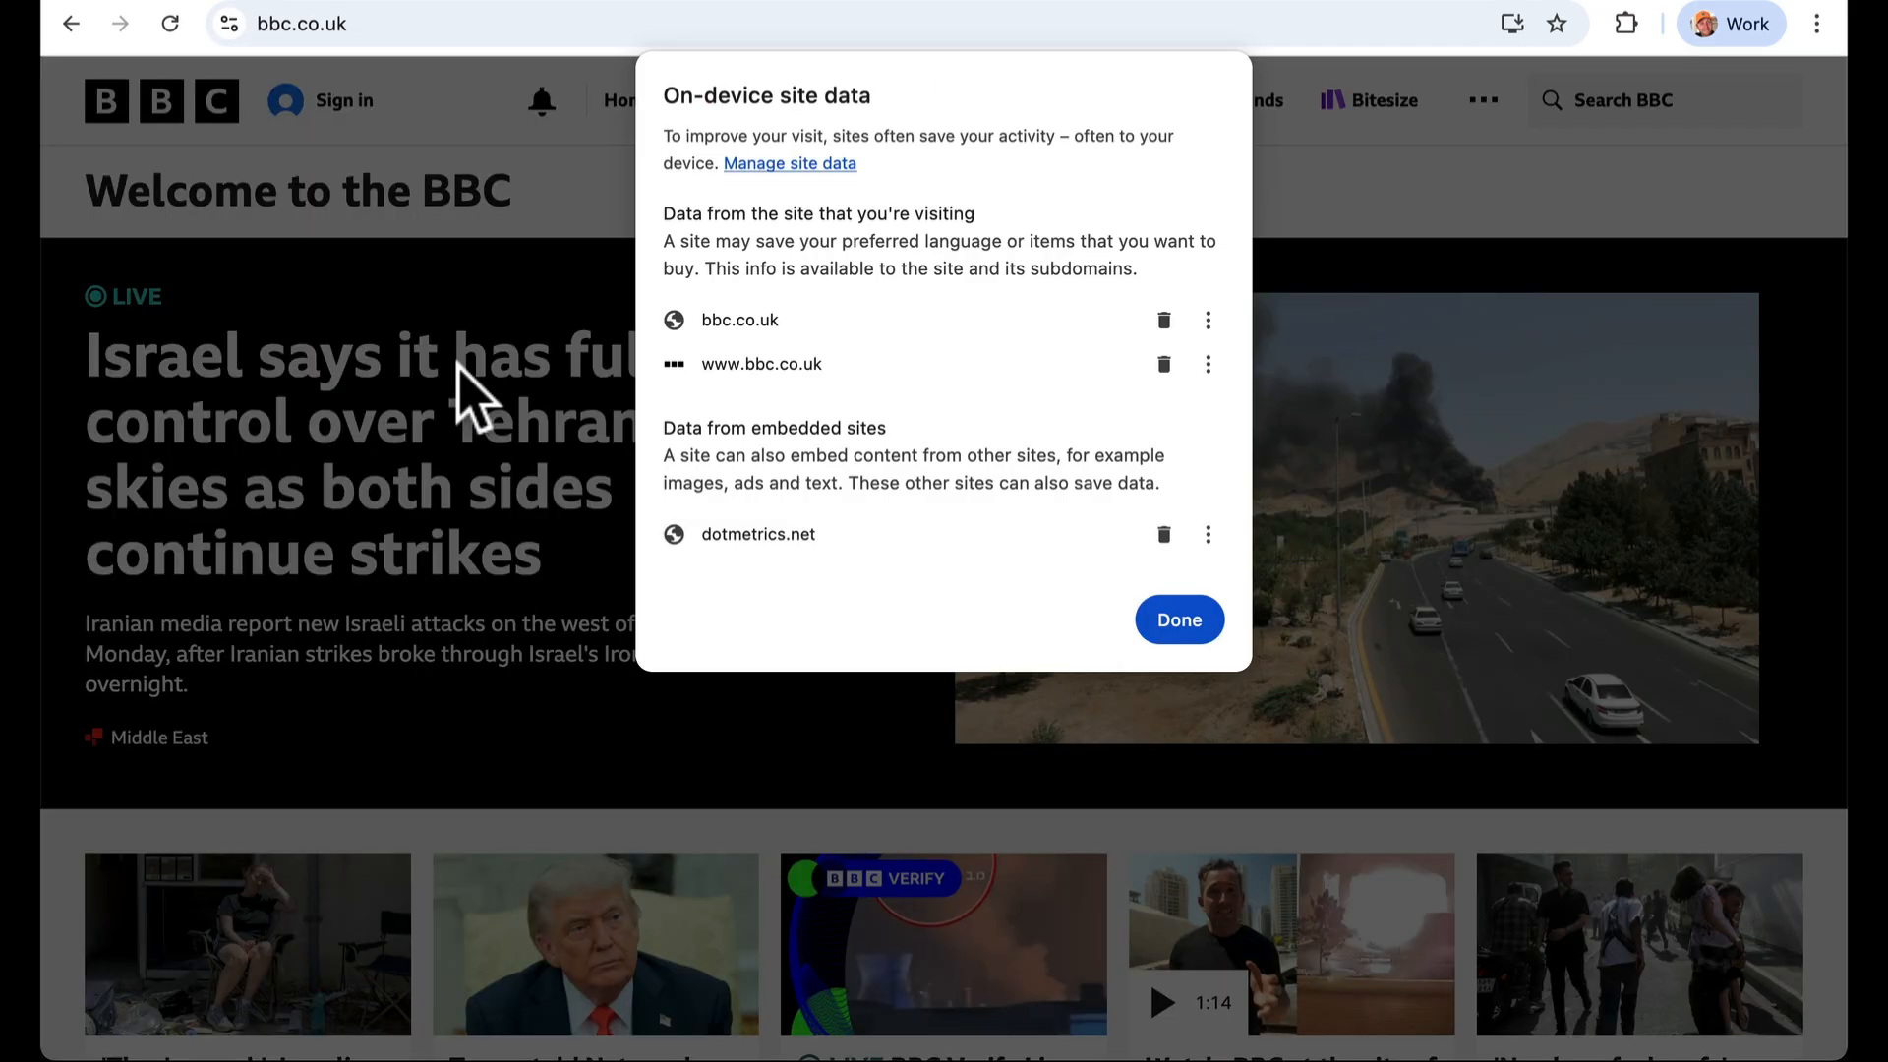
mouse_move(772, 602)
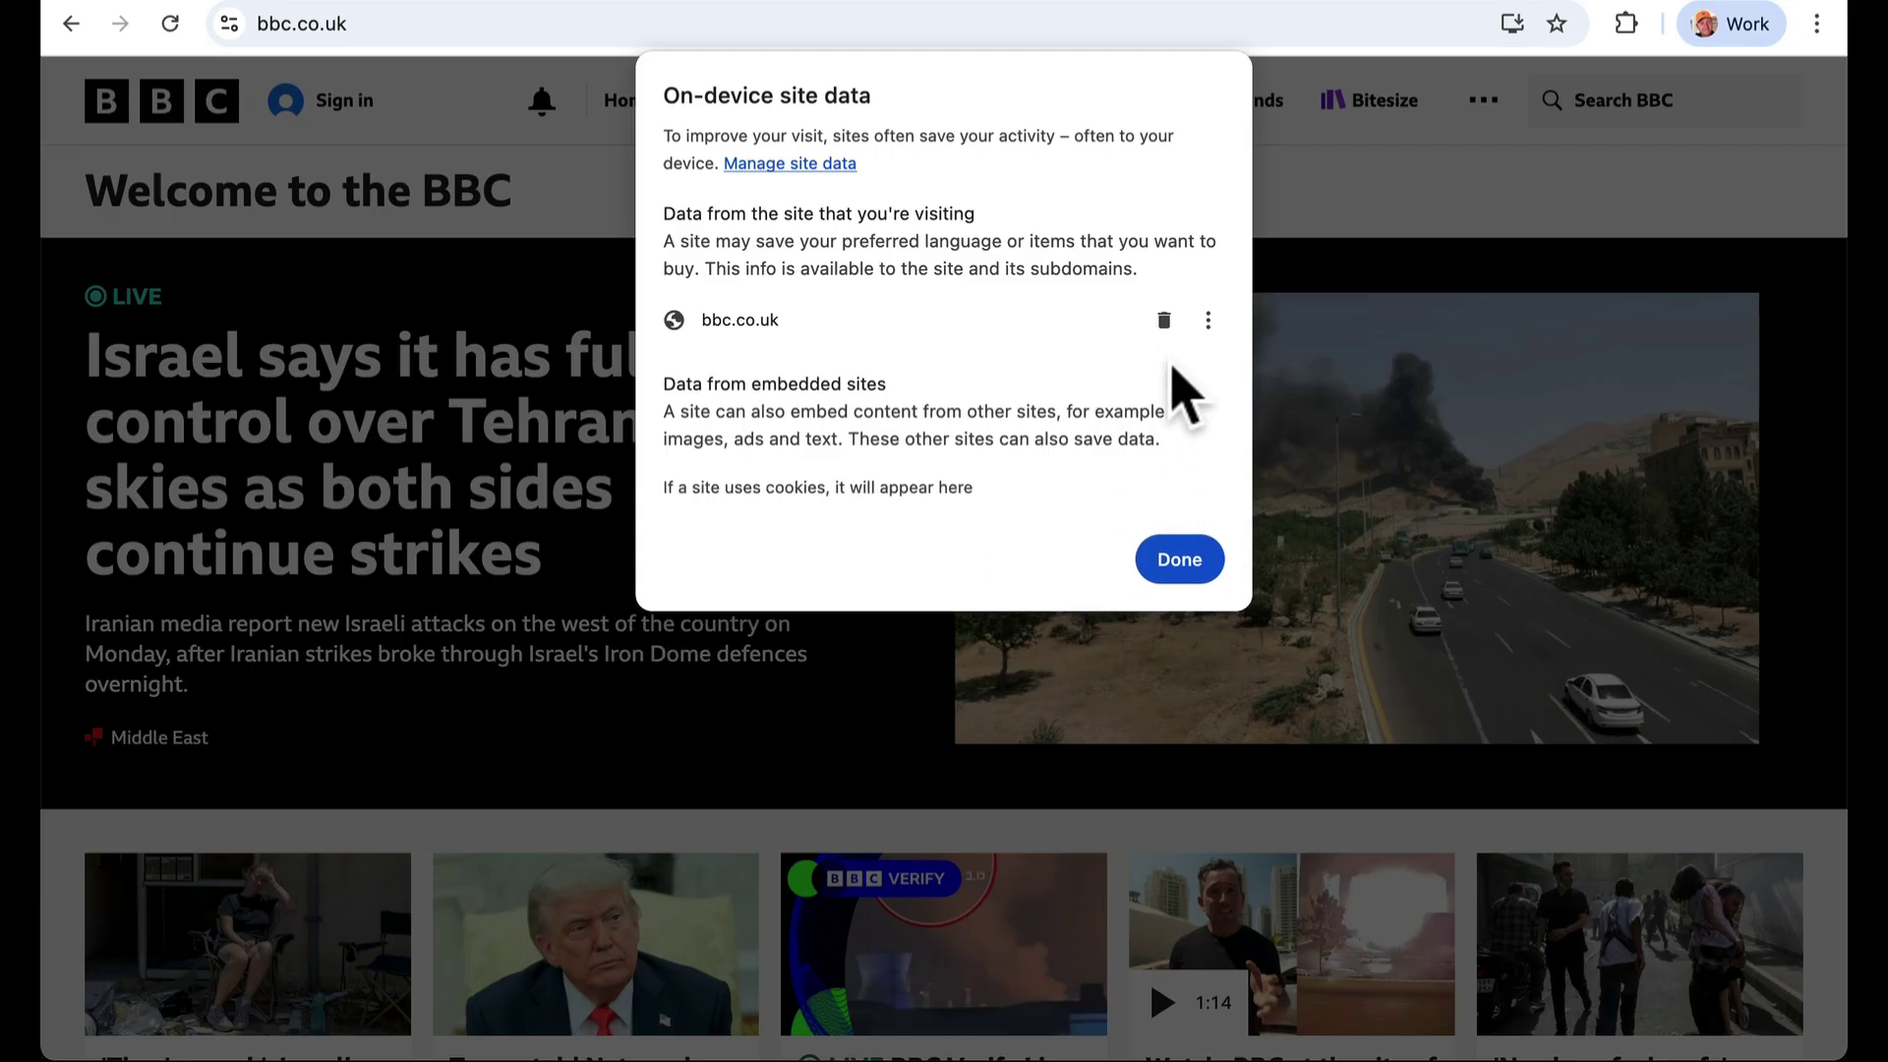
left_click(1178, 558)
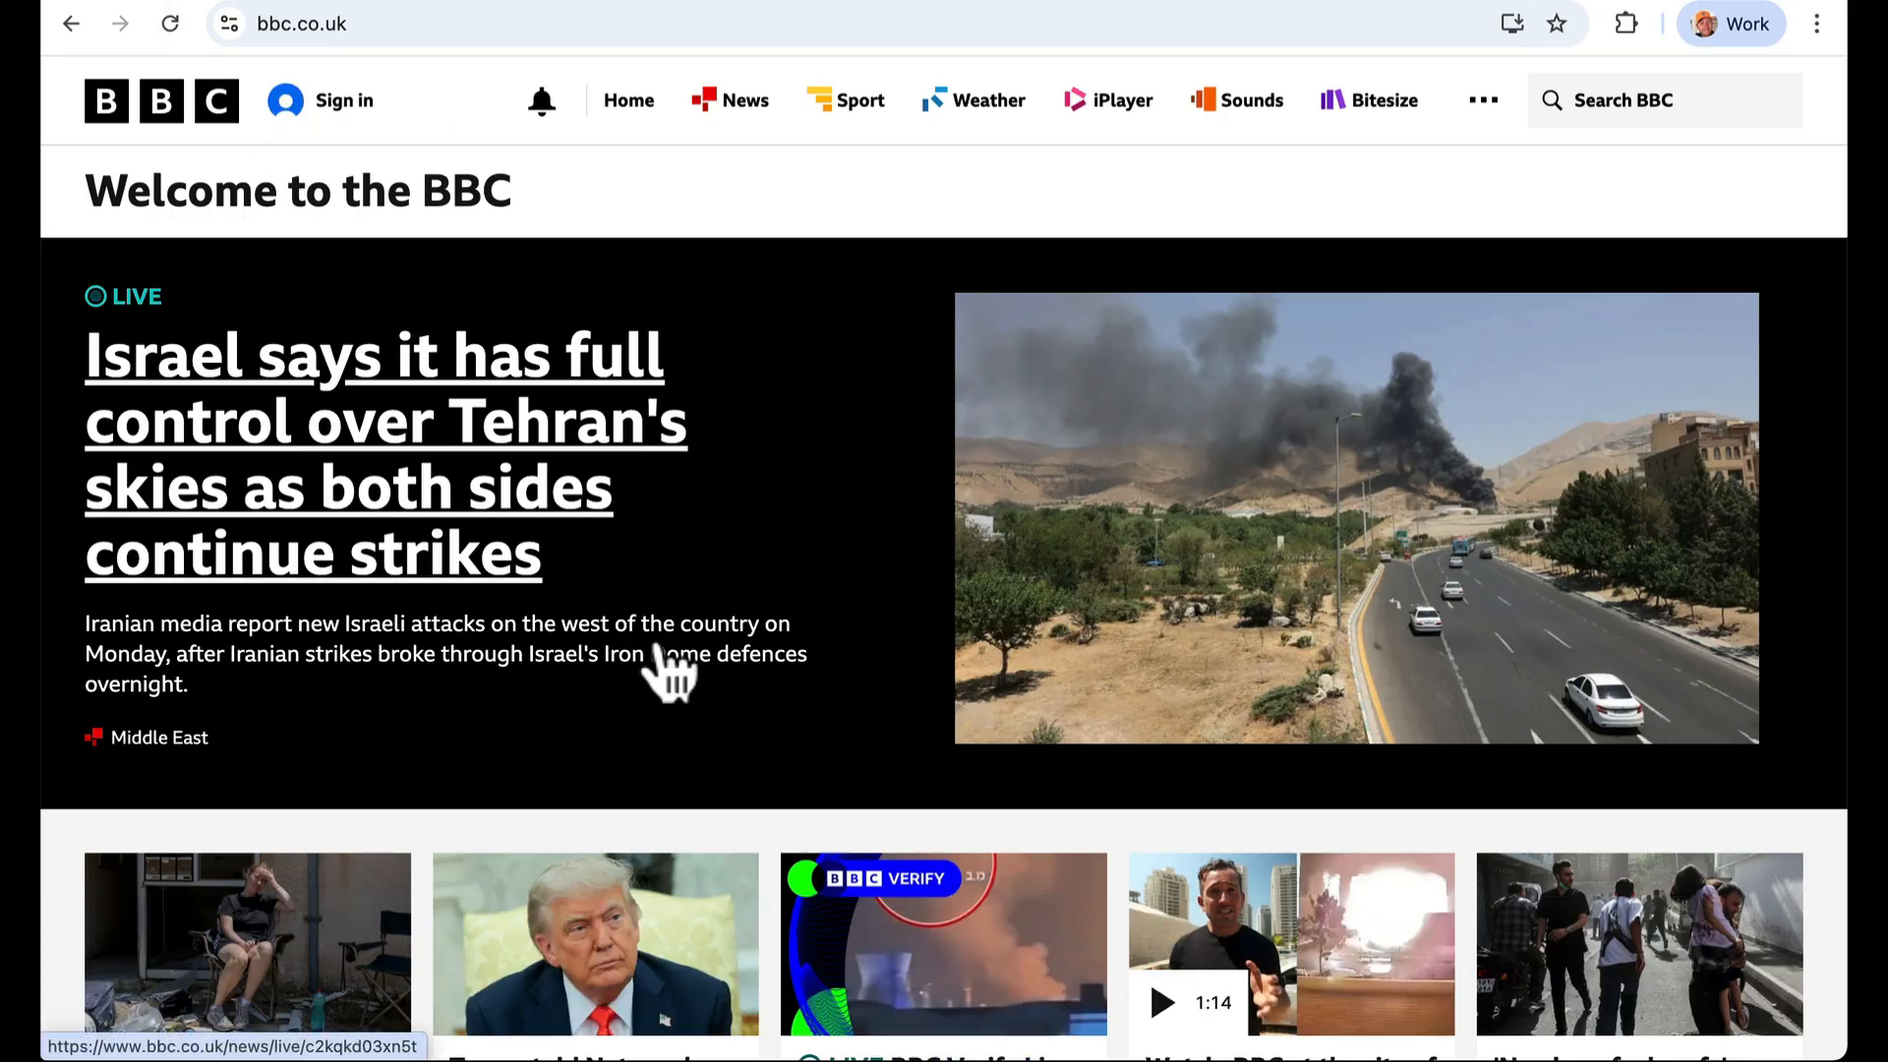
left_click(227, 22)
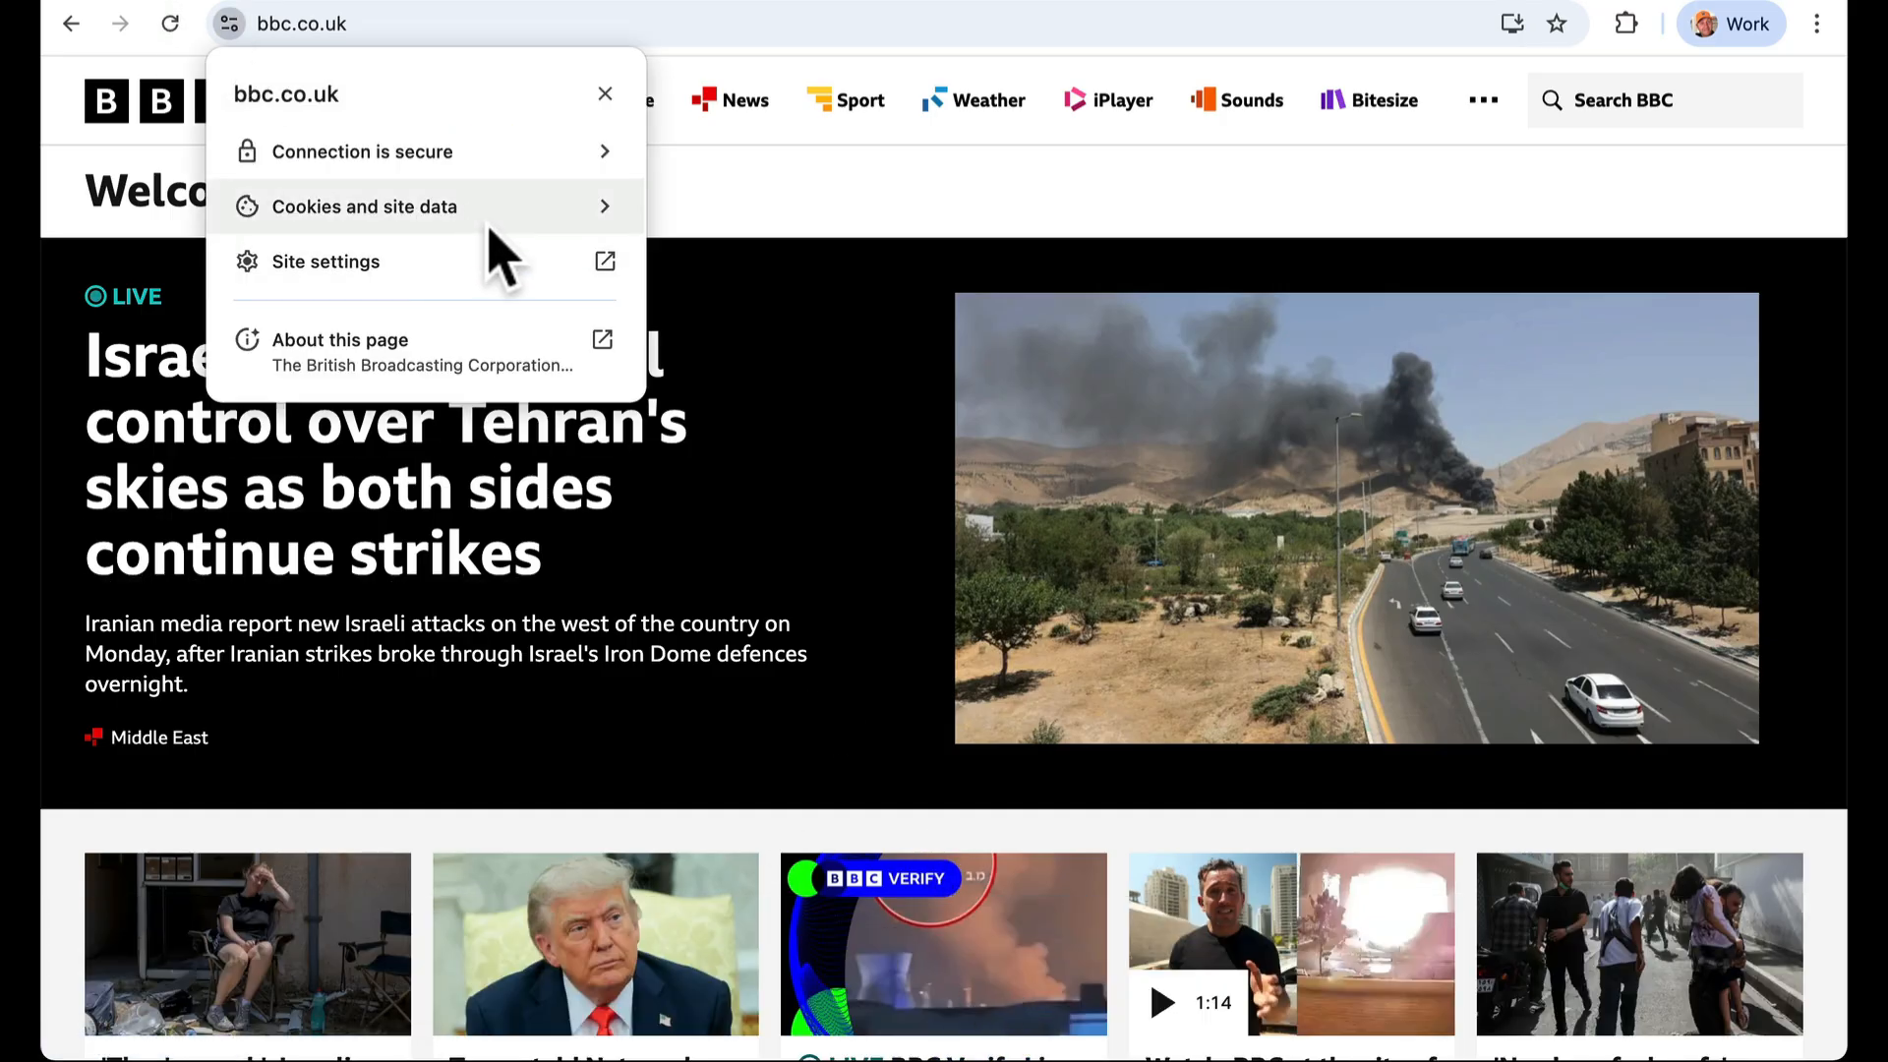
Delete every listed site's data in Cookies and site data, then close the empty overview
left_click(365, 205)
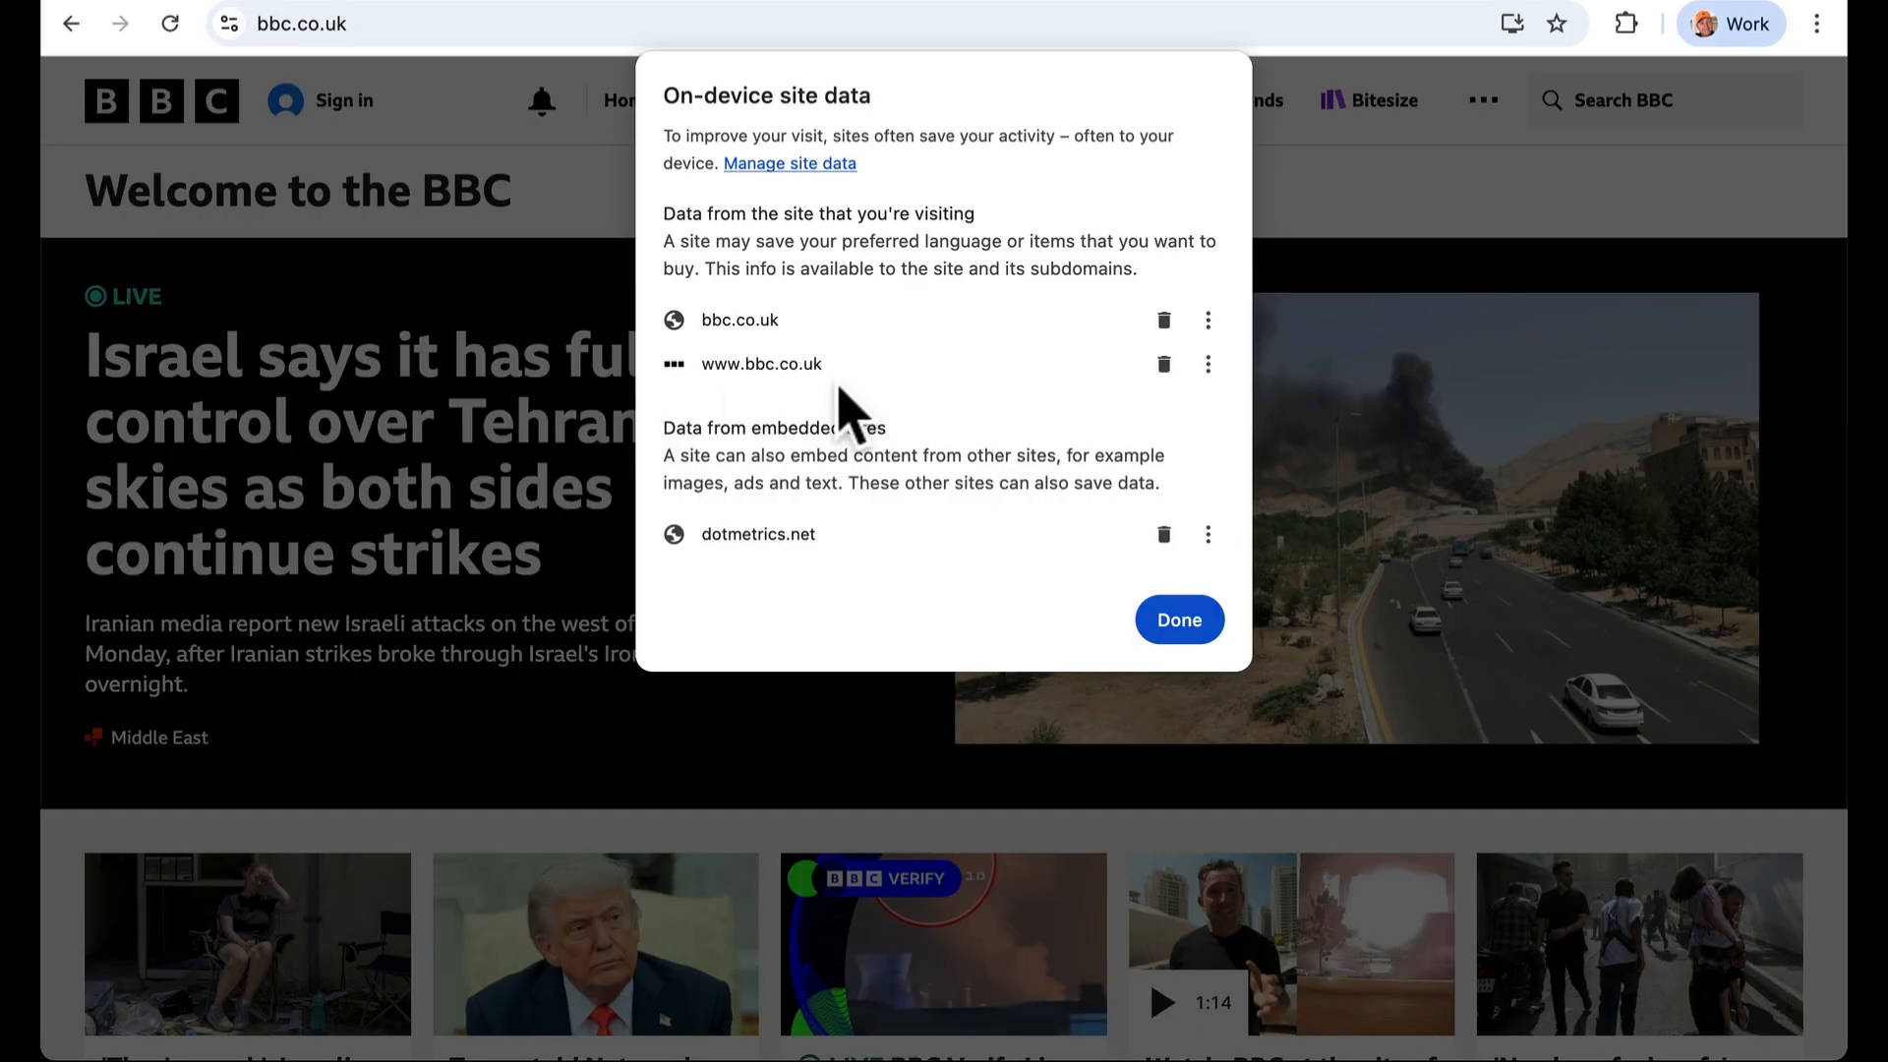
mouse_move(873, 415)
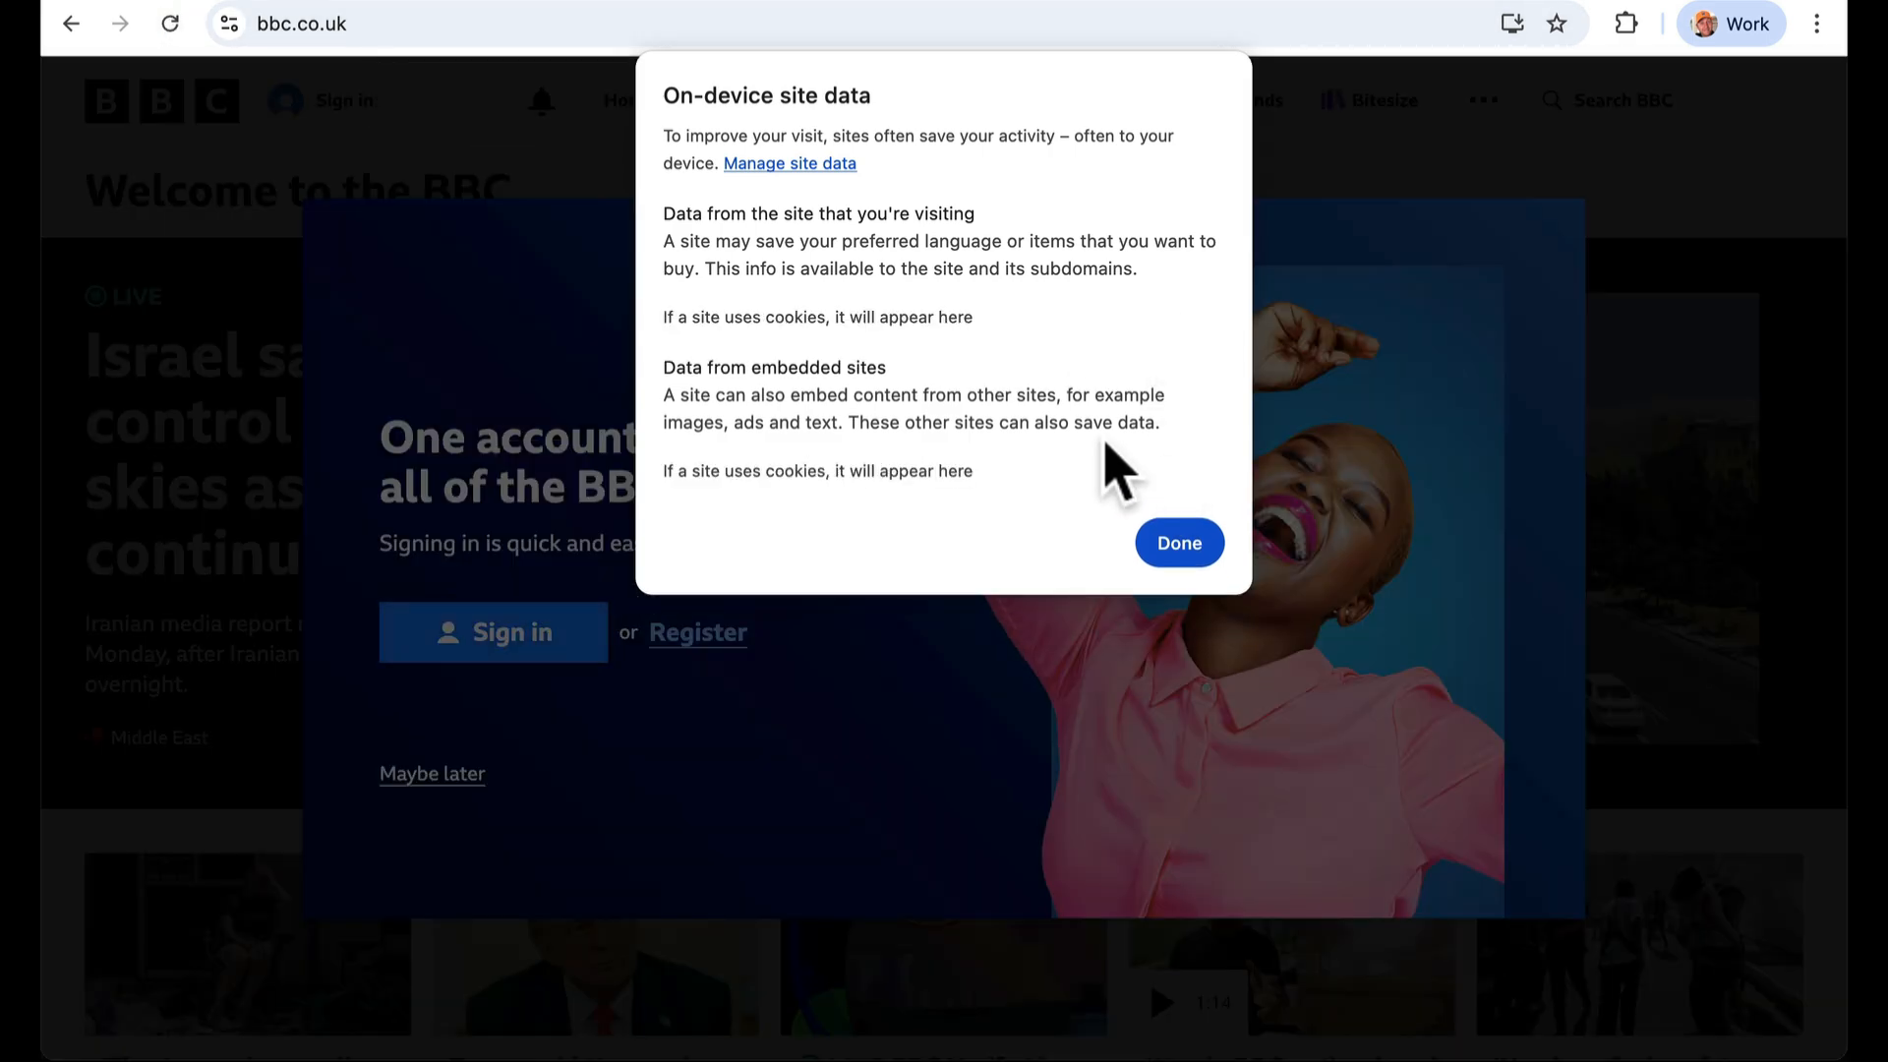
left_click(1175, 542)
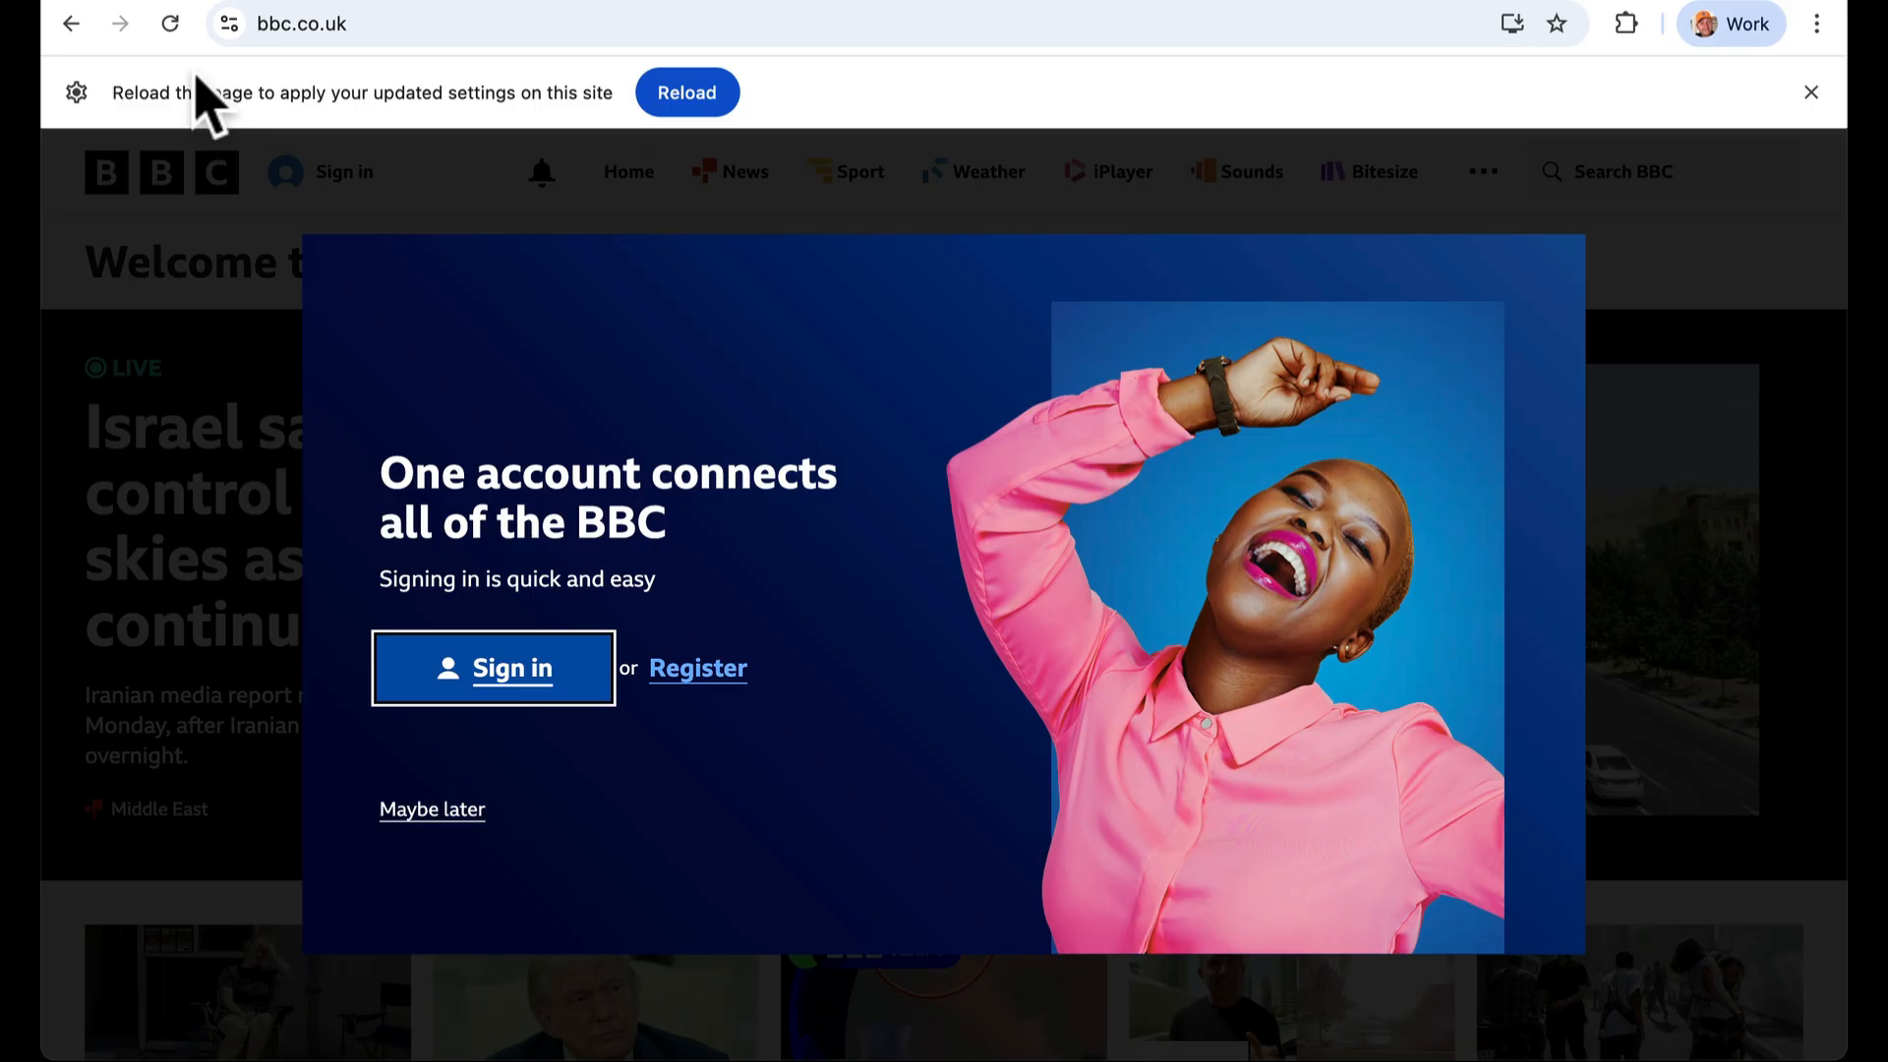
Reload the BBC page and select 'Allow sites to save data on your device' in Manage site data
left_click(227, 23)
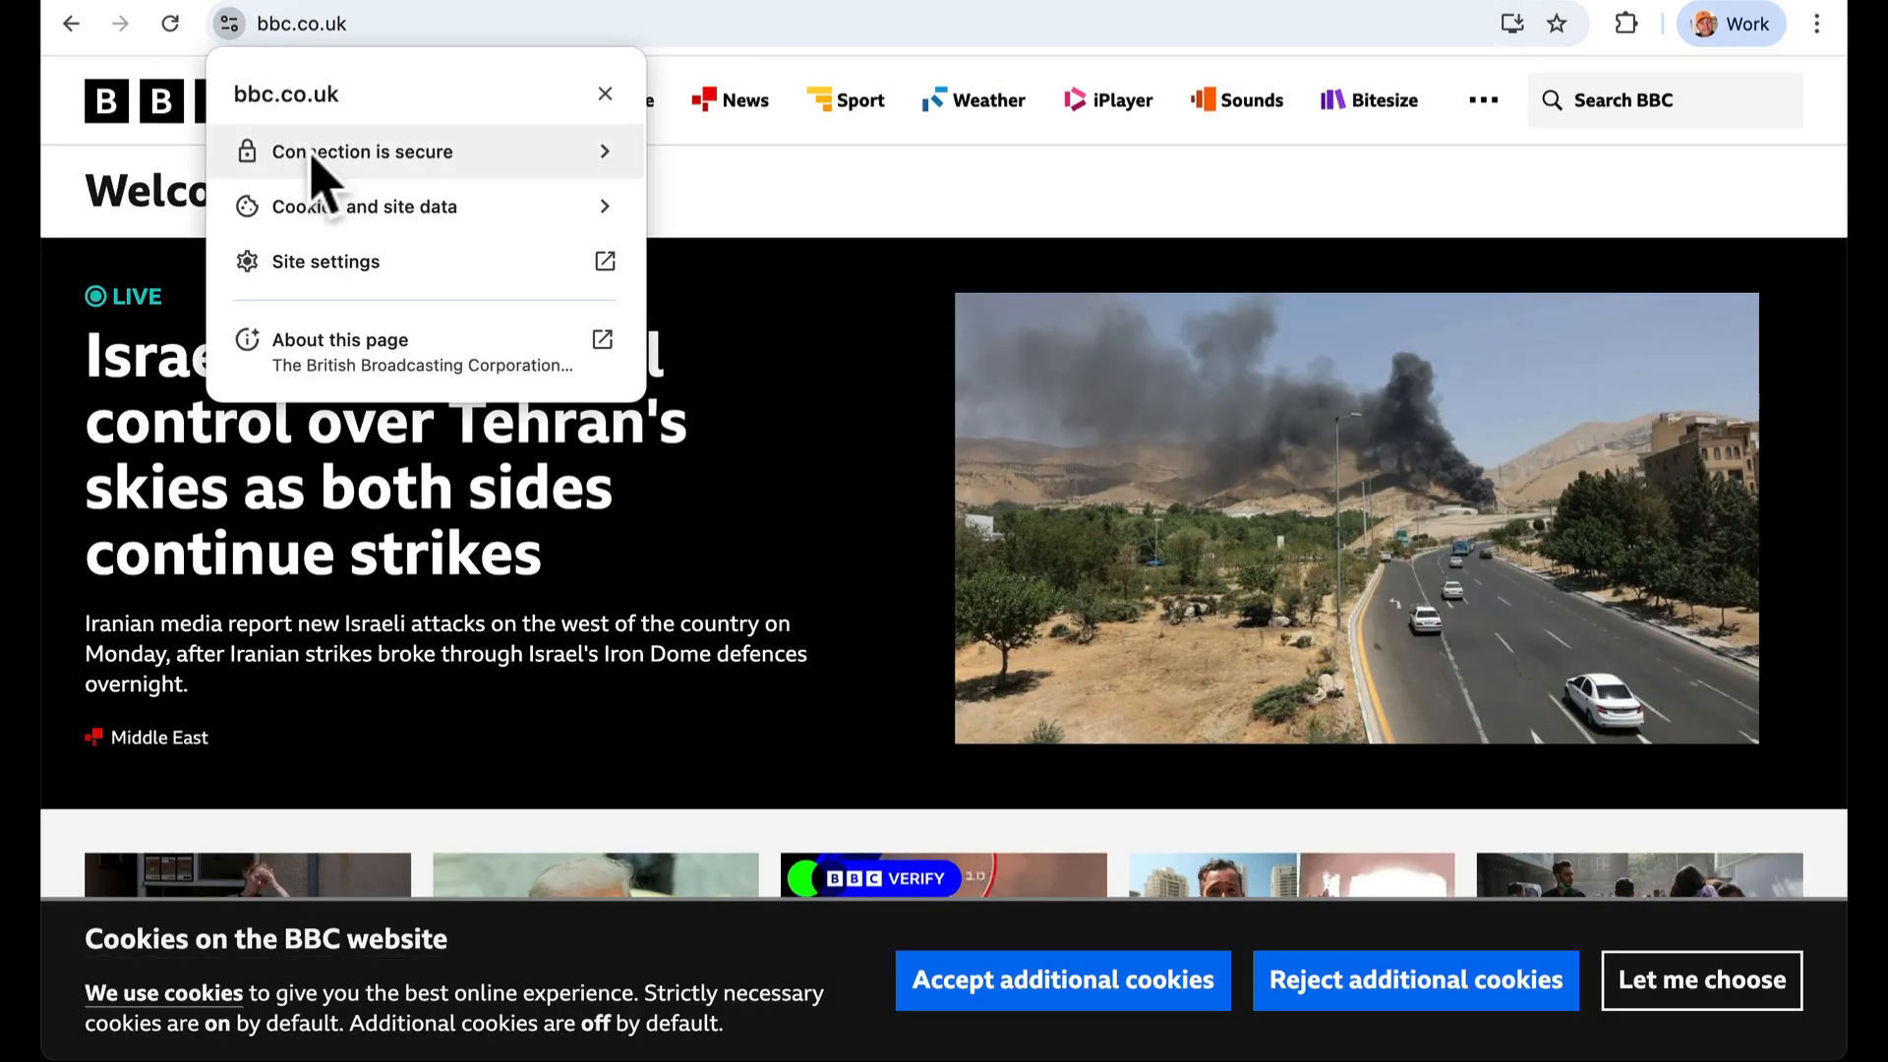
left_click(366, 205)
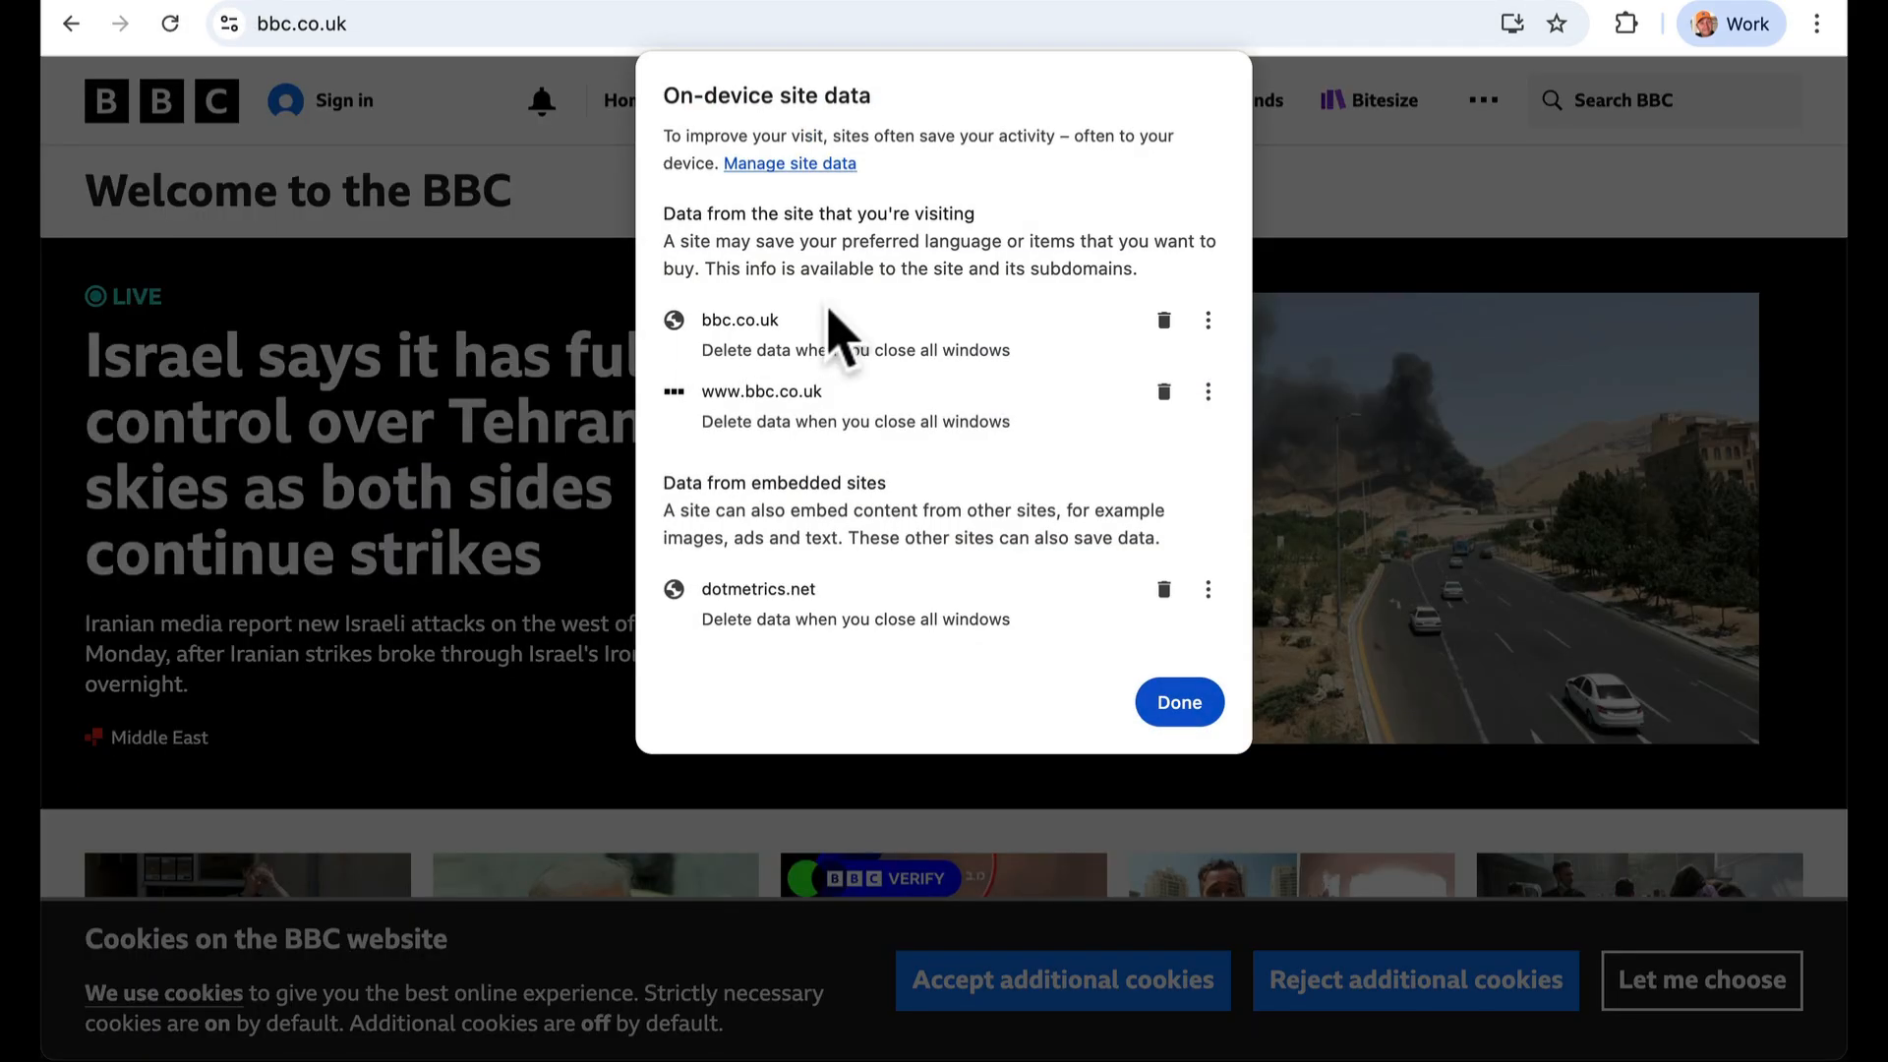
mouse_move(710, 373)
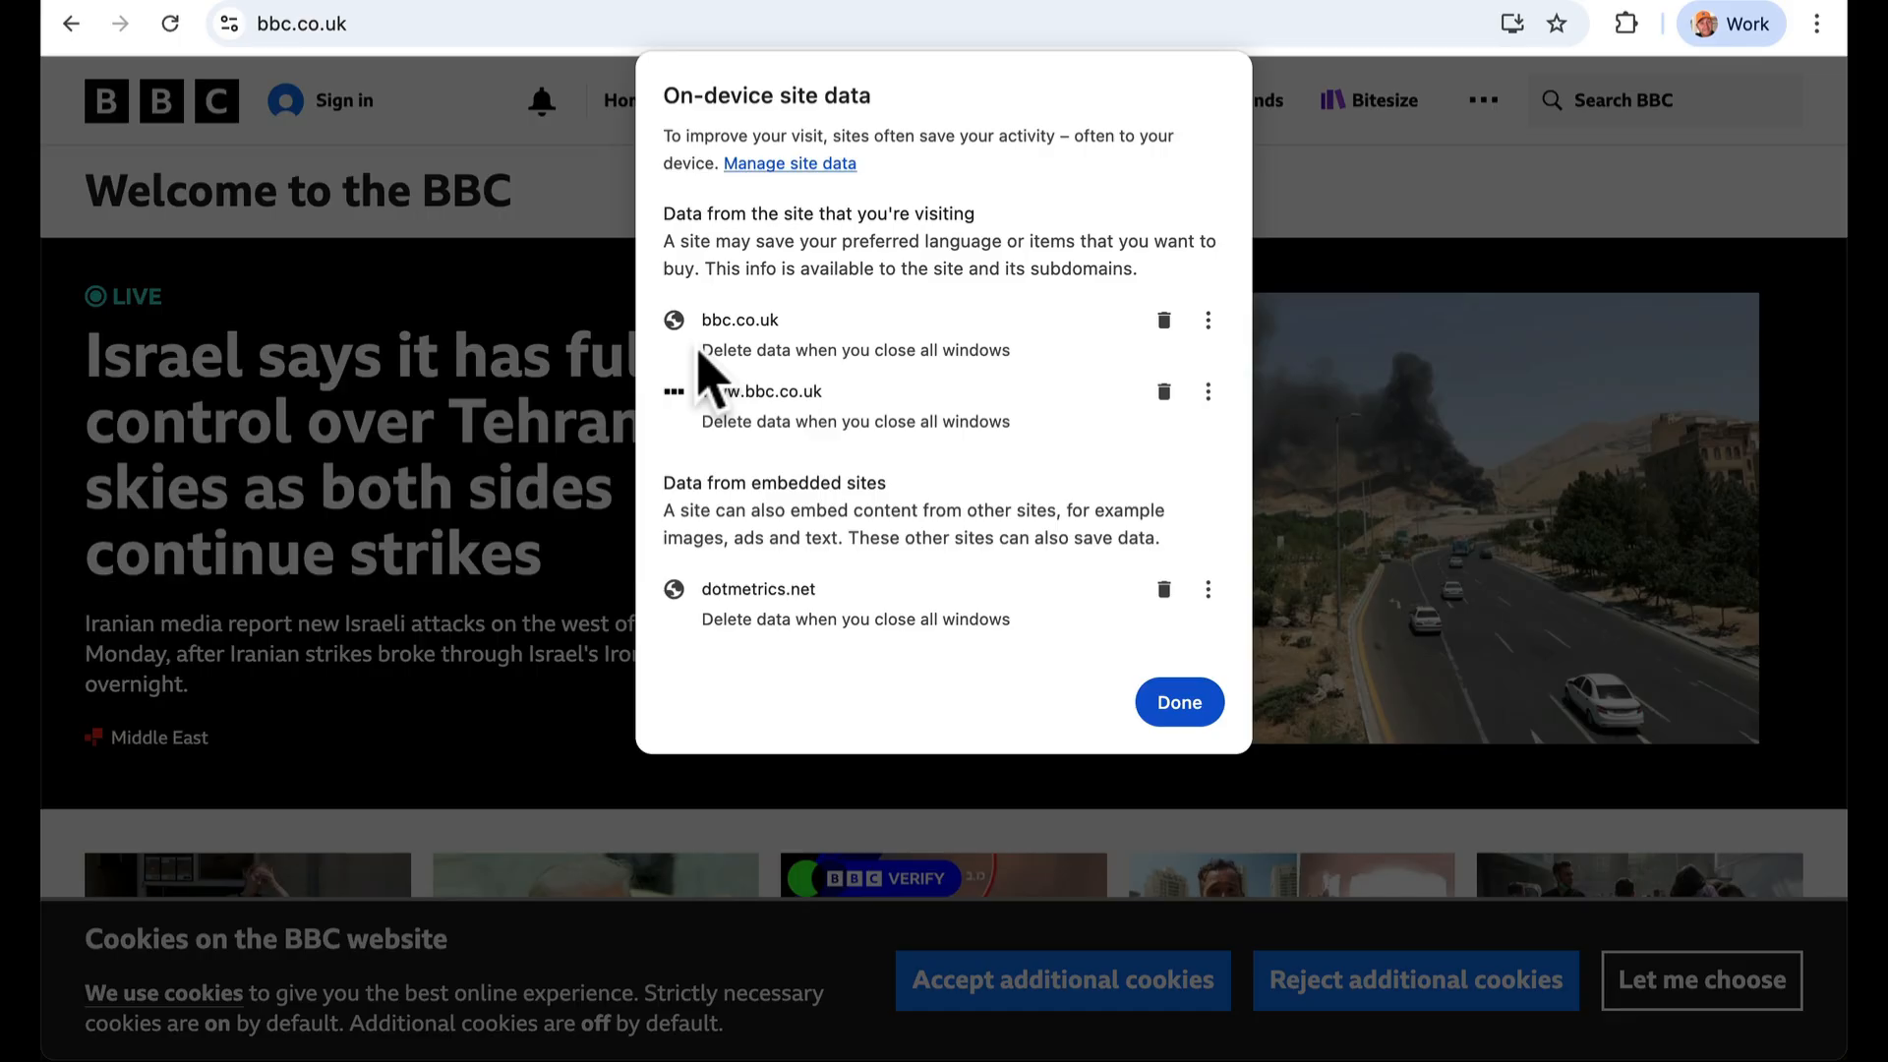
mouse_move(1033, 479)
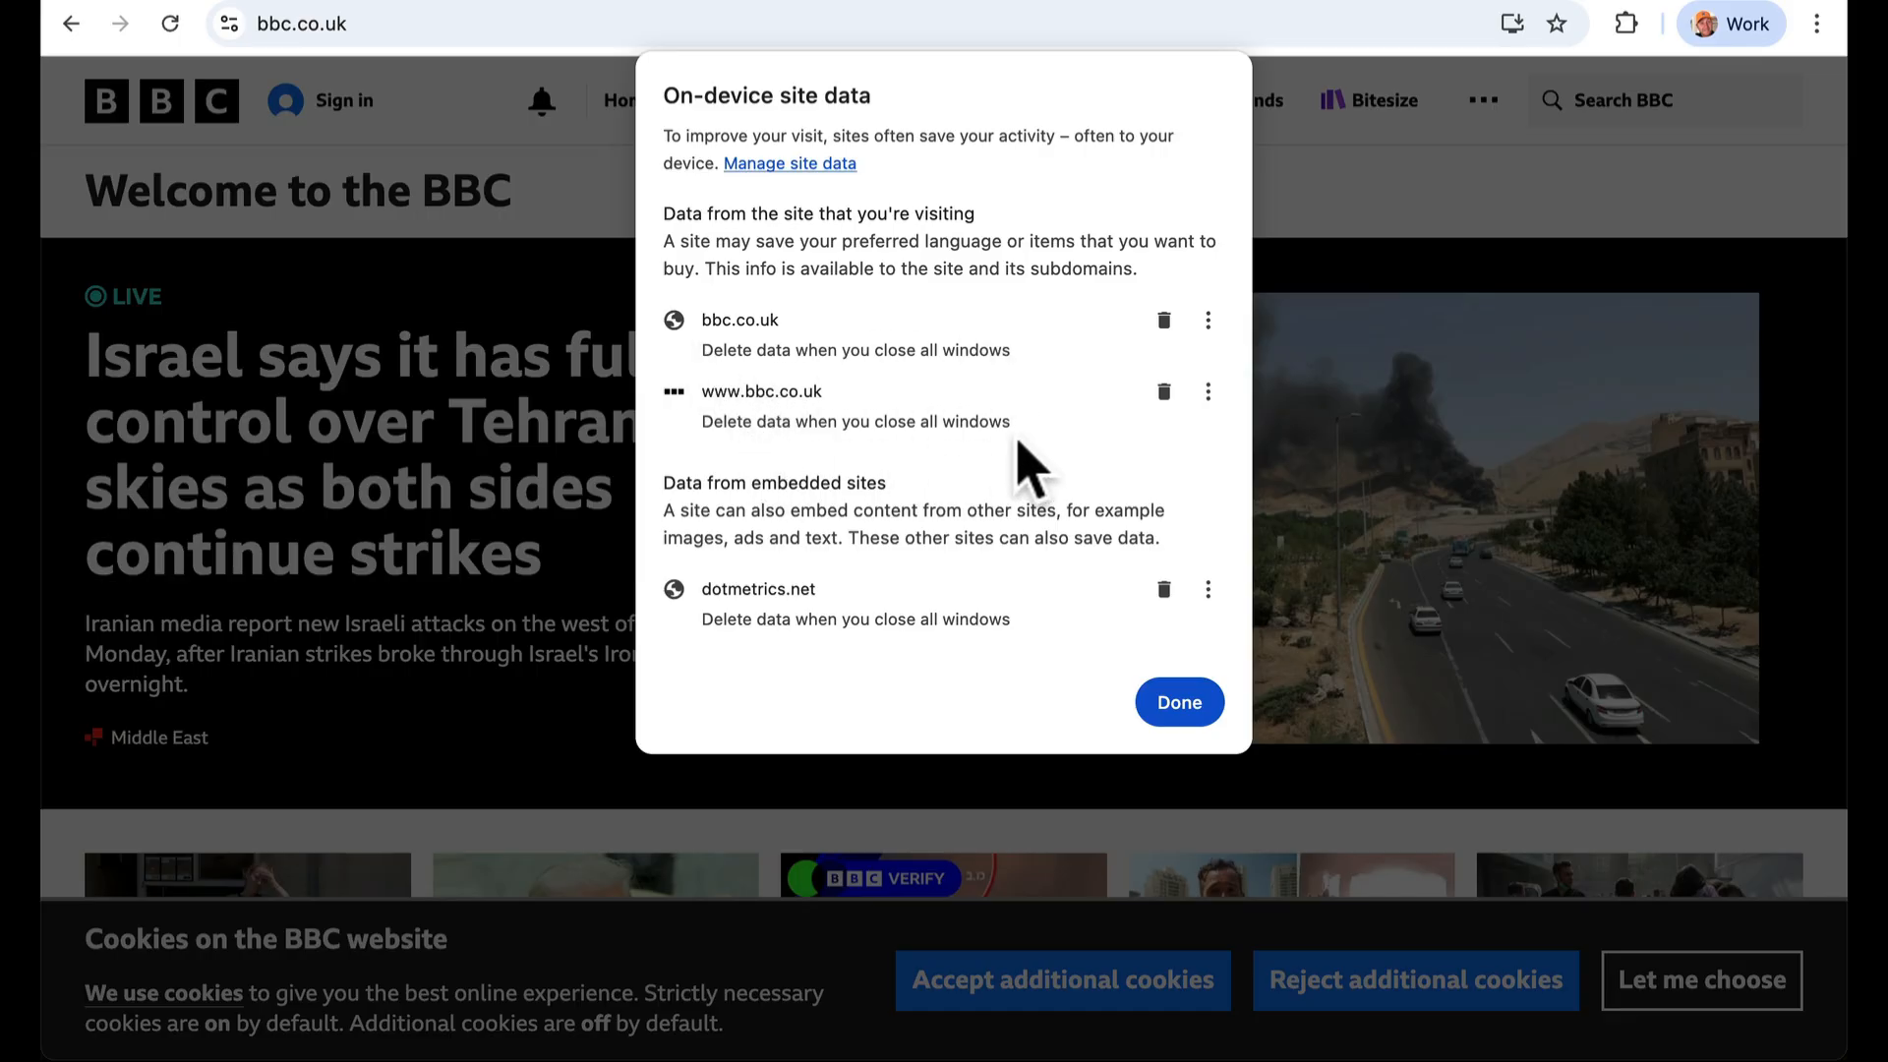
left_click(789, 163)
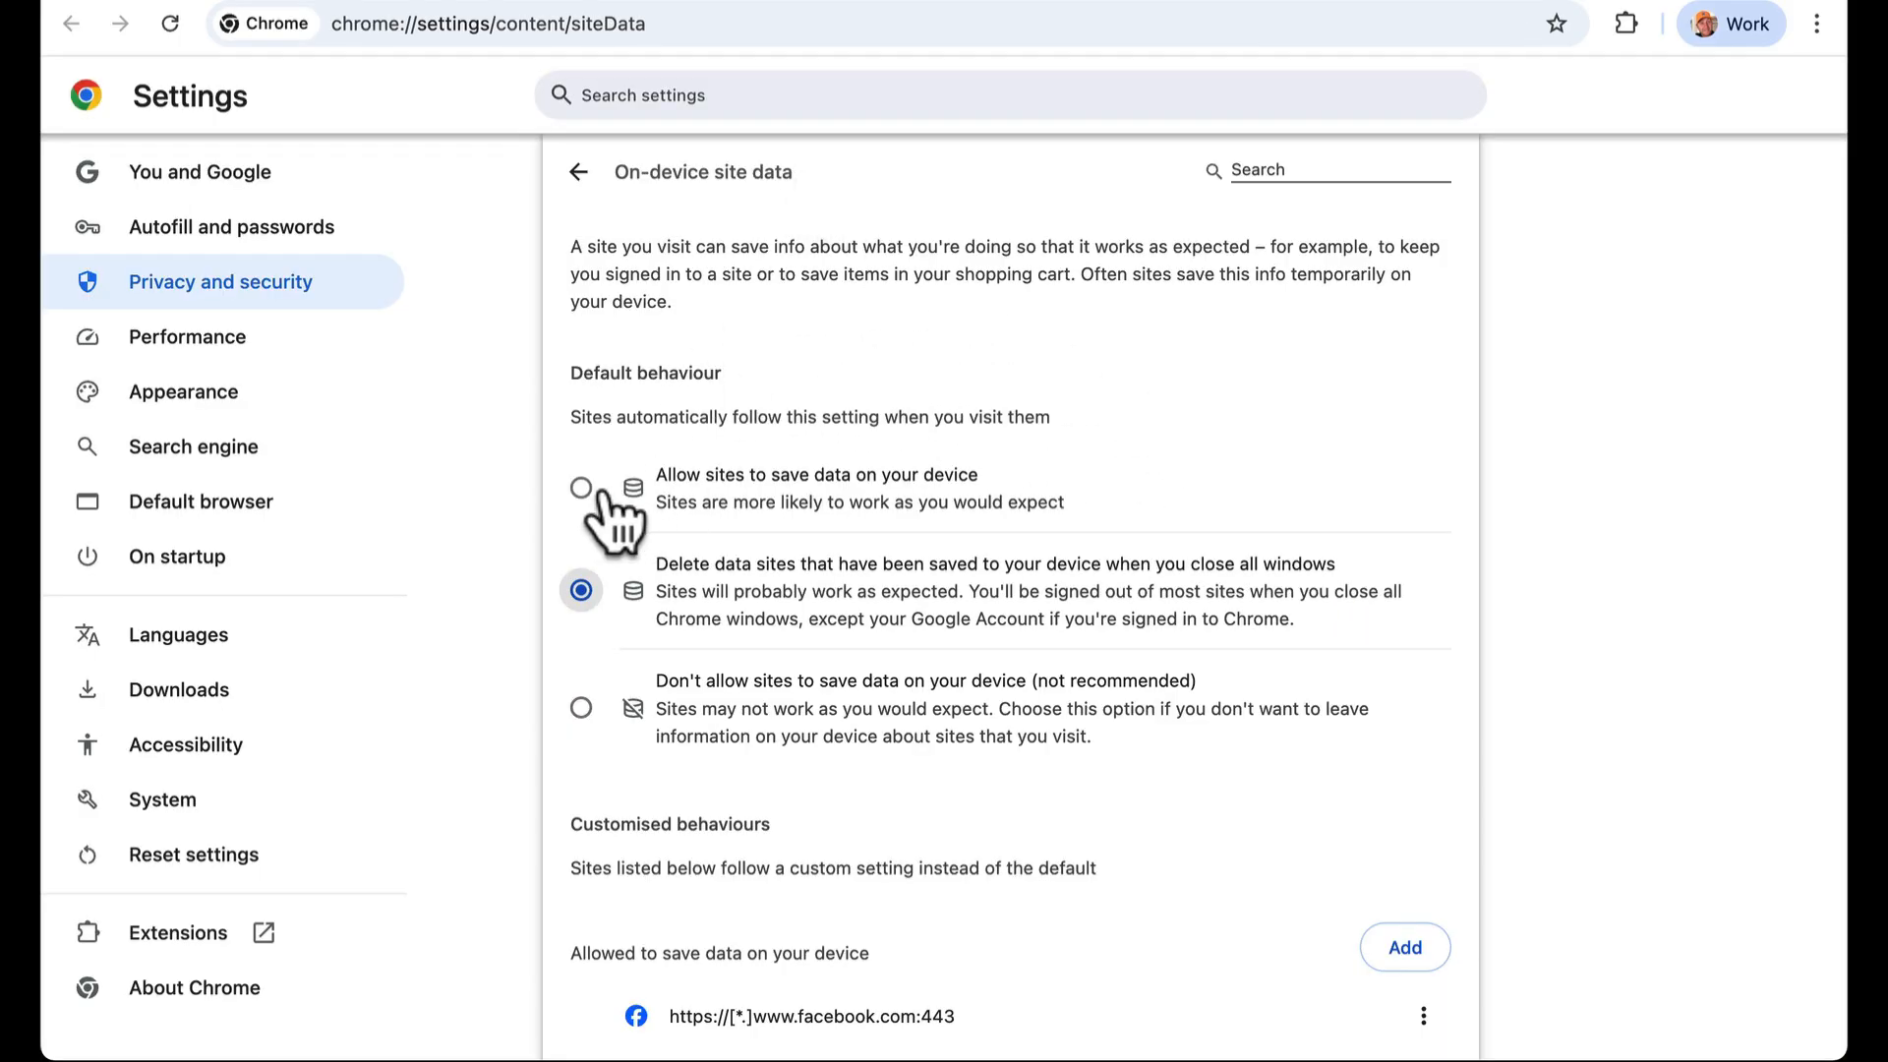
left_click(581, 487)
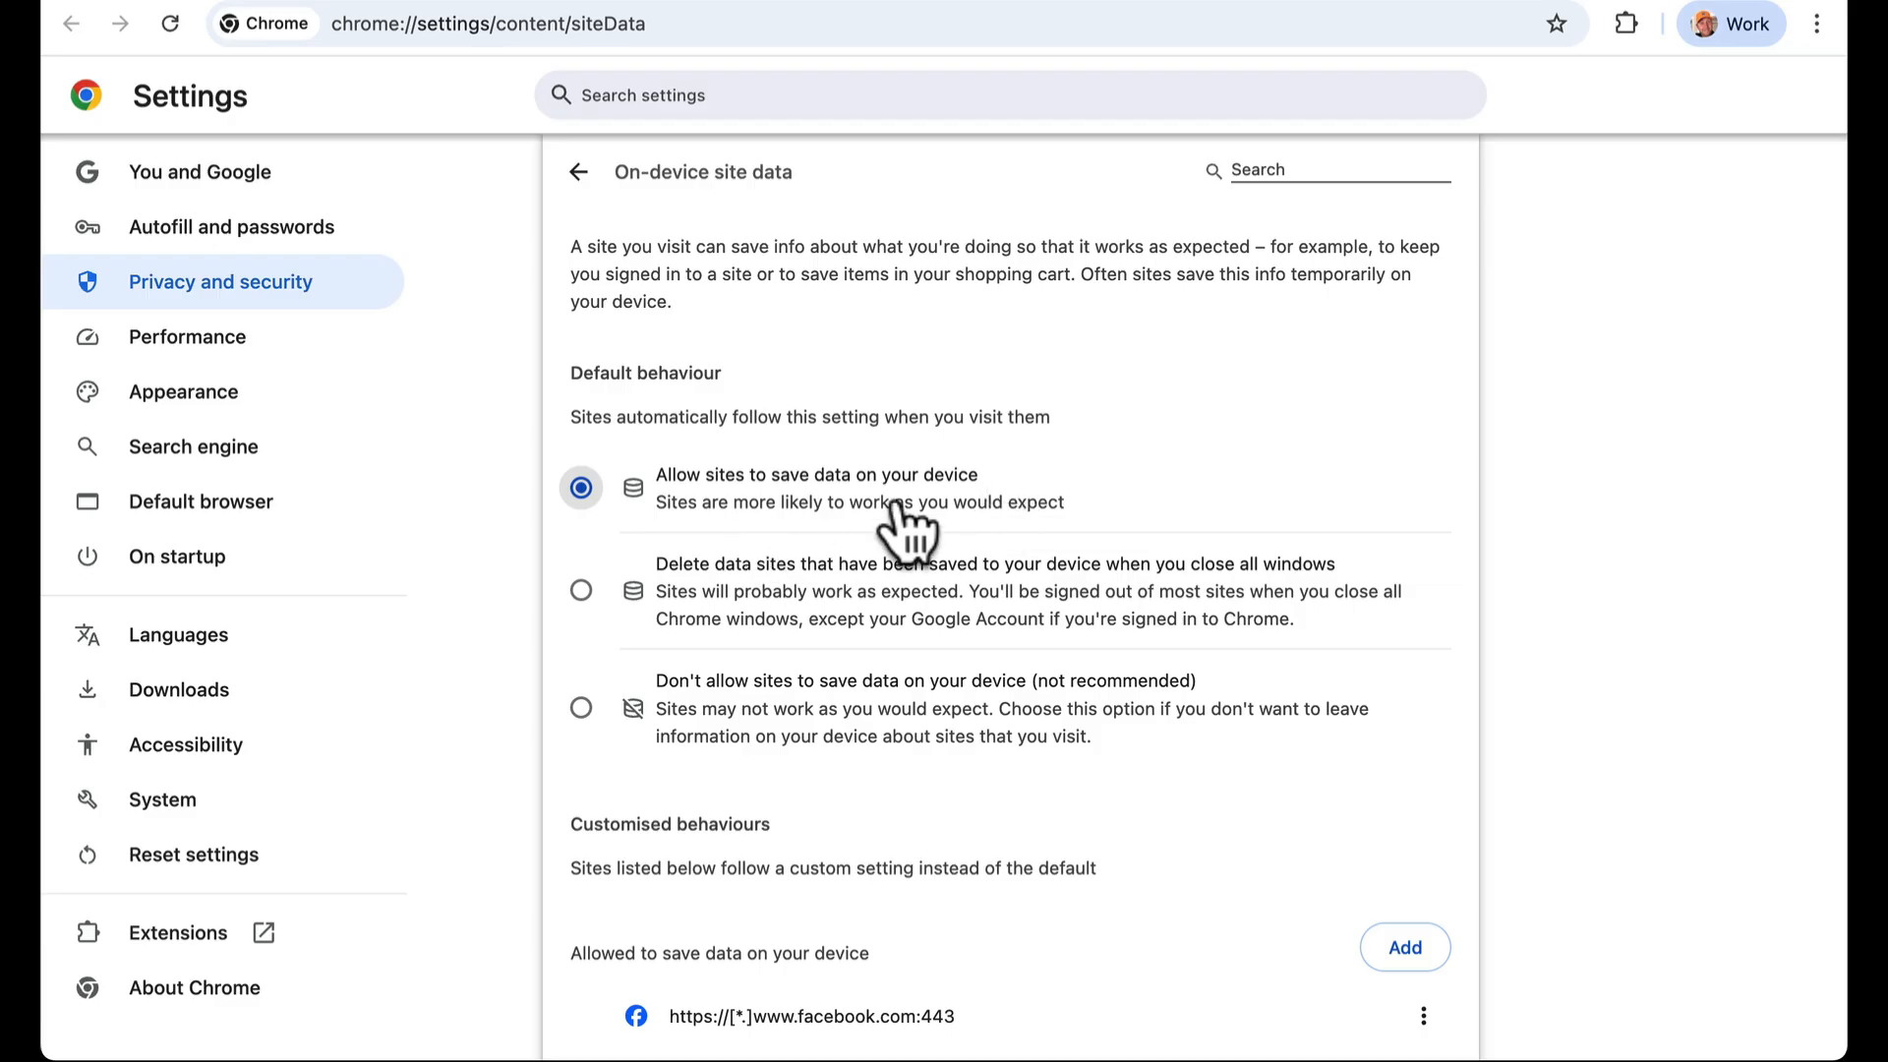
mouse_move(1050, 638)
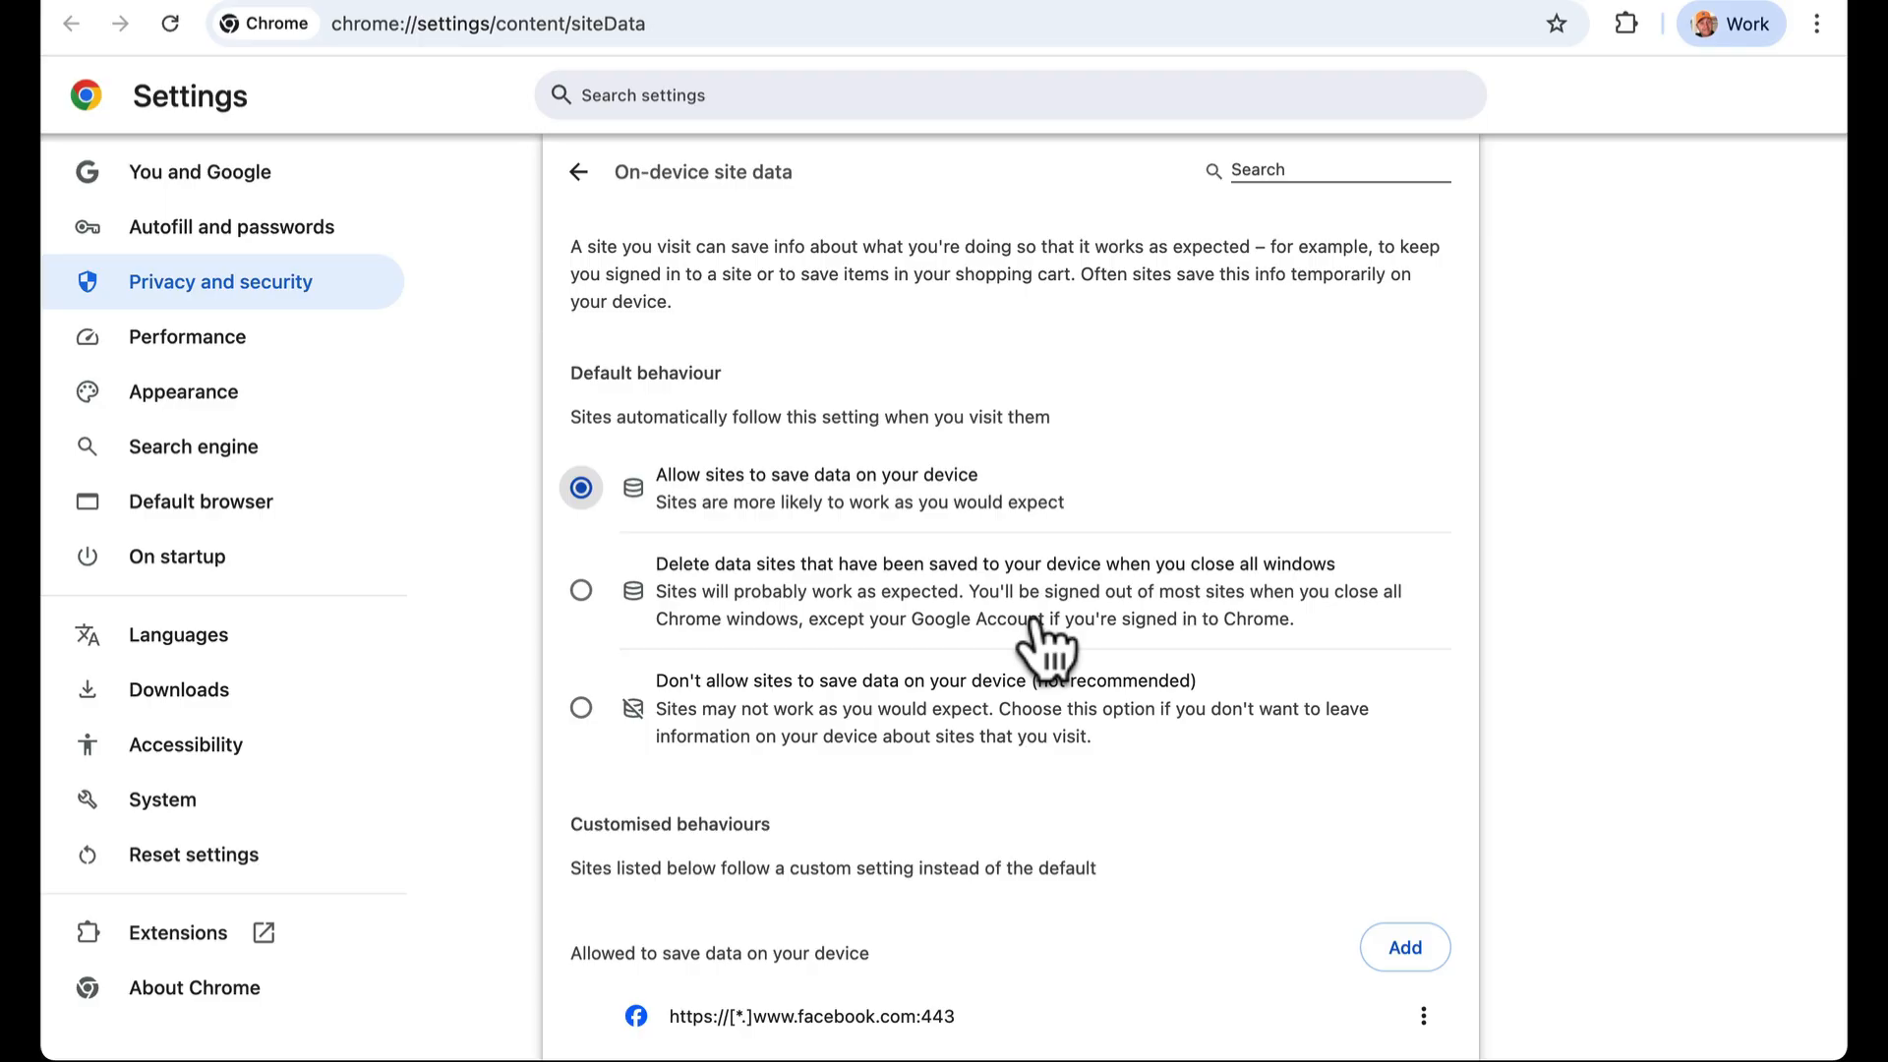
mouse_move(771, 626)
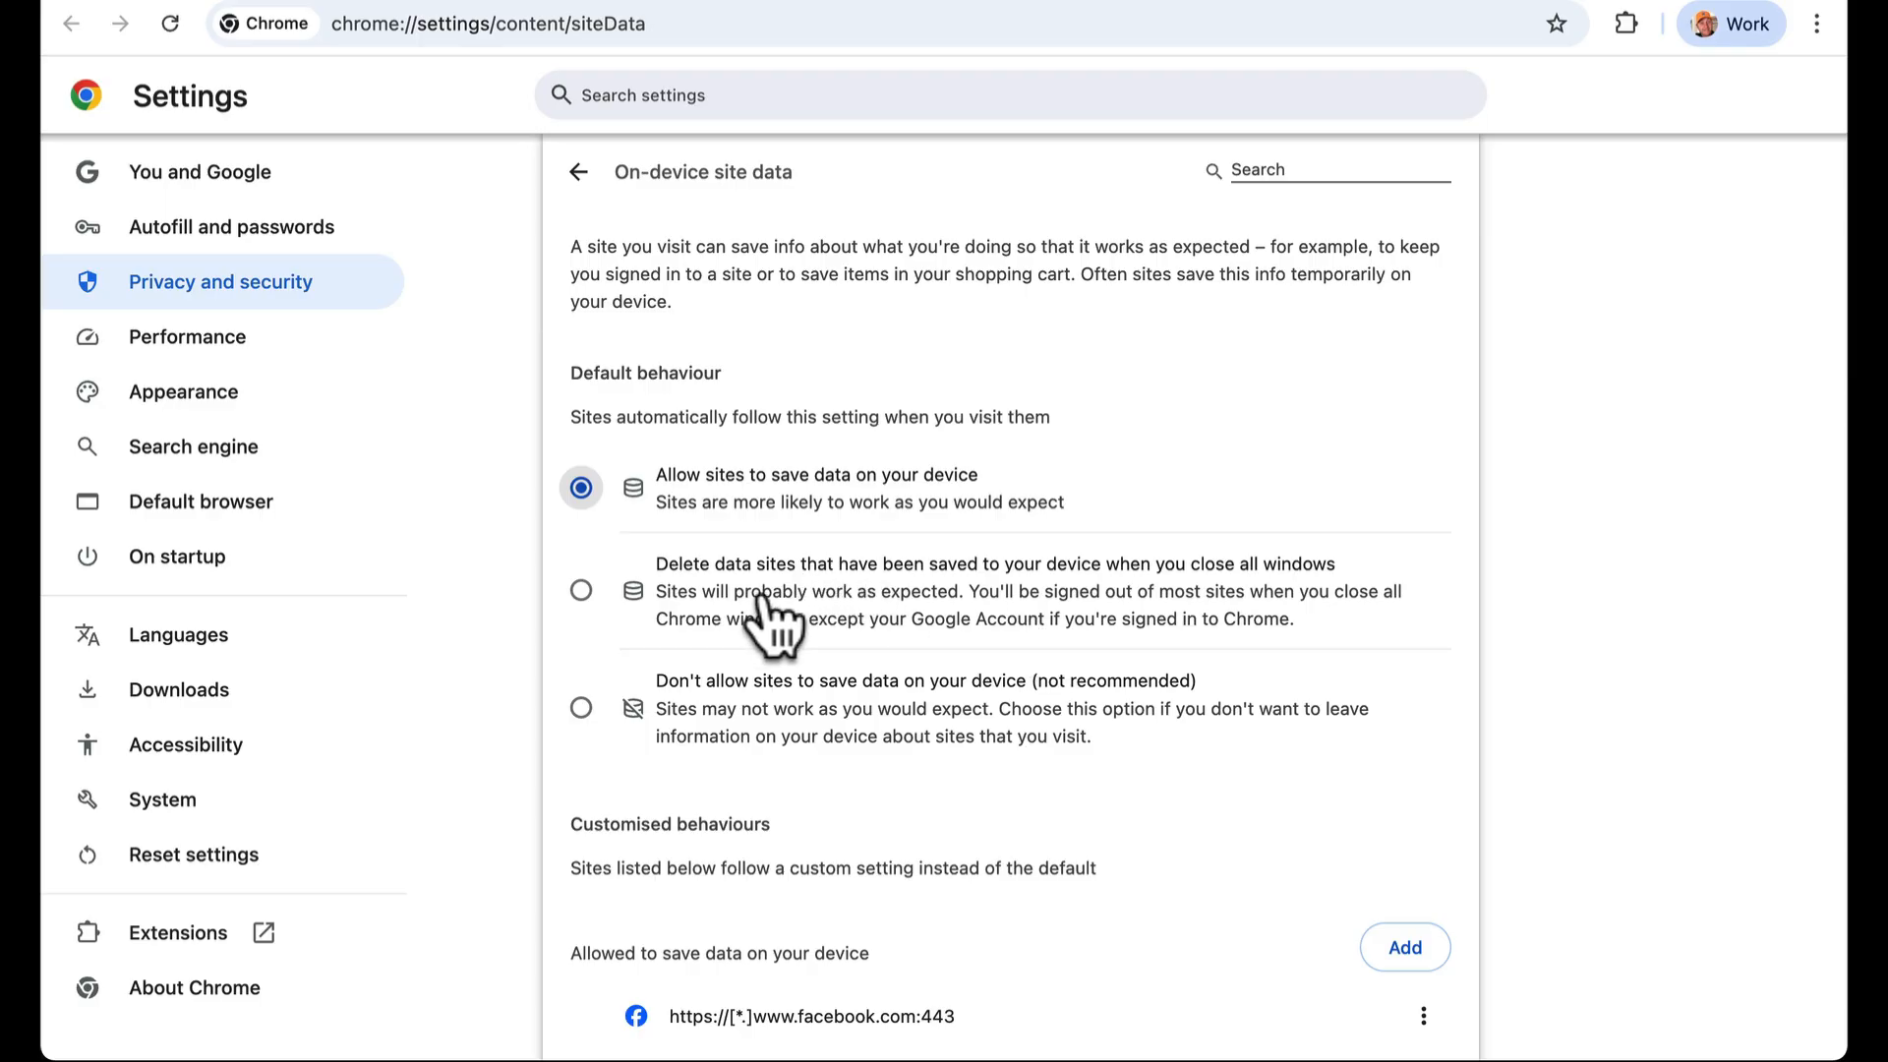
mouse_move(723, 620)
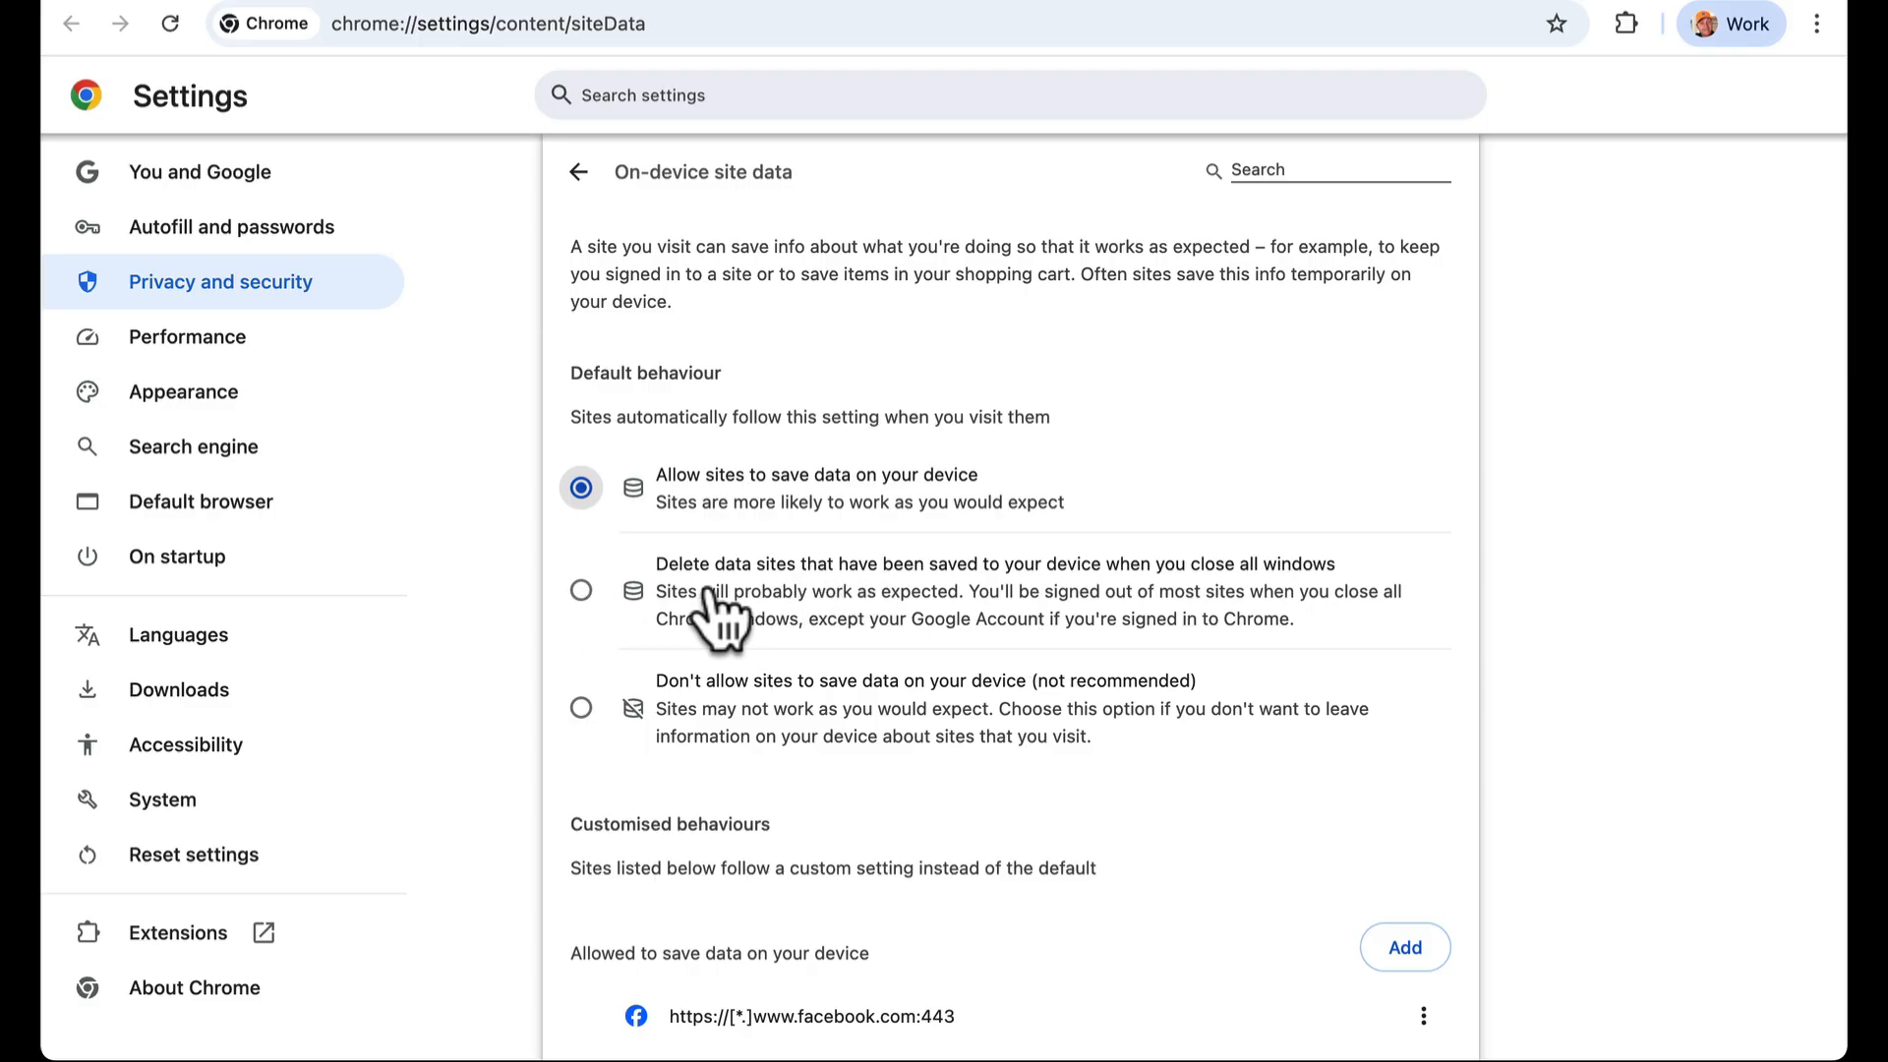
mouse_move(414, 31)
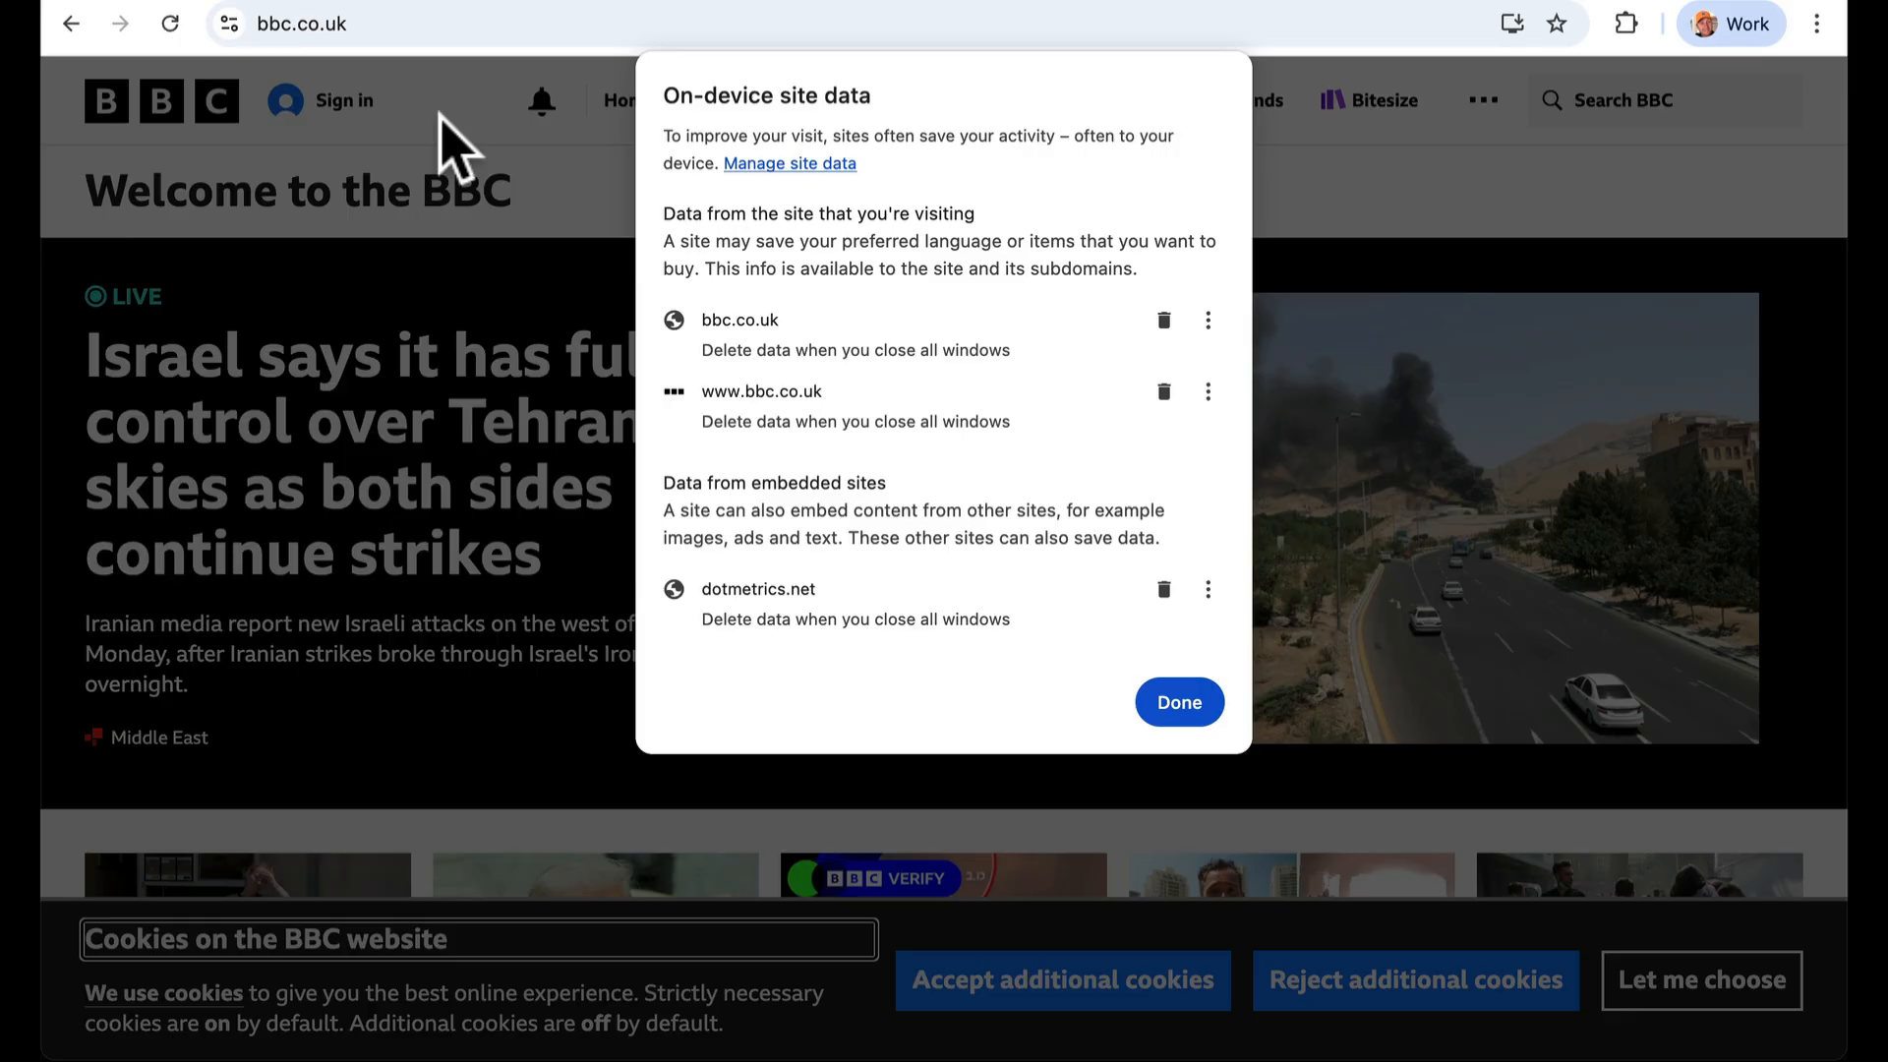
left_click(1163, 321)
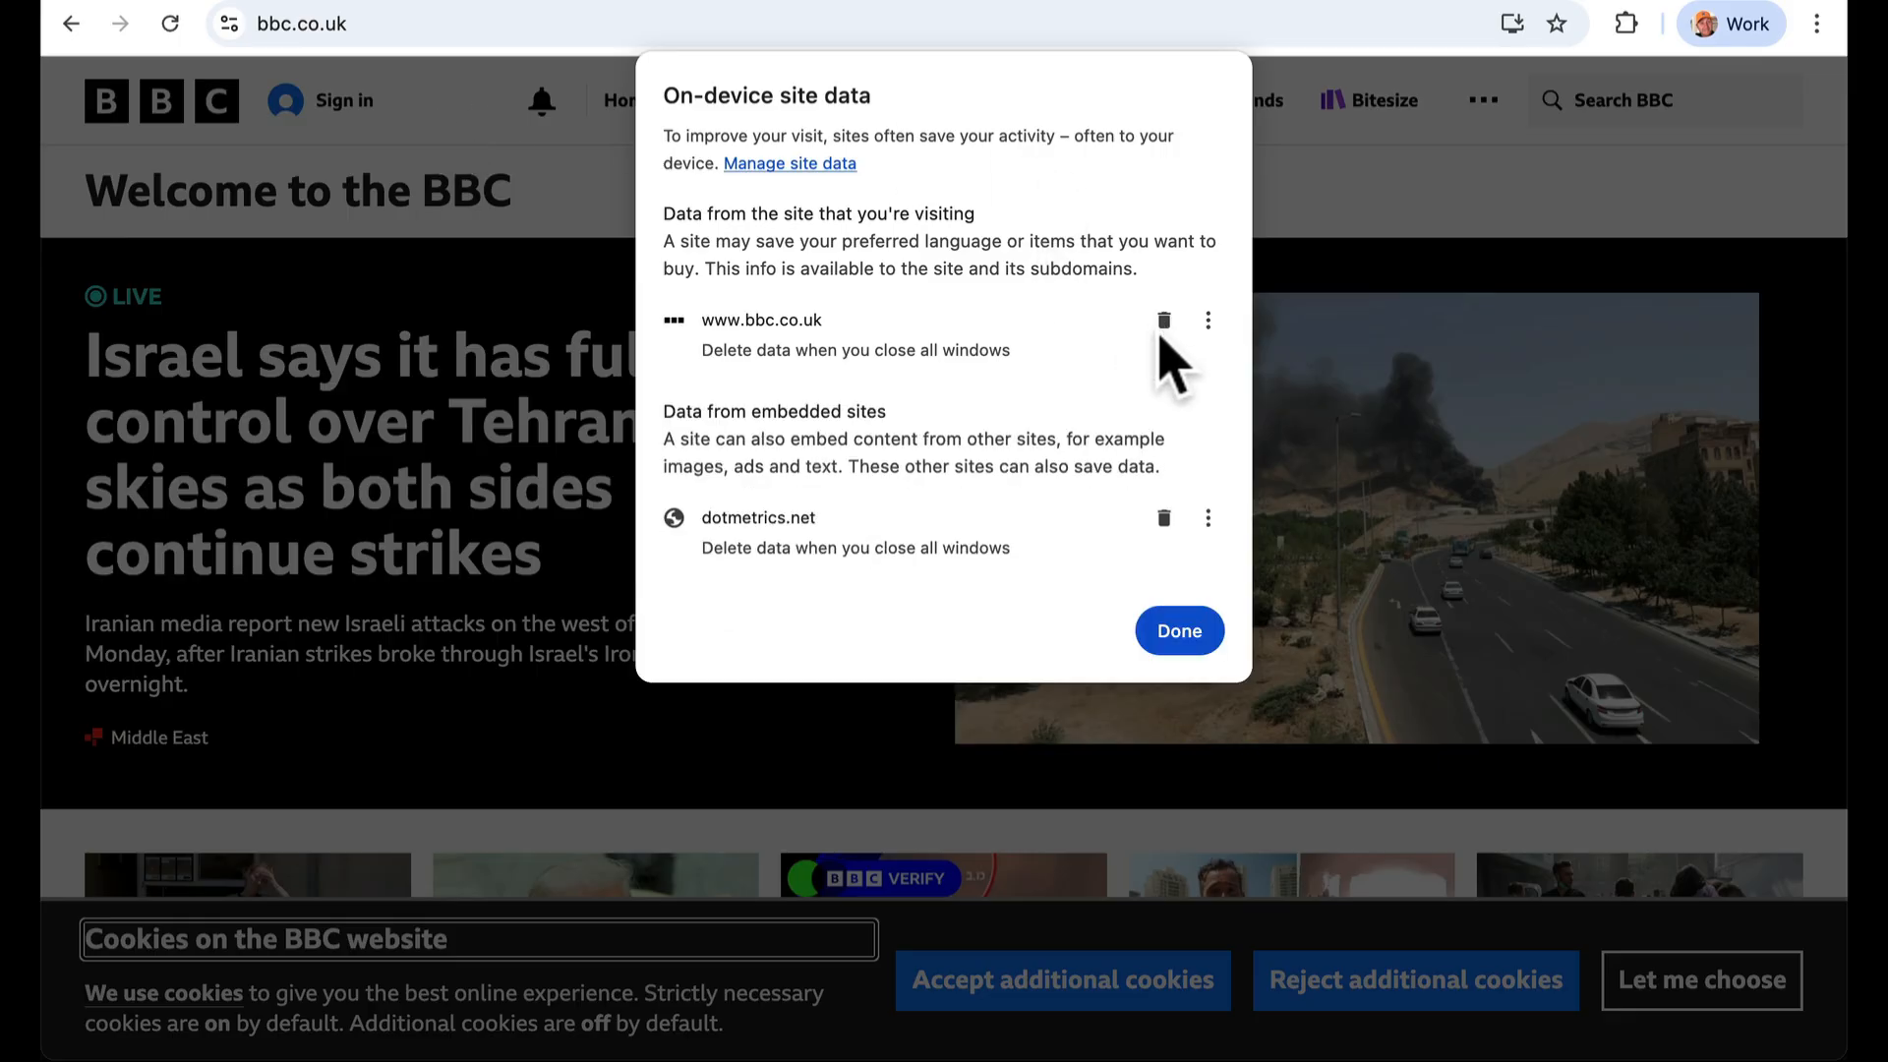
left_click(1163, 321)
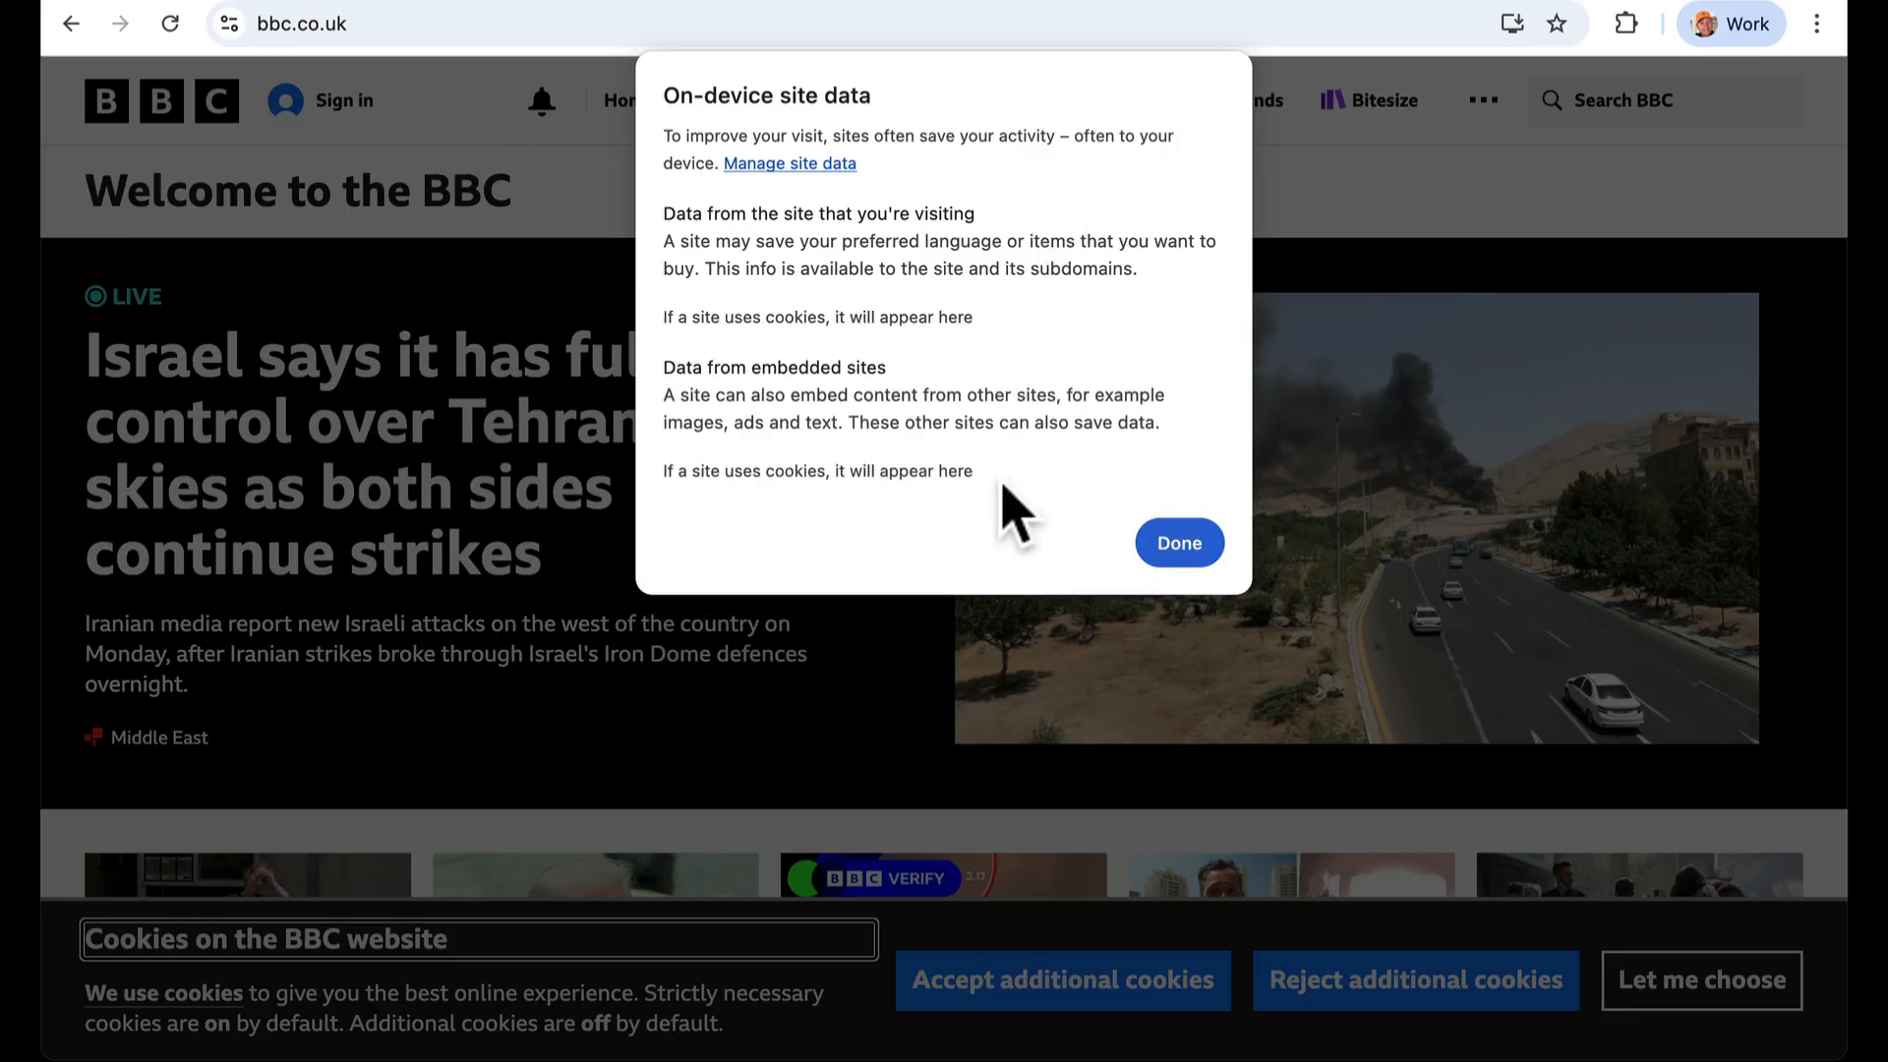
left_click(1176, 542)
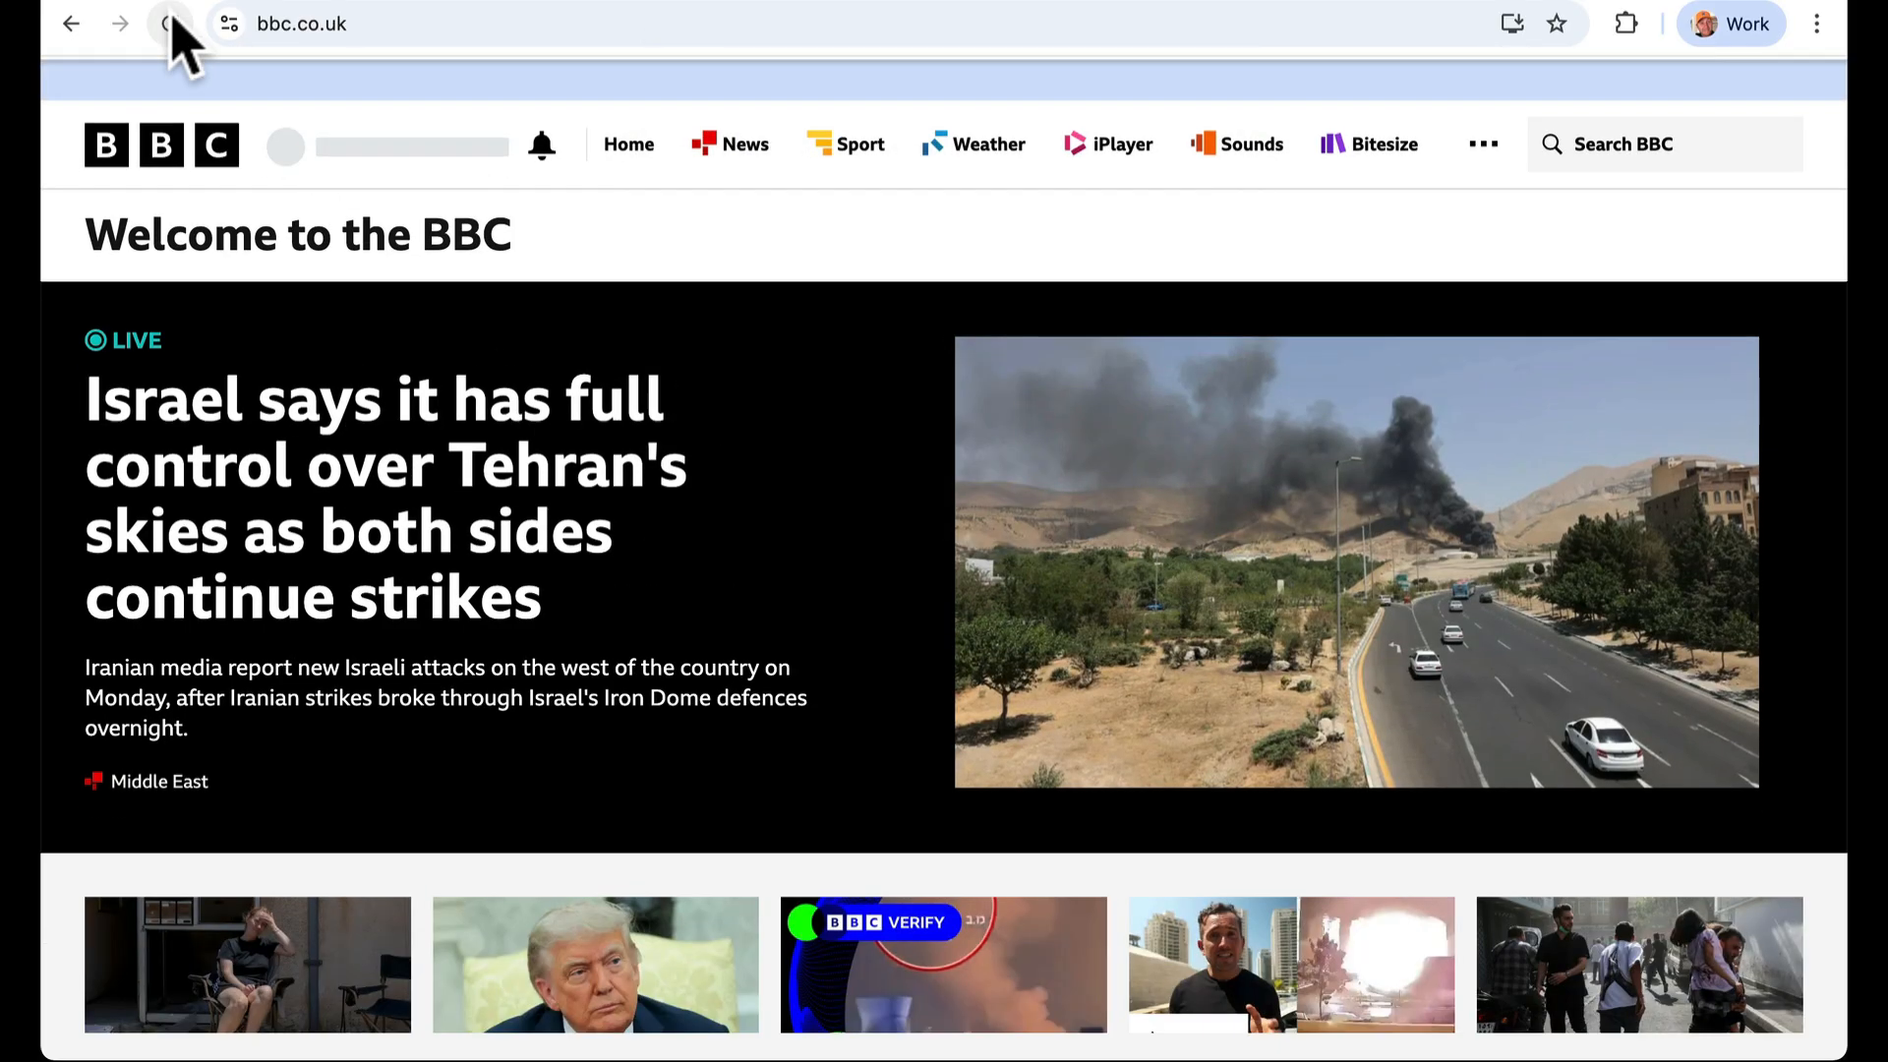
left_click(170, 23)
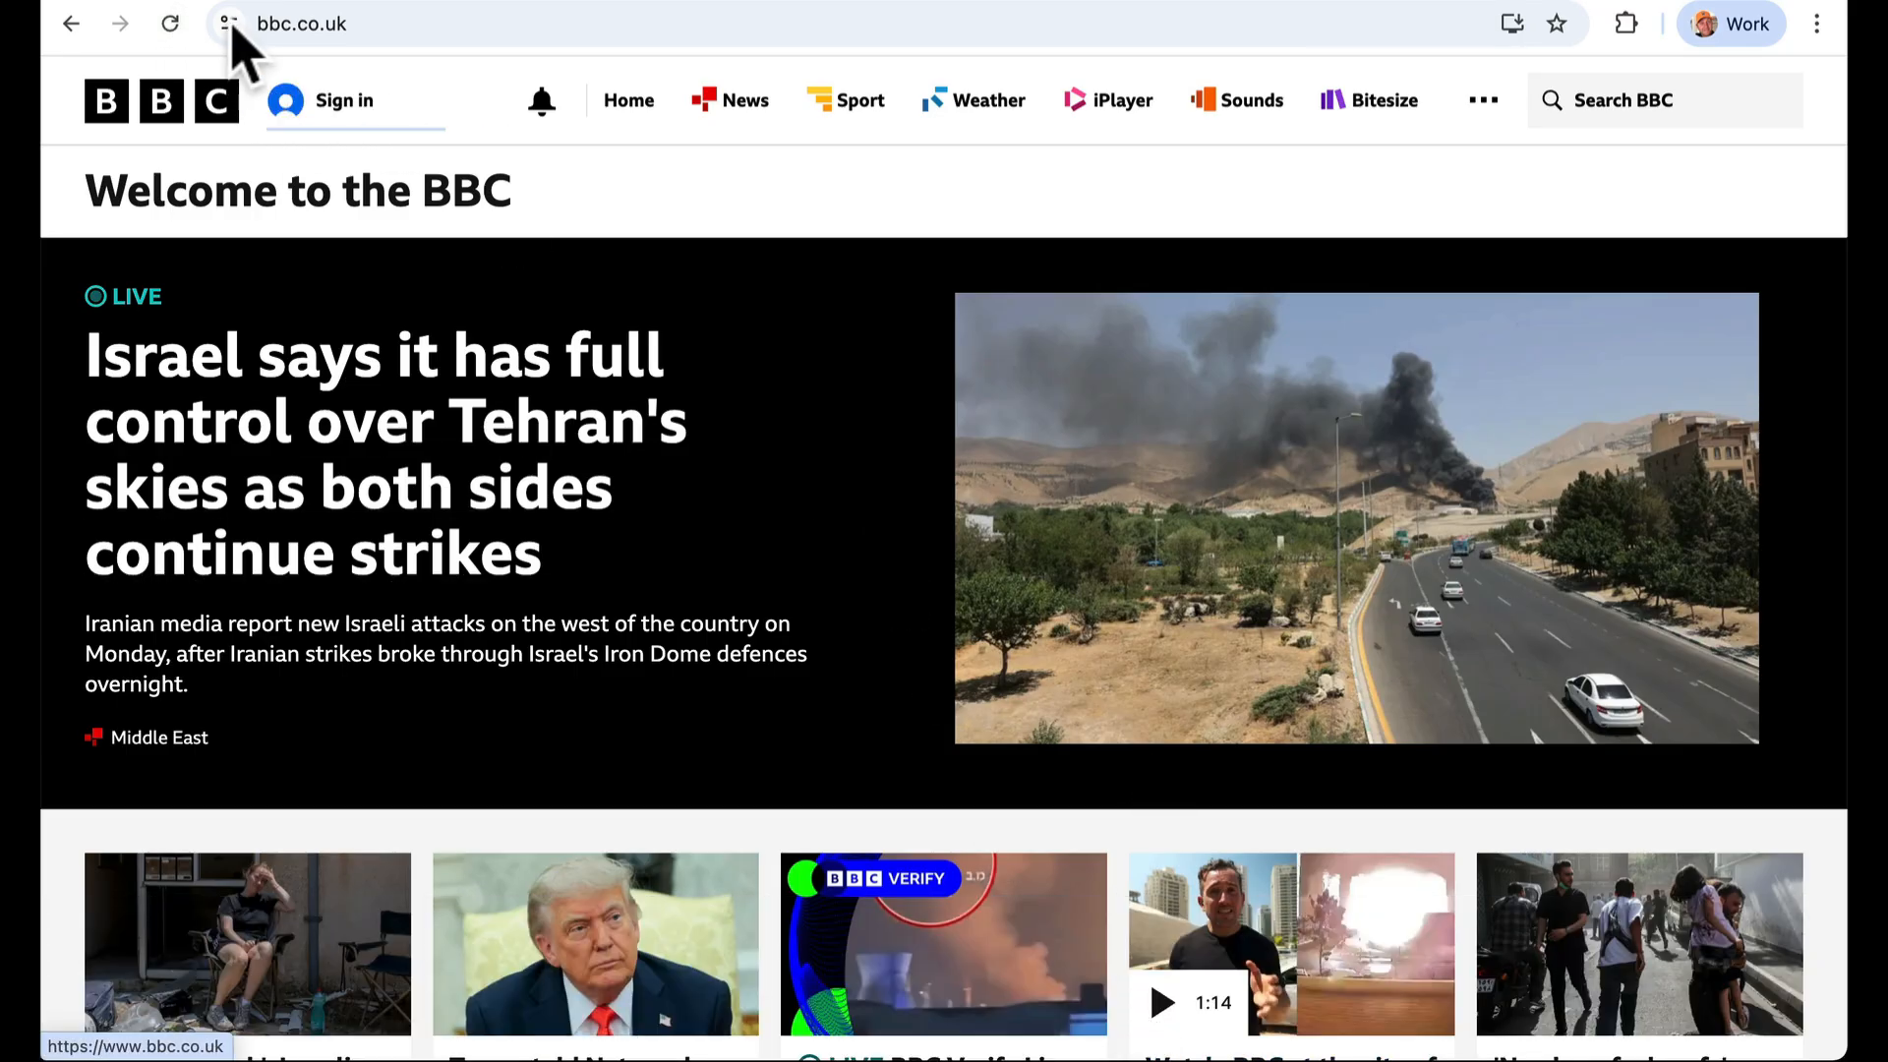
left_click(227, 23)
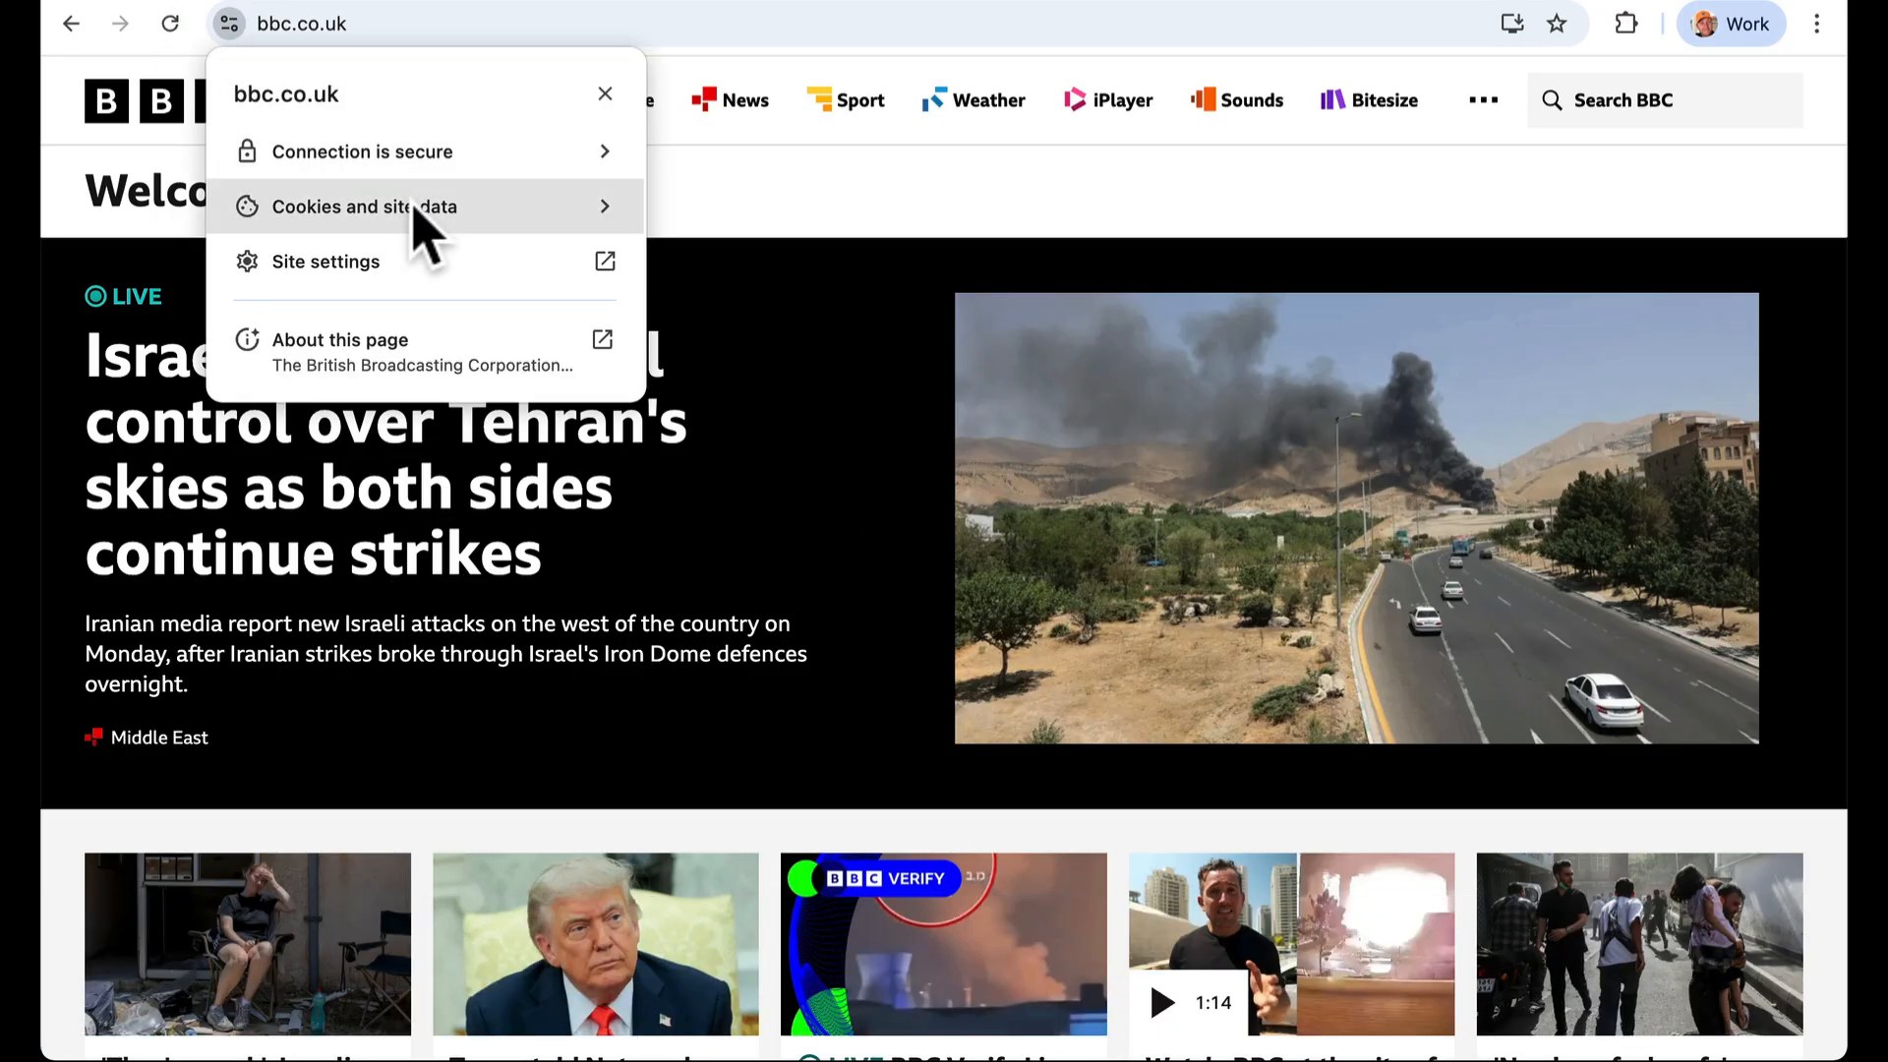
left_click(365, 205)
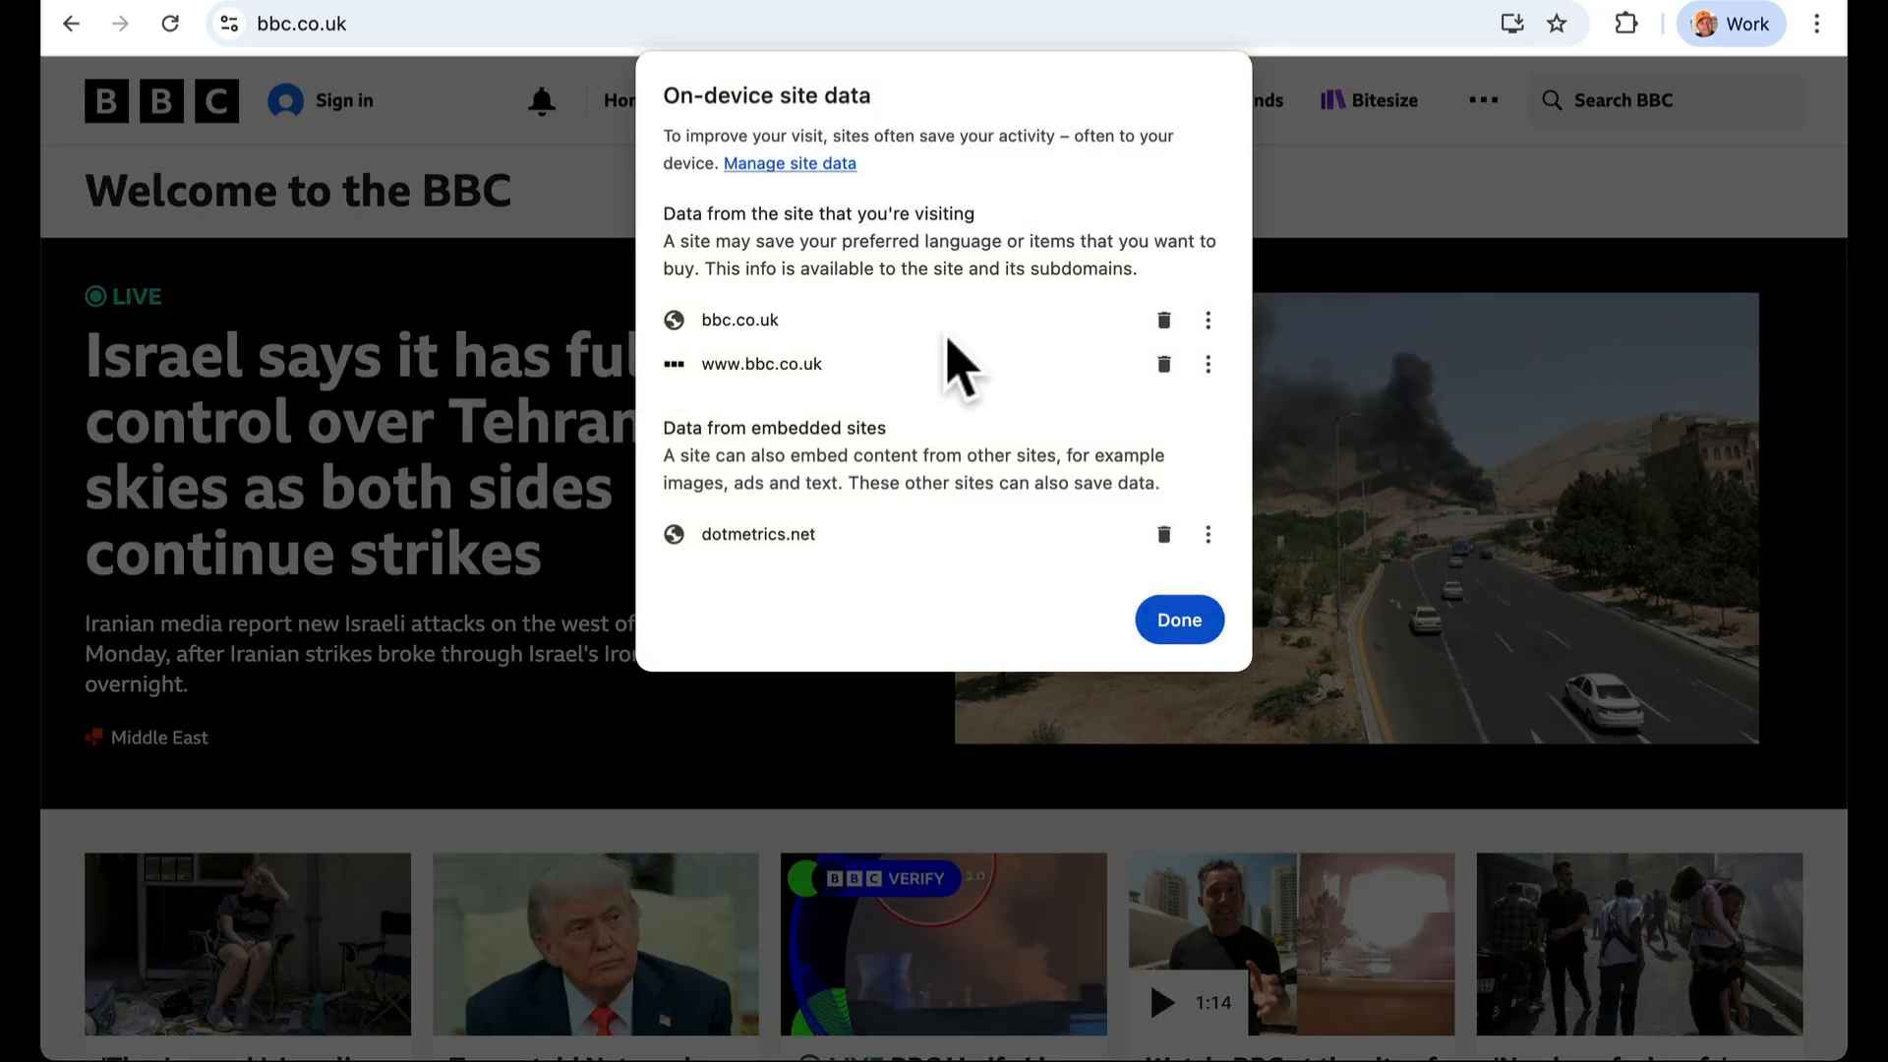
mouse_move(908, 470)
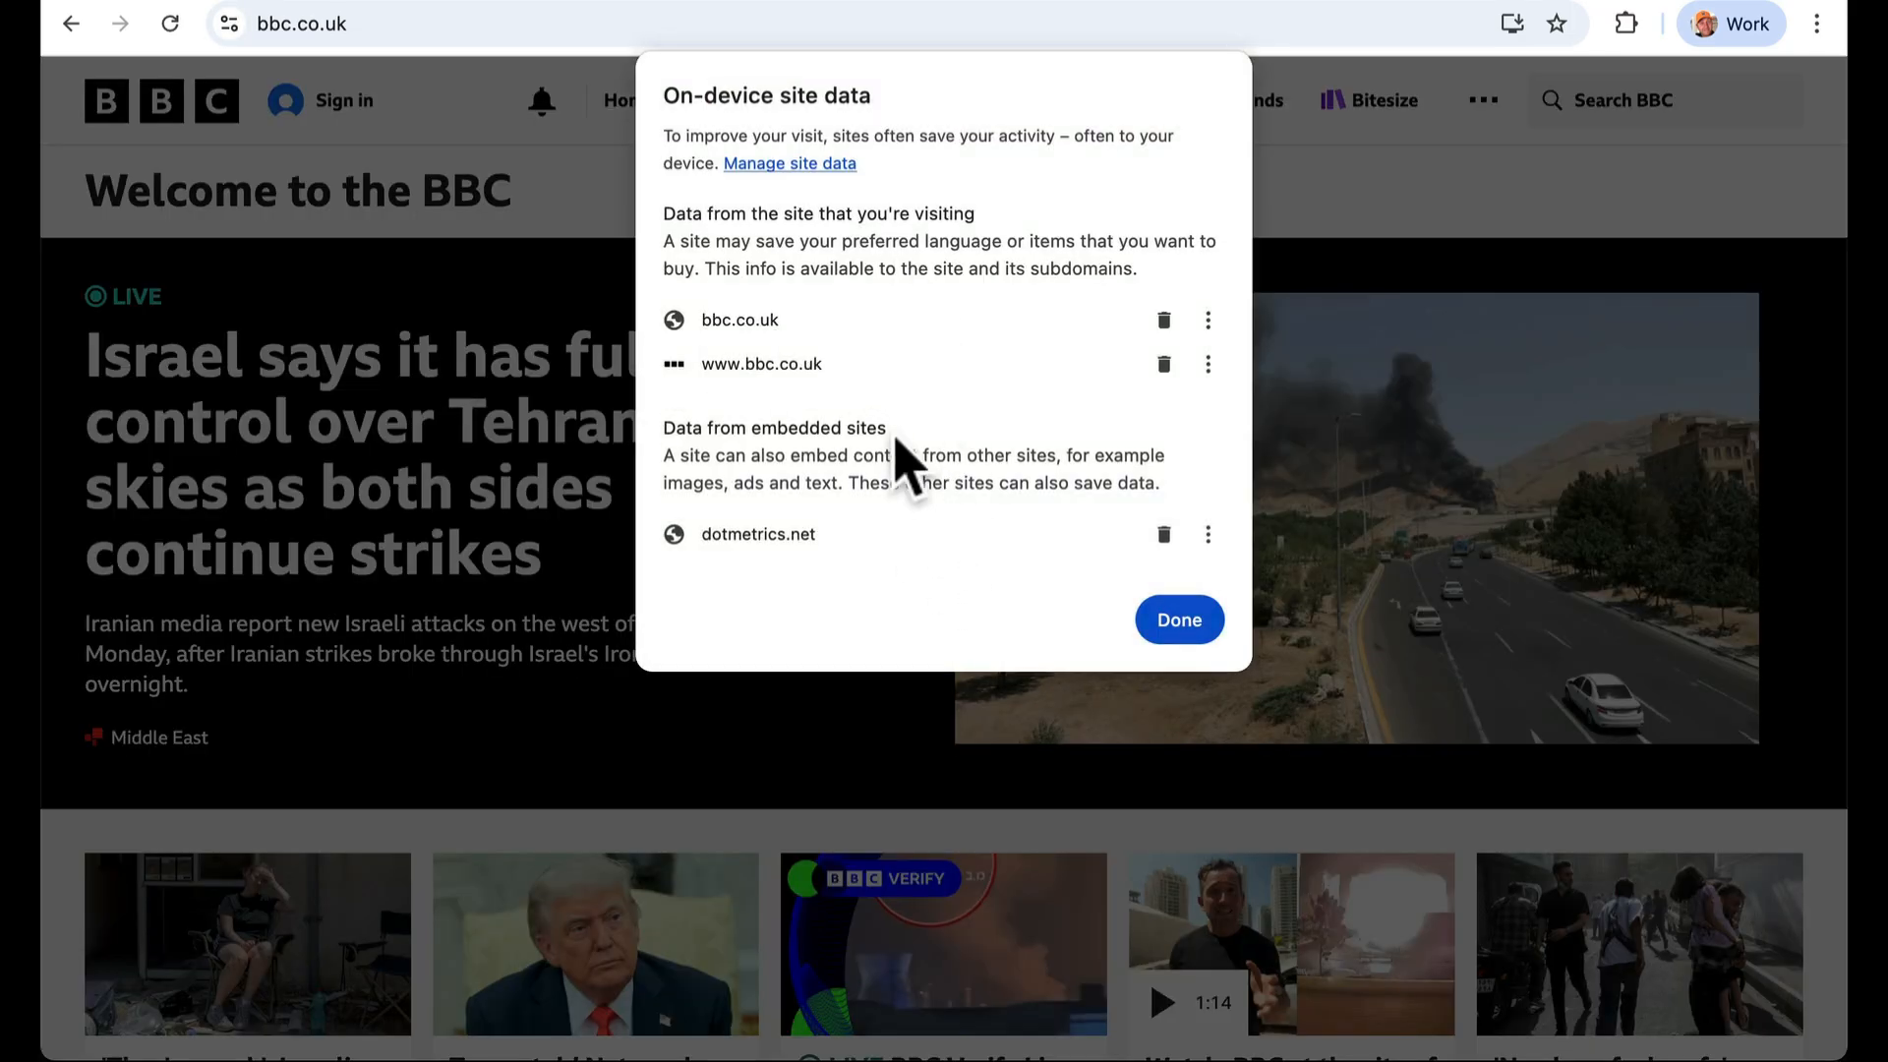